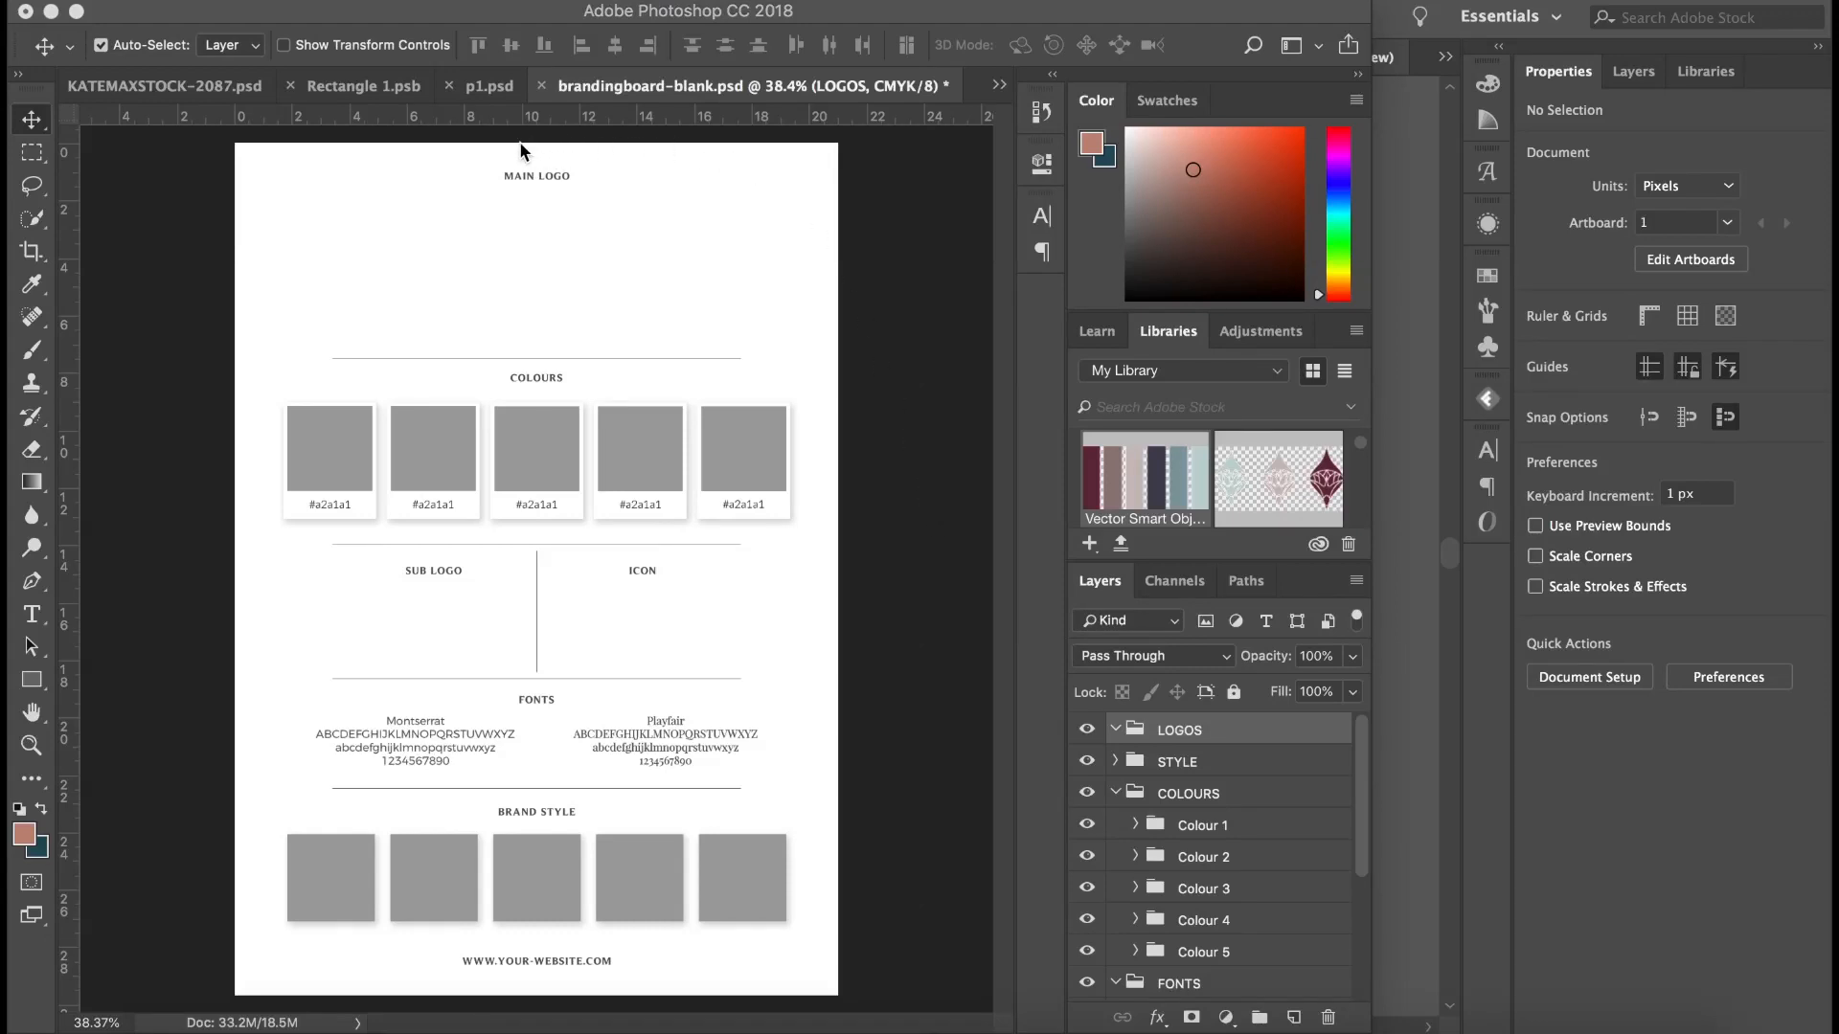
pyautogui.moveTo(692, 315)
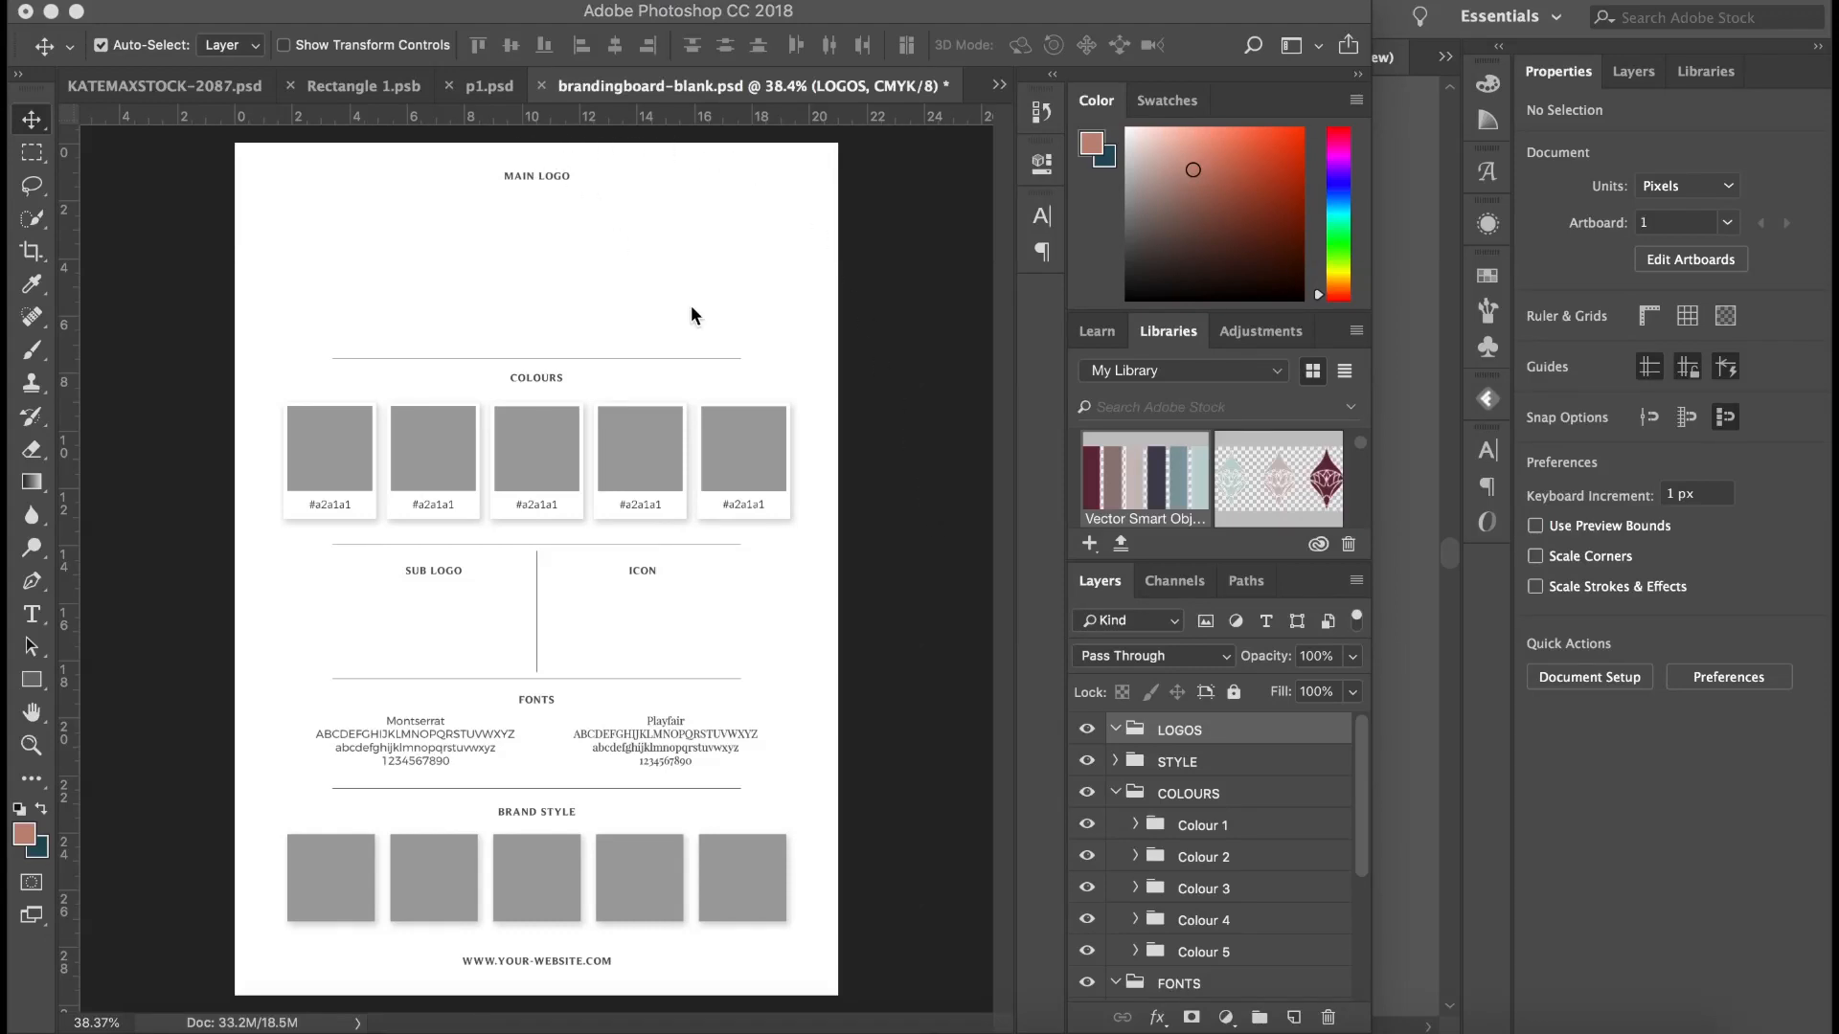
pyautogui.moveTo(772, 489)
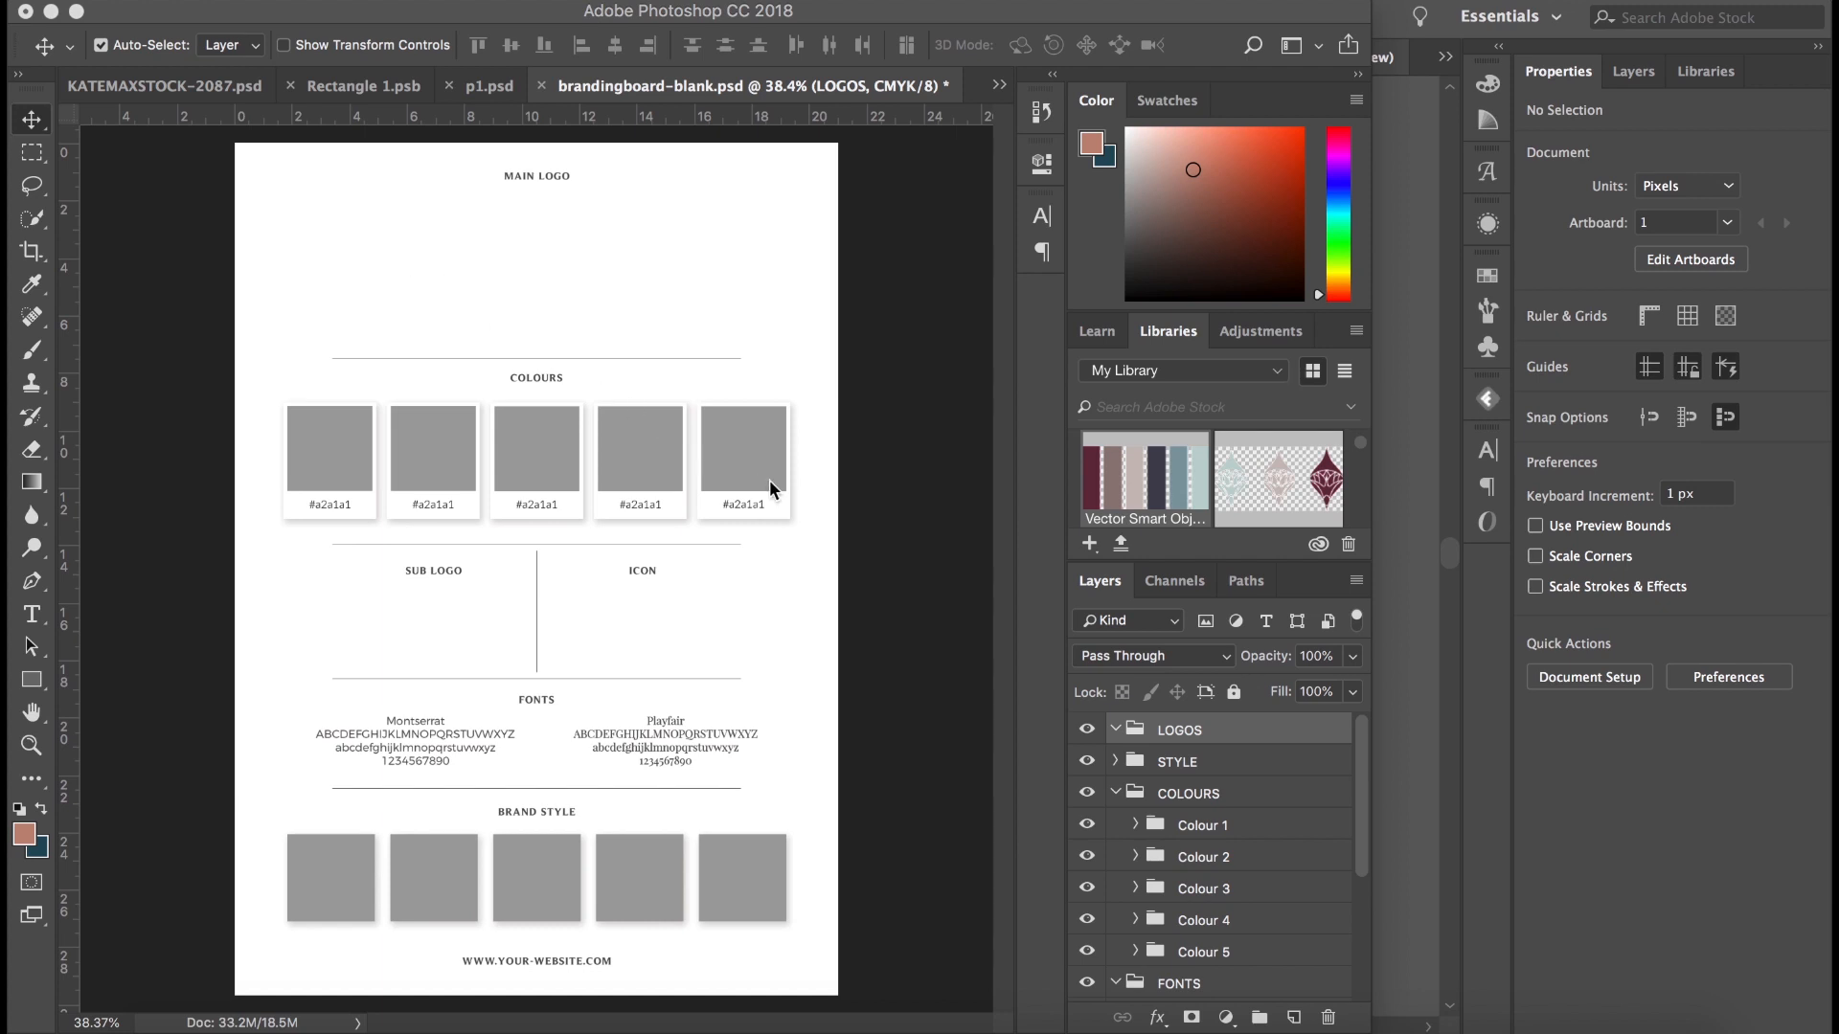
# Select all of the Nefertem logo artwork in Illustrator and copy it.
pyautogui.scroll(-3)
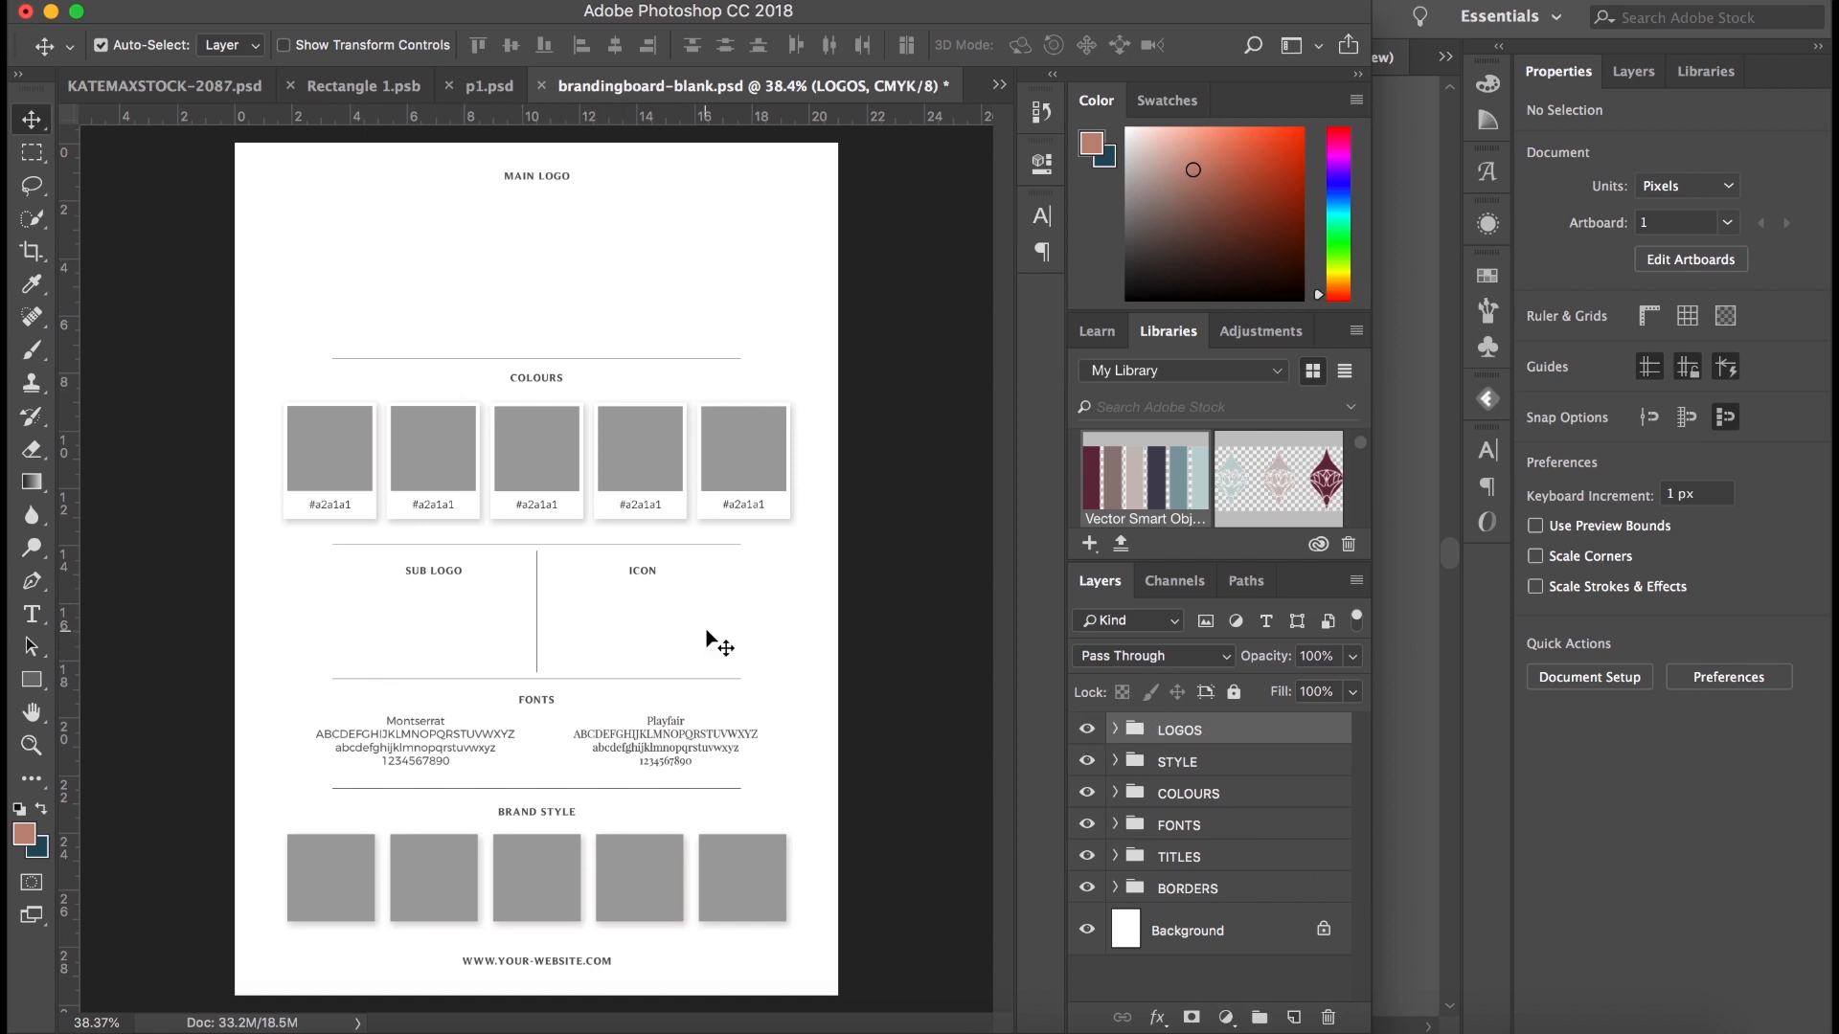
pyautogui.moveTo(309, 877)
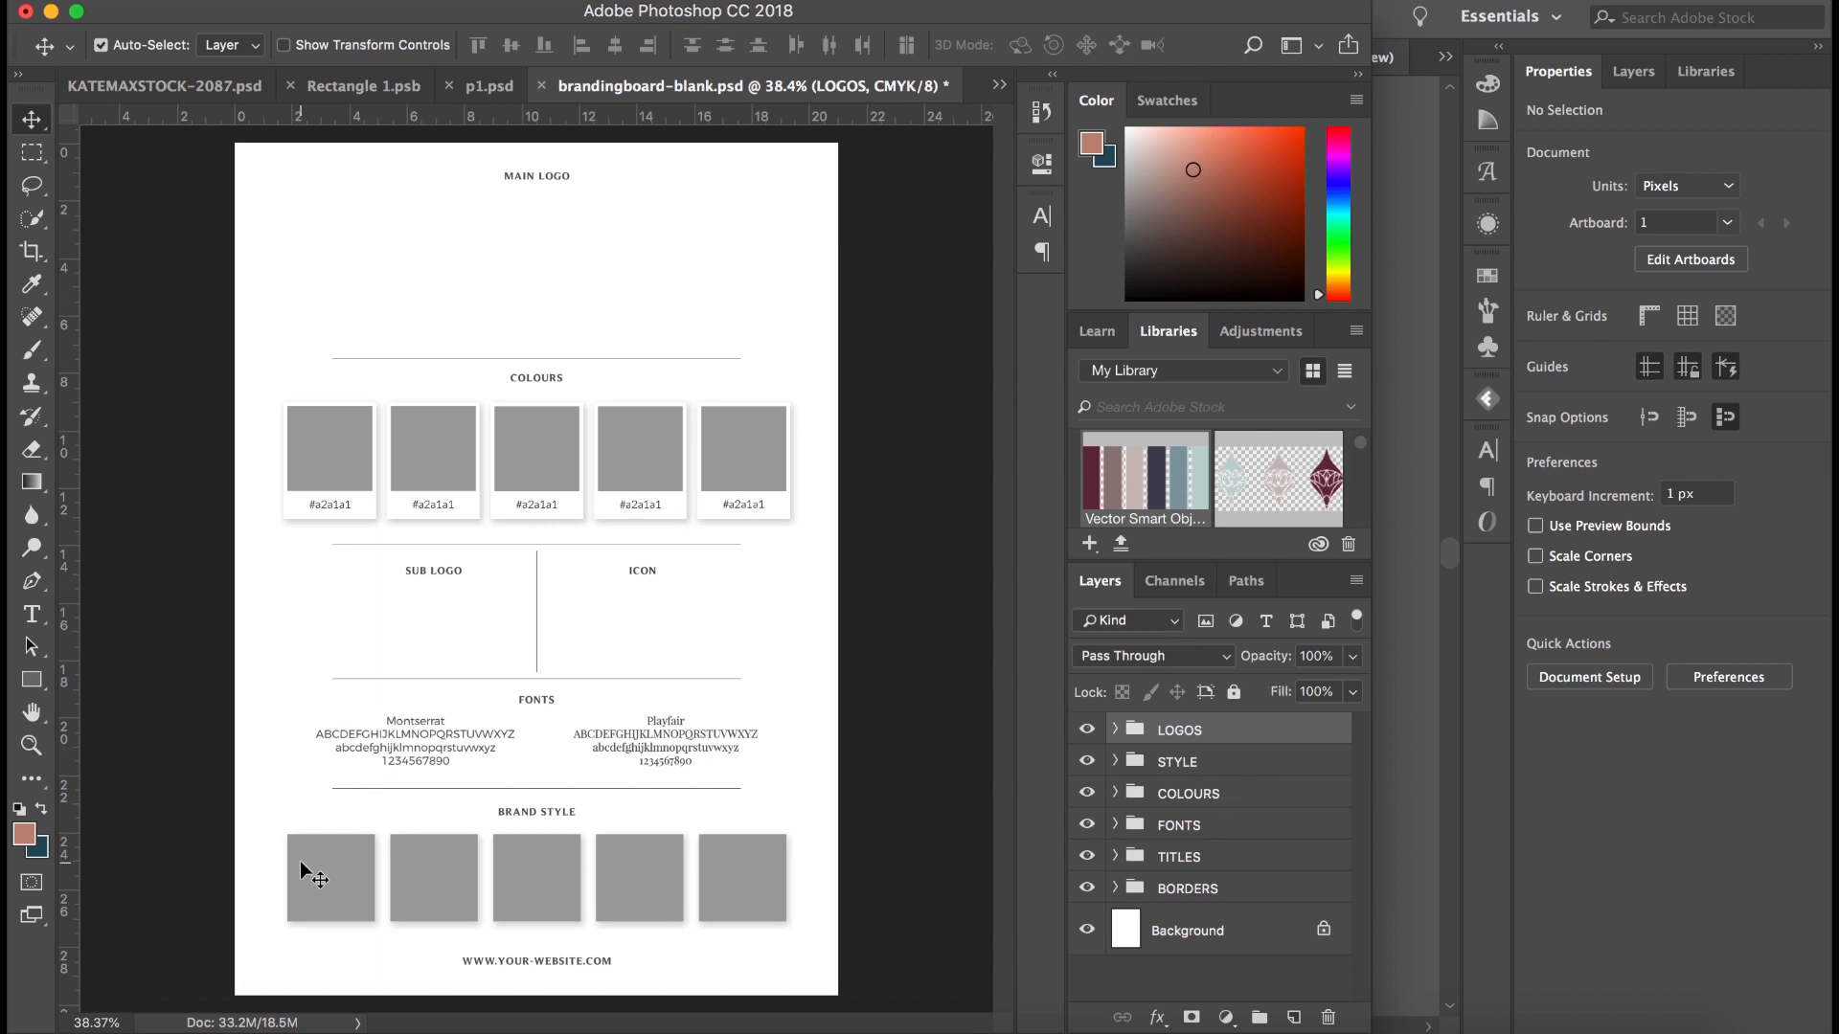
pyautogui.moveTo(715, 879)
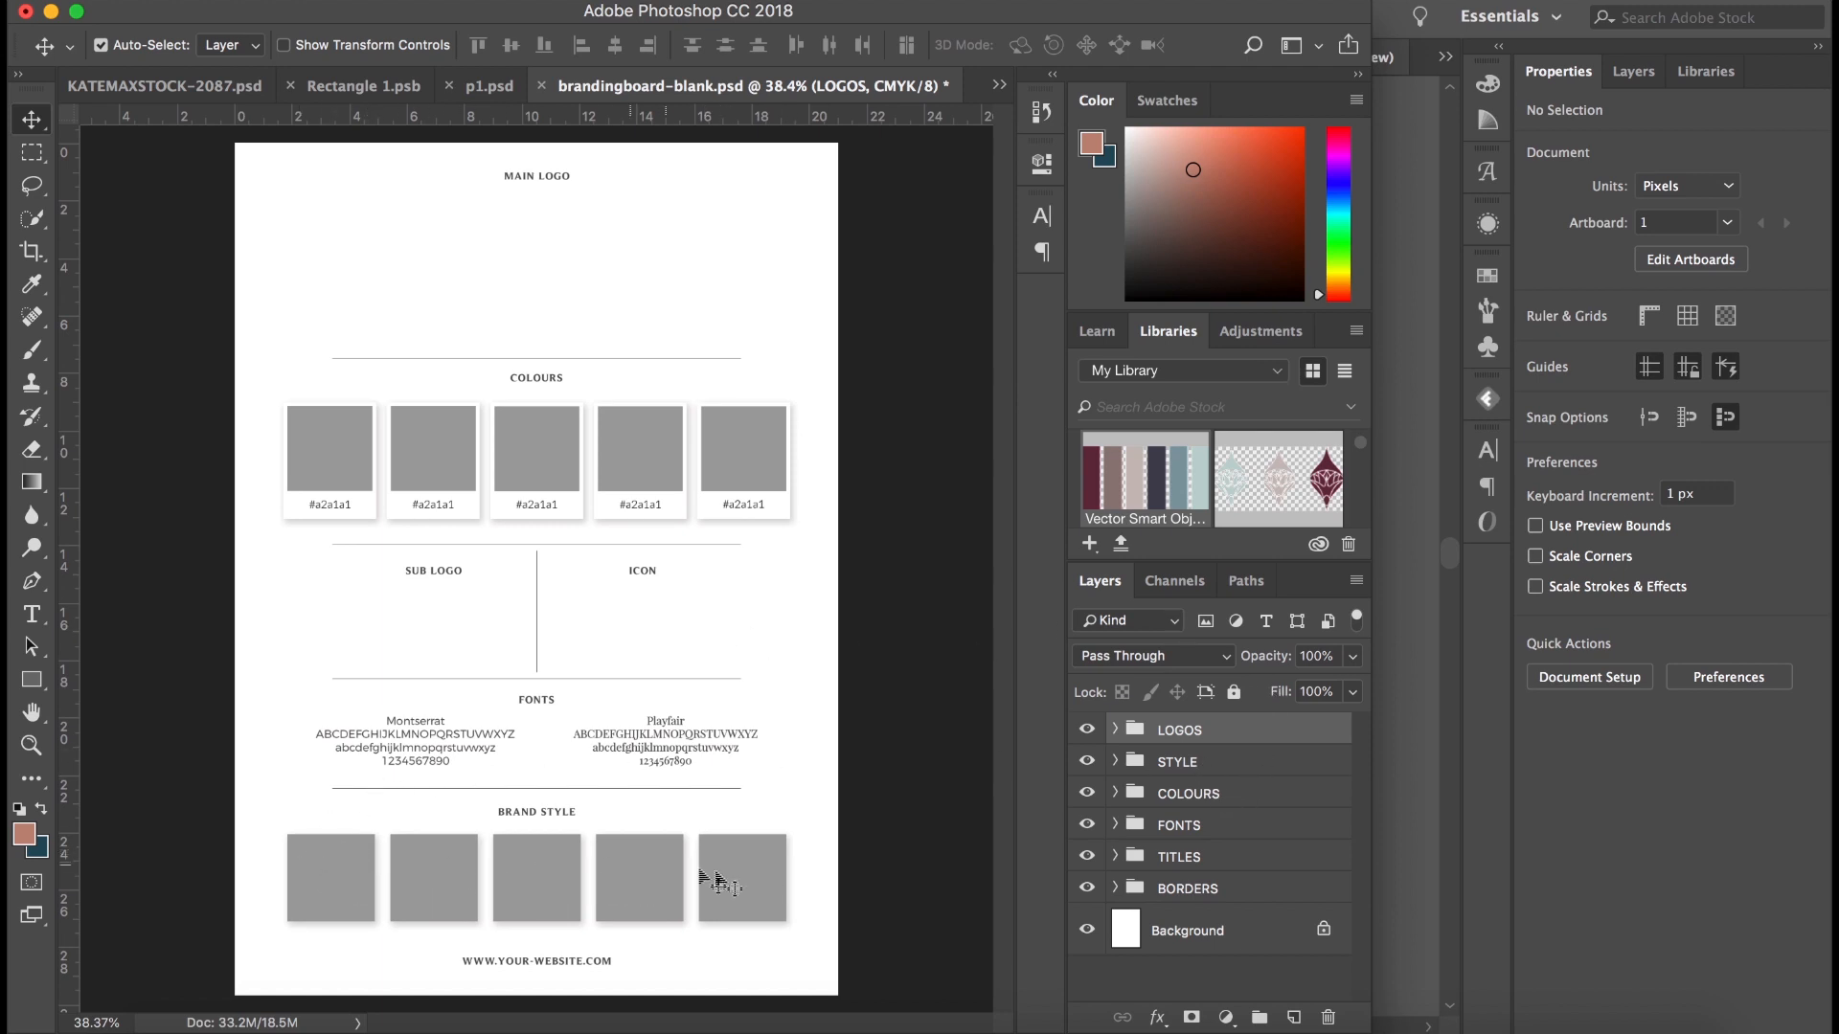
pyautogui.moveTo(311, 424)
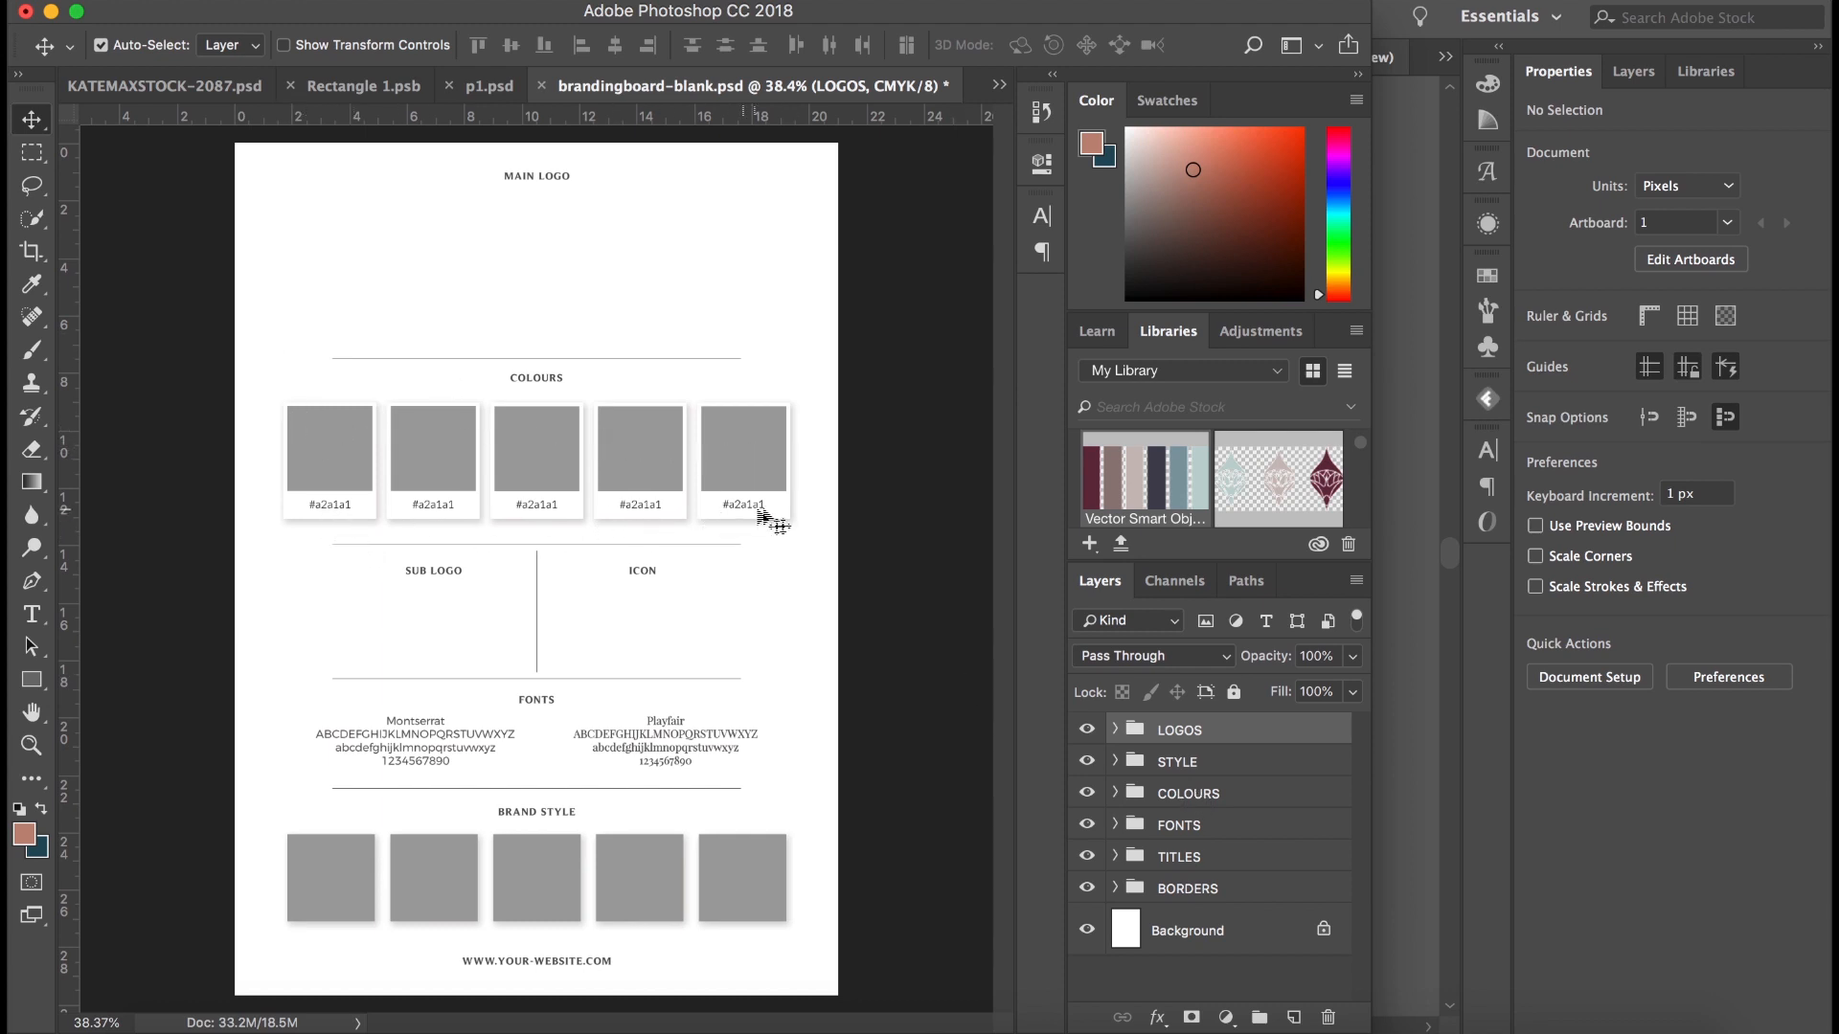
pyautogui.moveTo(663, 776)
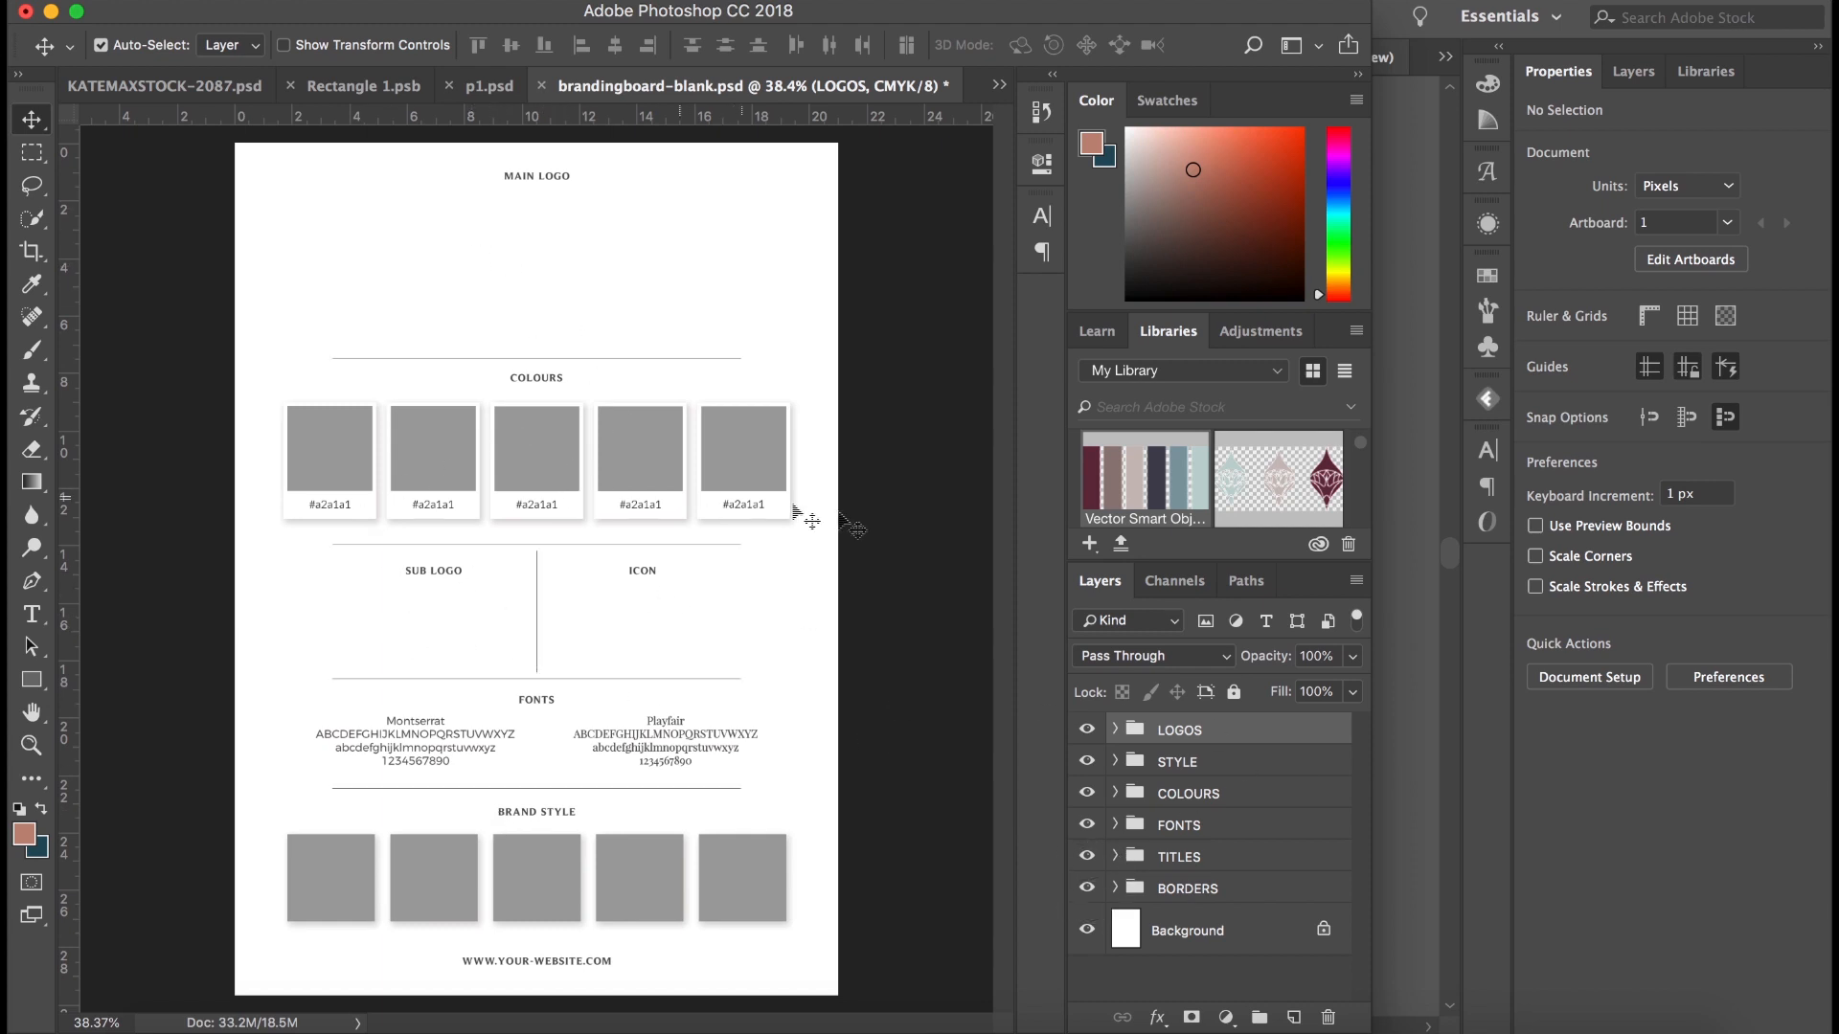
pyautogui.moveTo(1102, 698)
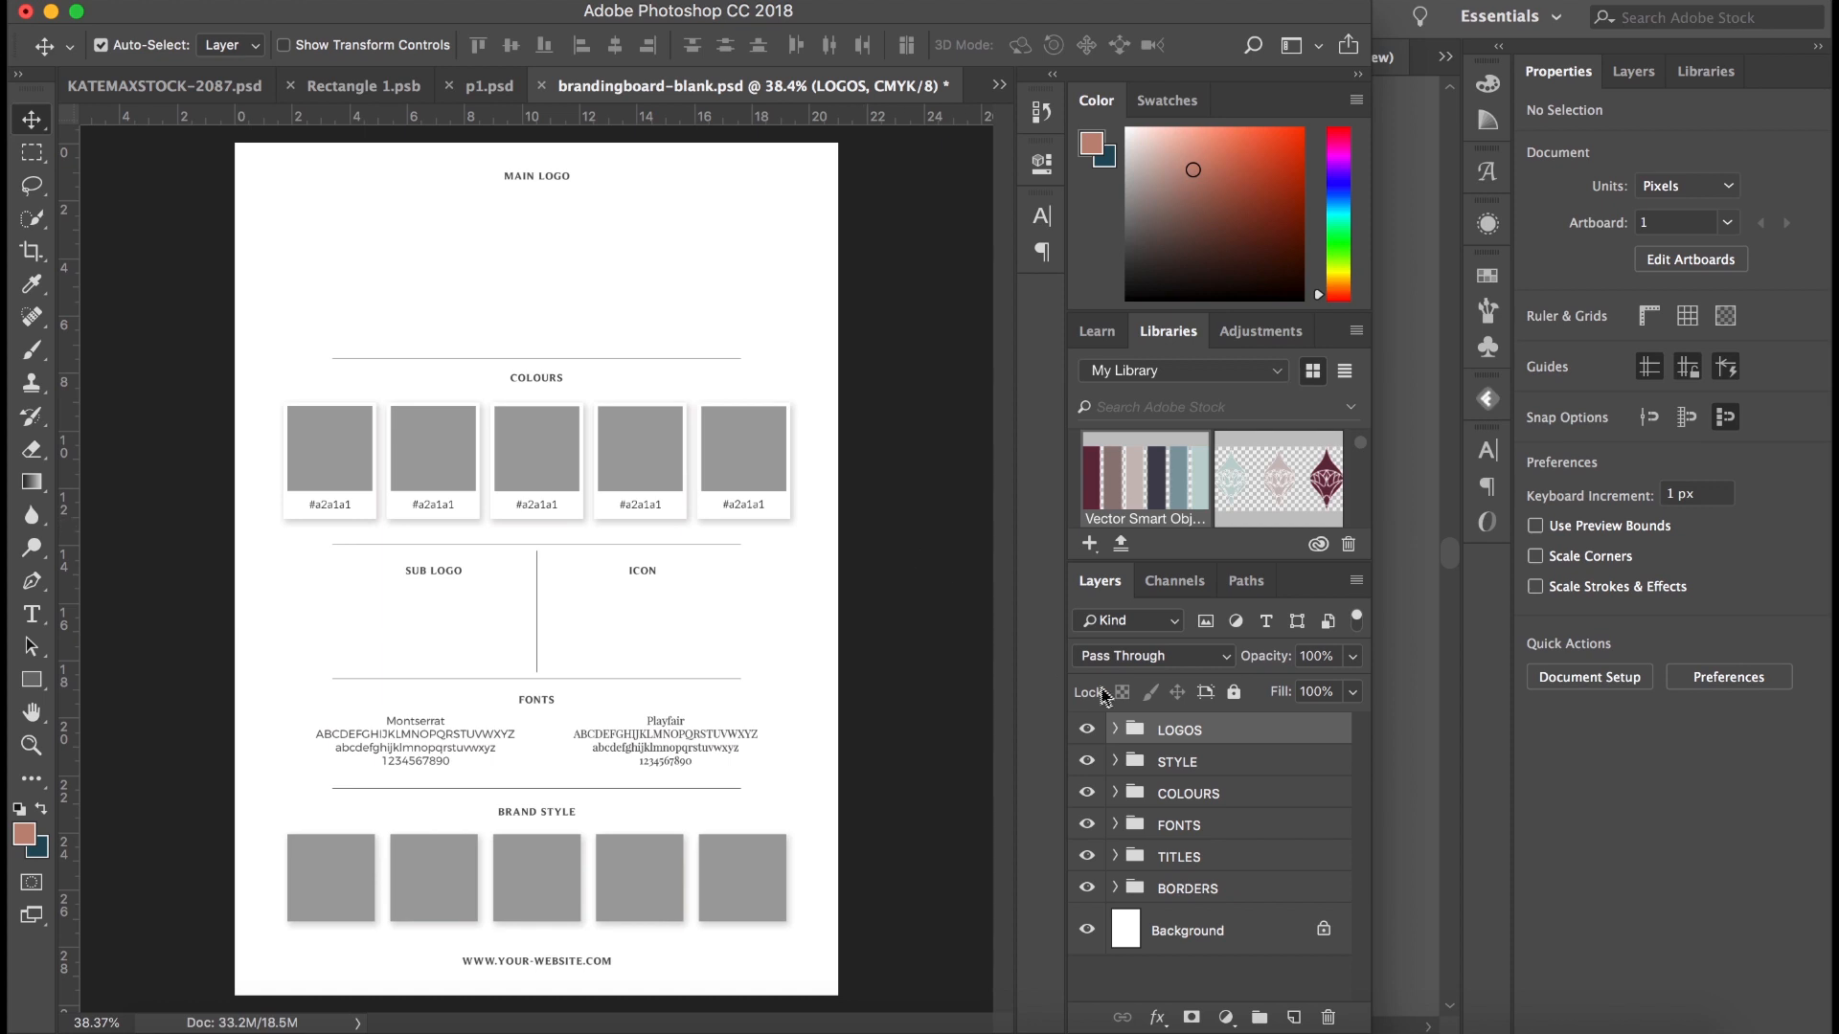
pyautogui.moveTo(1395, 167)
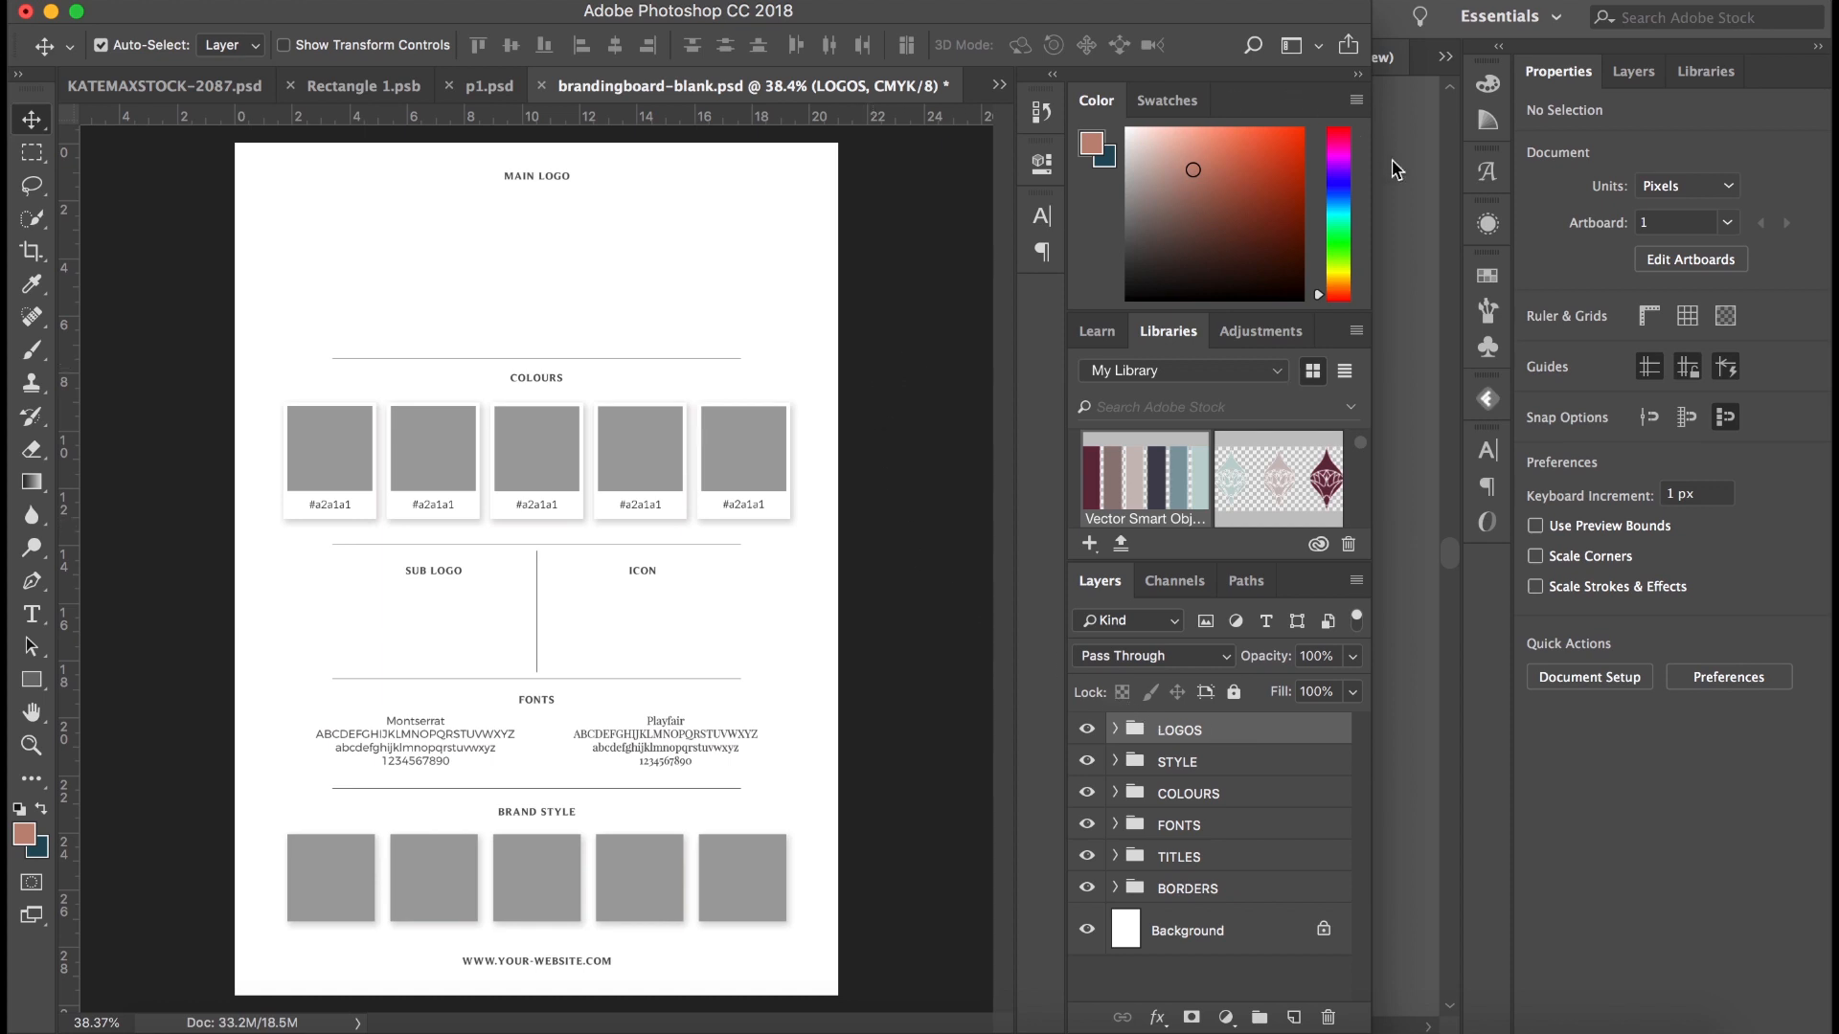
pyautogui.moveTo(1410, 164)
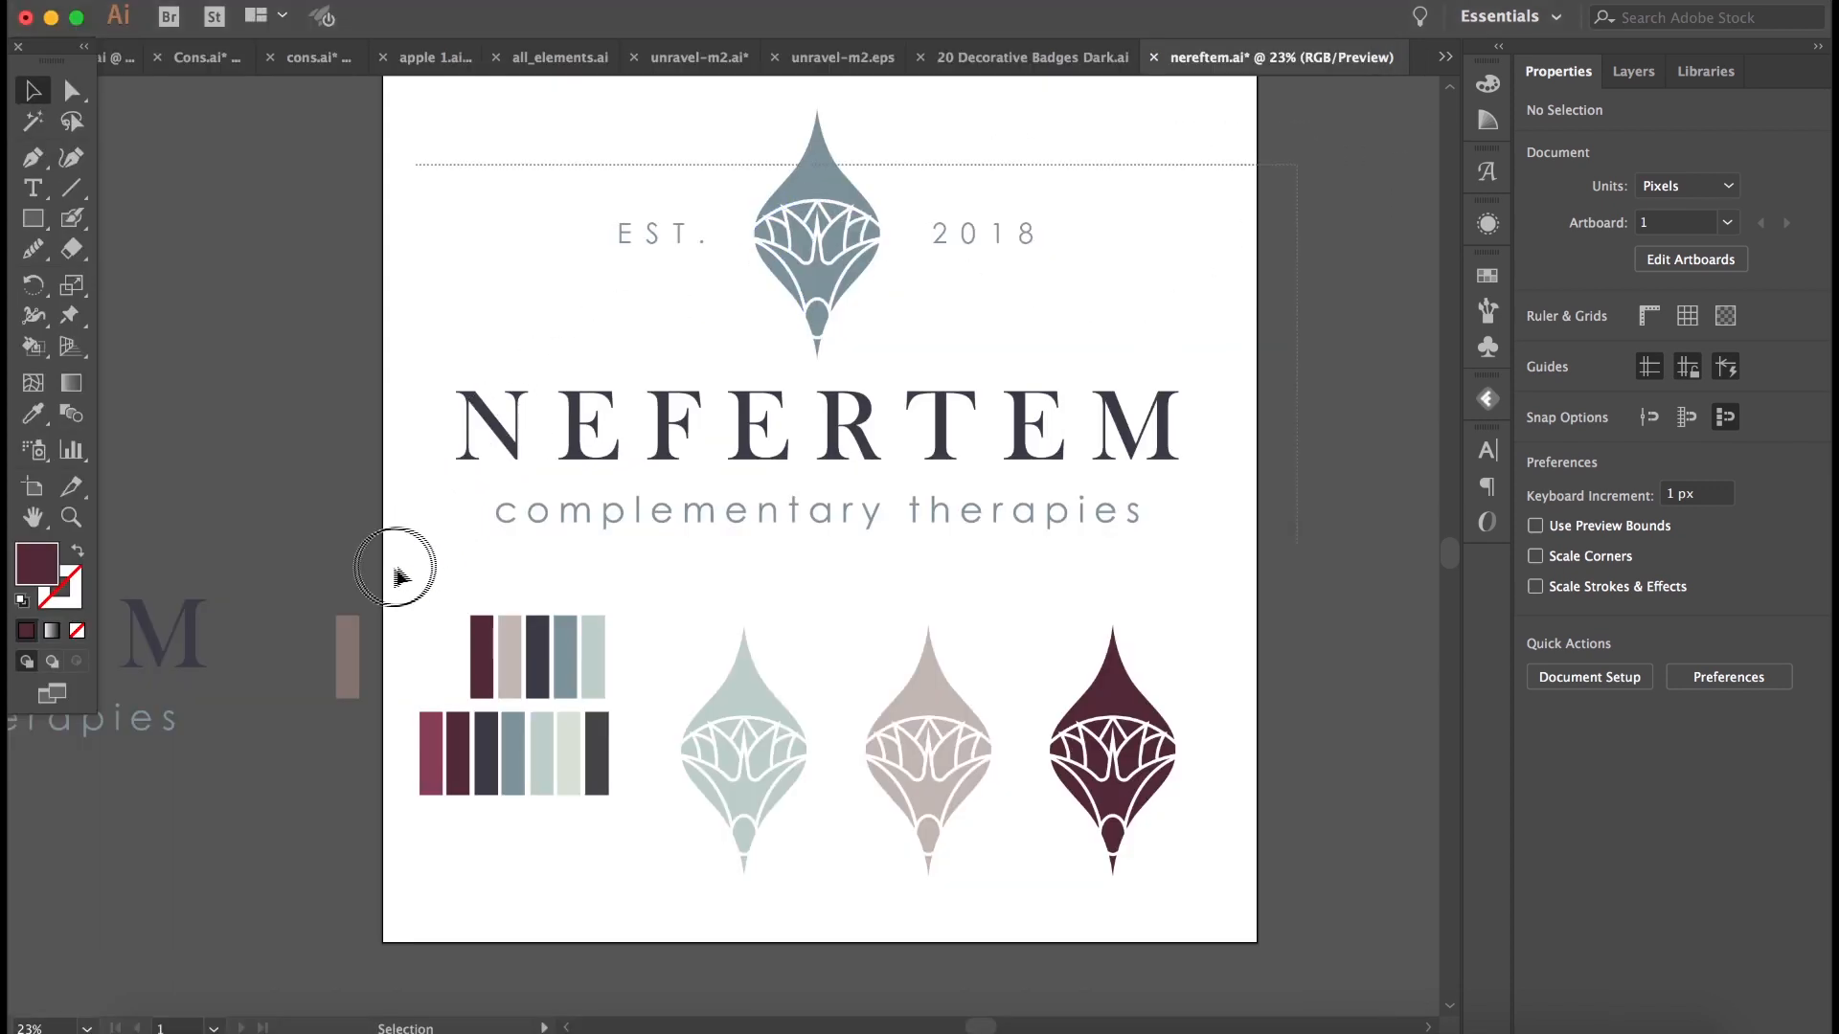
pyautogui.press('cmd+a')
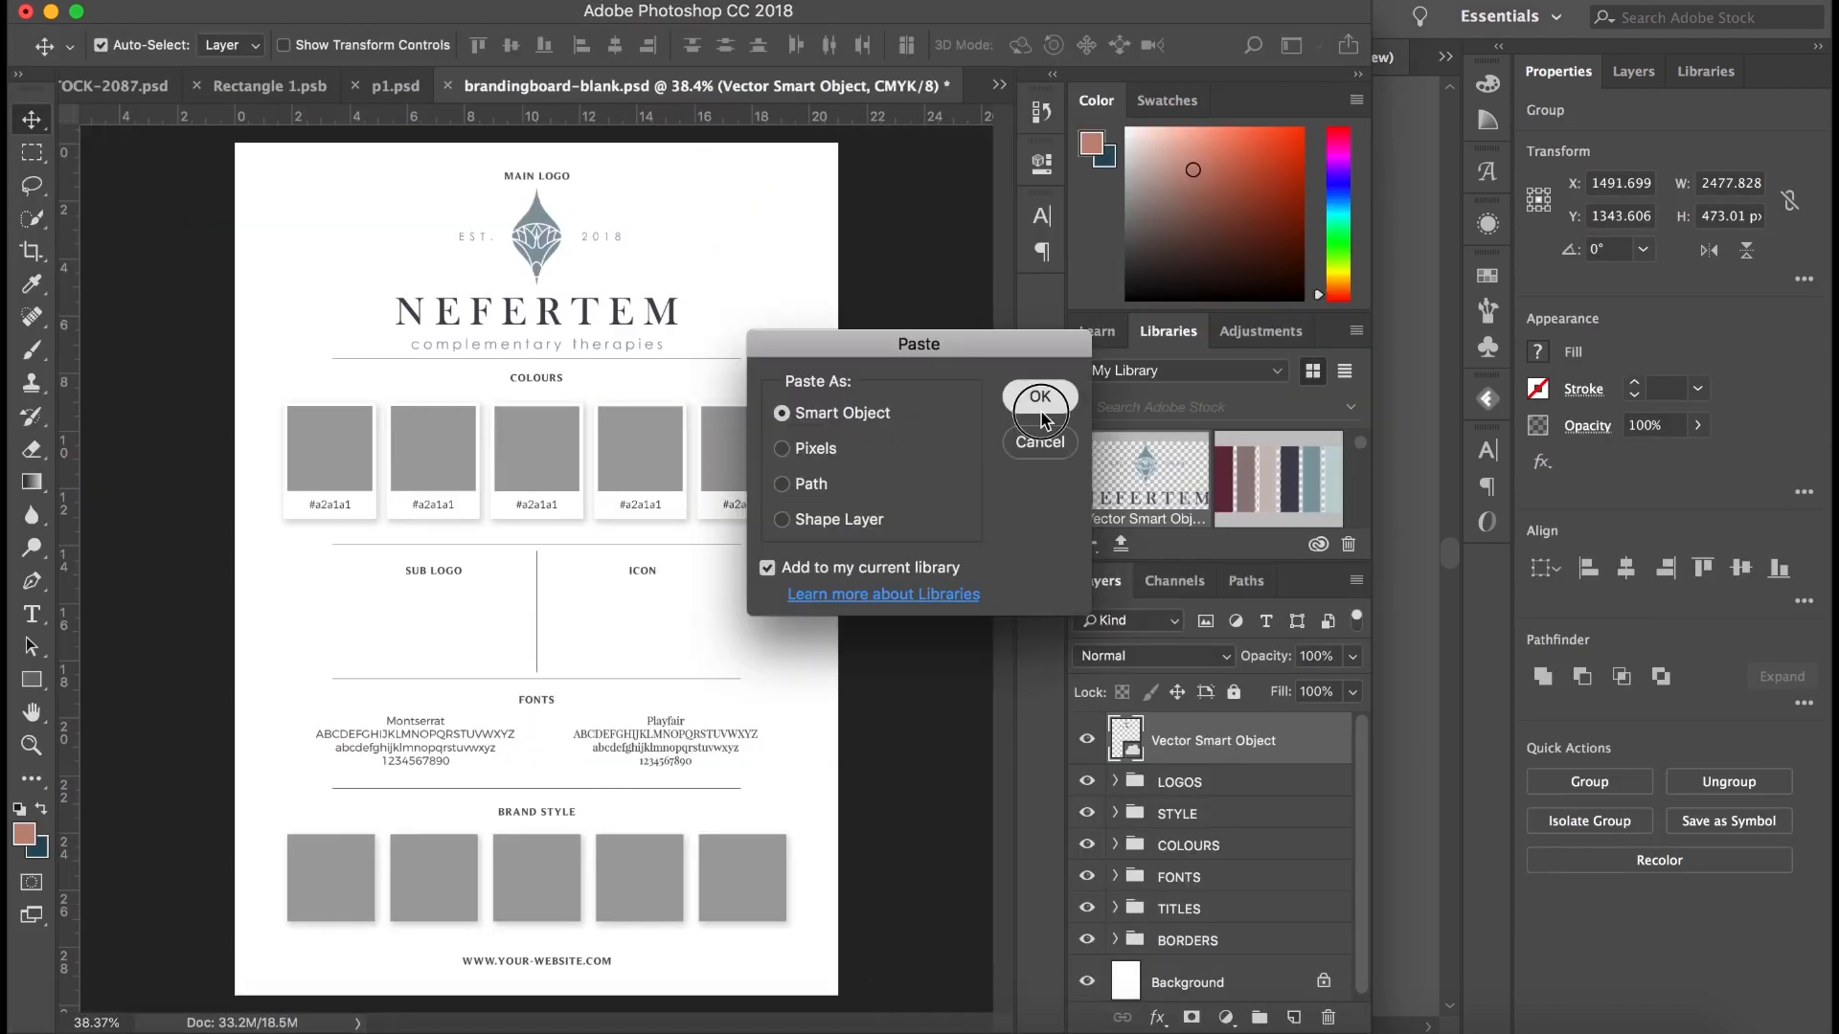
# Paste the logo as a Smart Object, fit the wordmark into the Sub Logo box, paste again.
pyautogui.click(1037, 396)
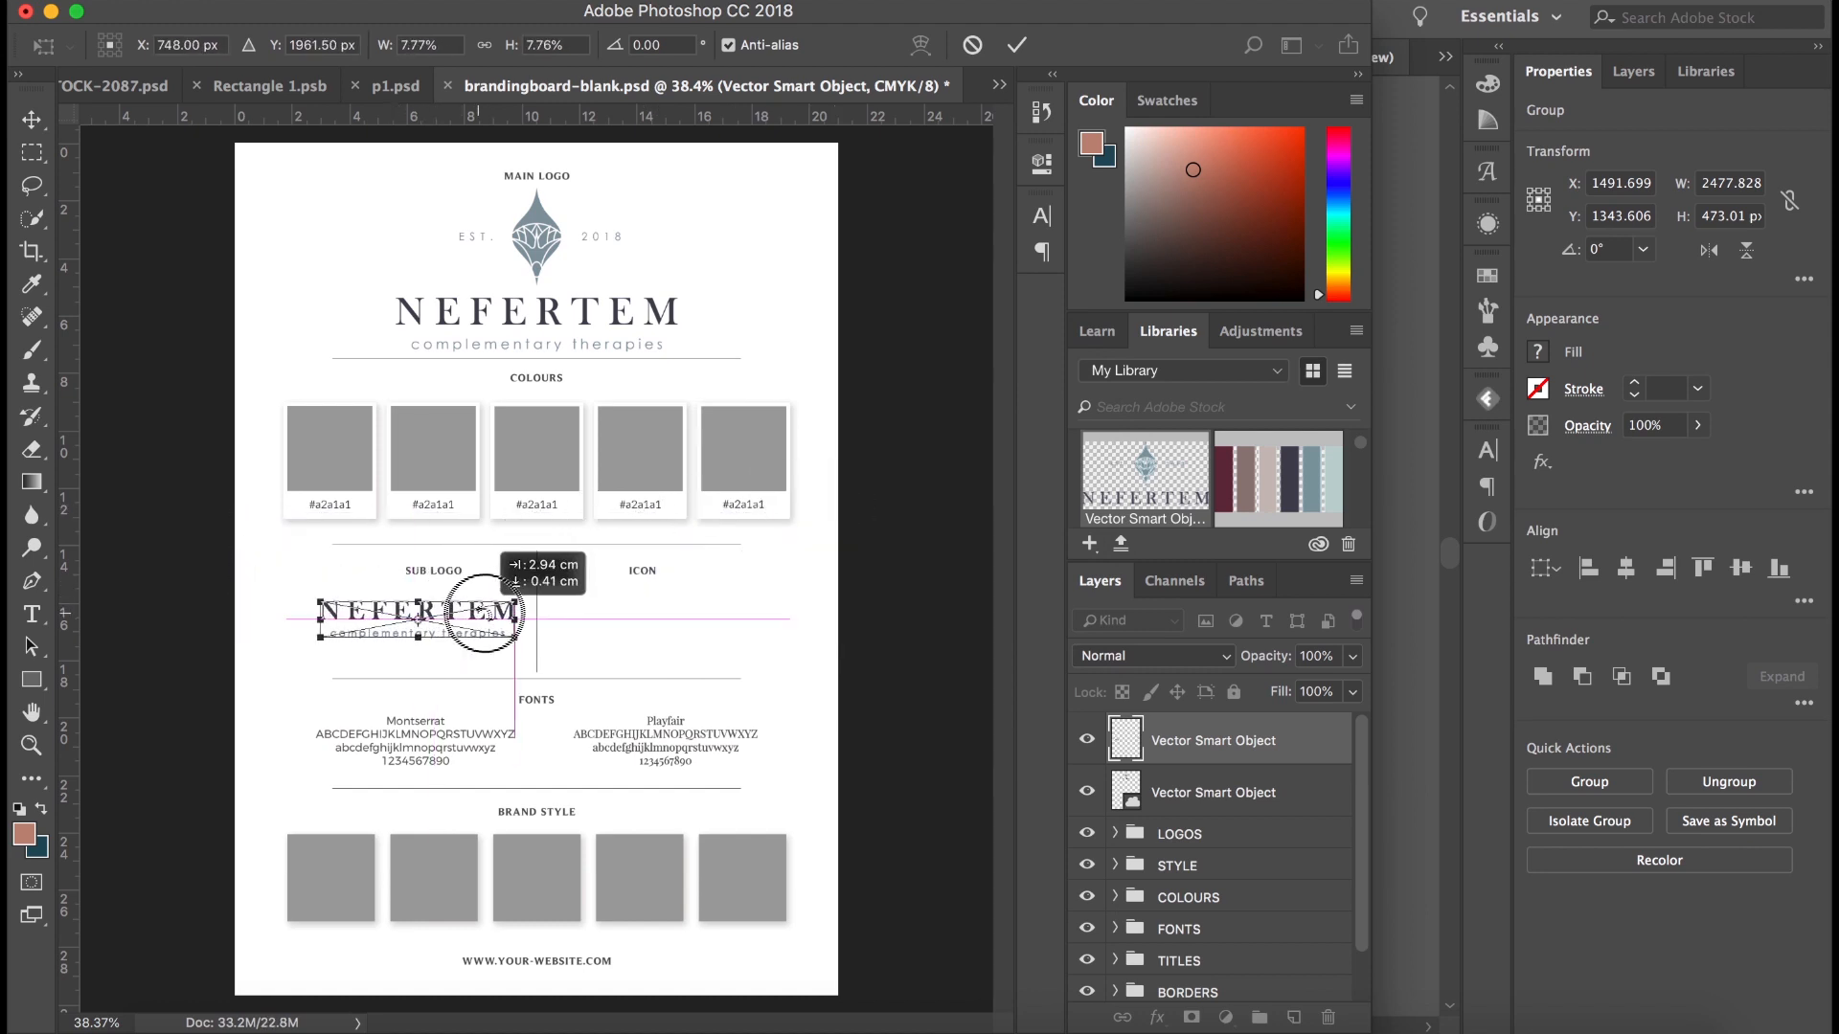
pyautogui.moveTo(422, 612); pyautogui.dragTo(498, 618)
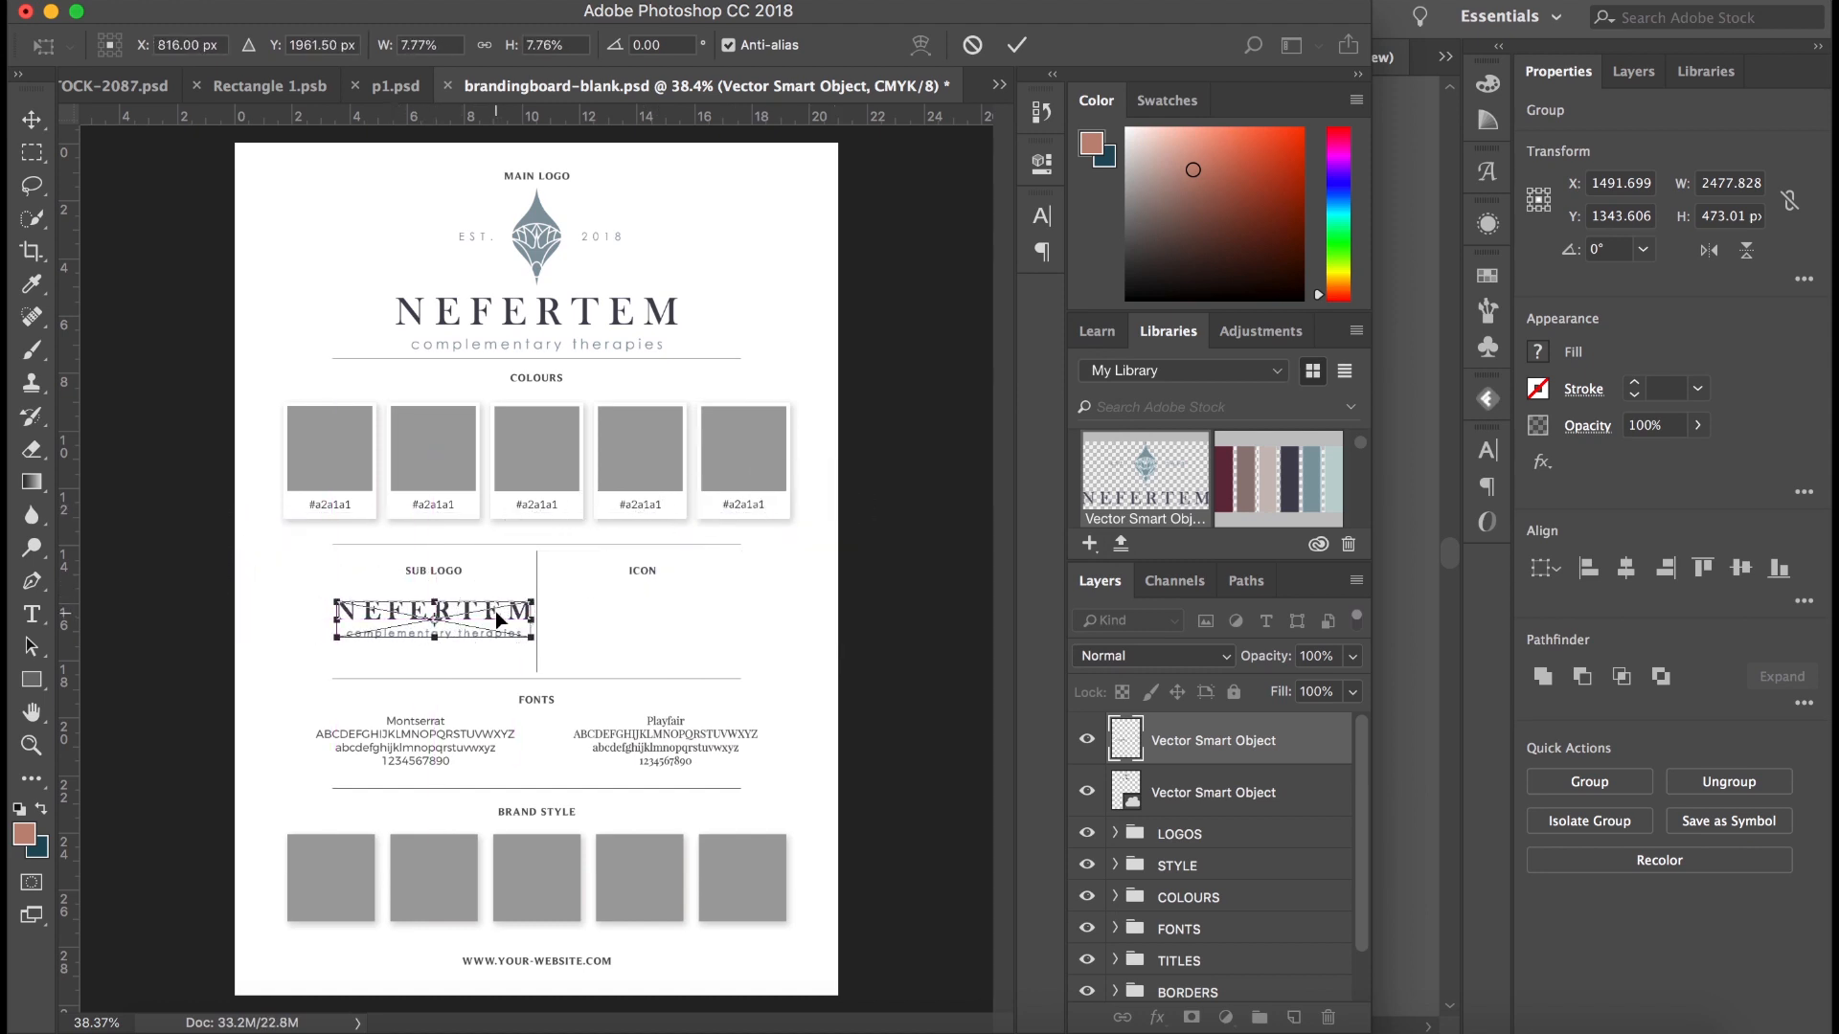
pyautogui.click(32, 119)
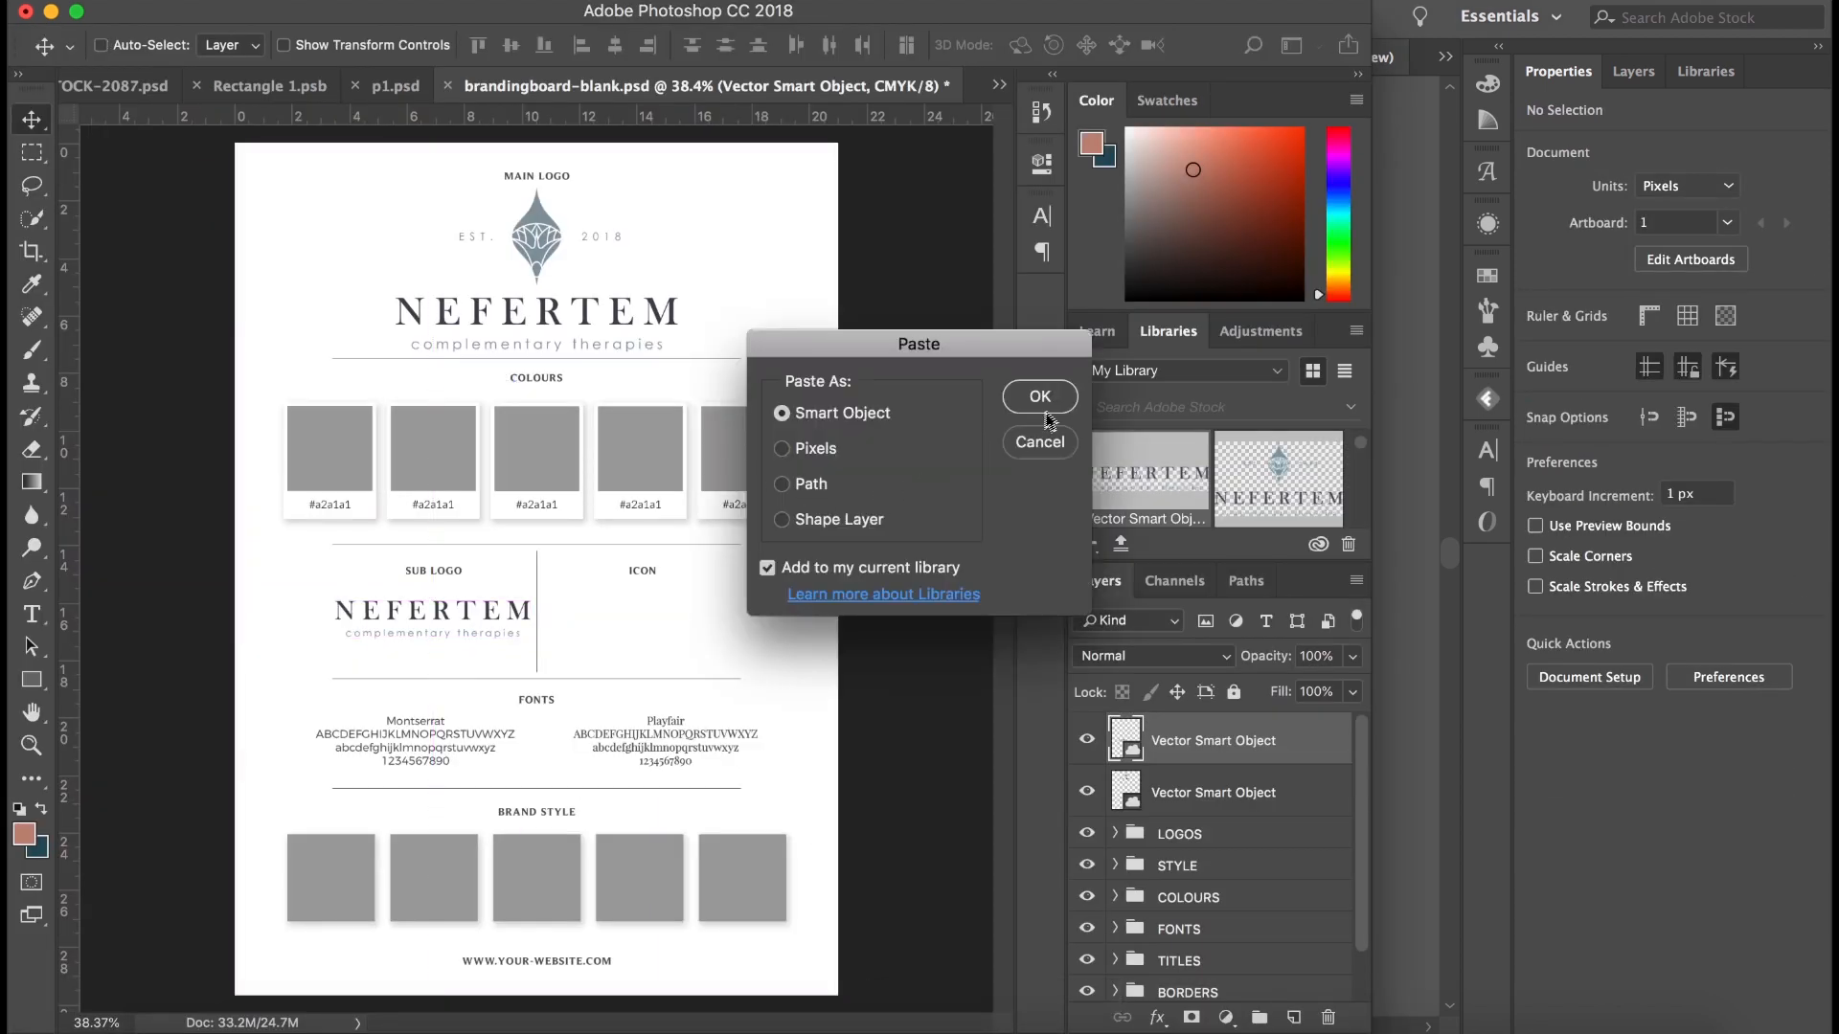
pyautogui.click(1039, 396)
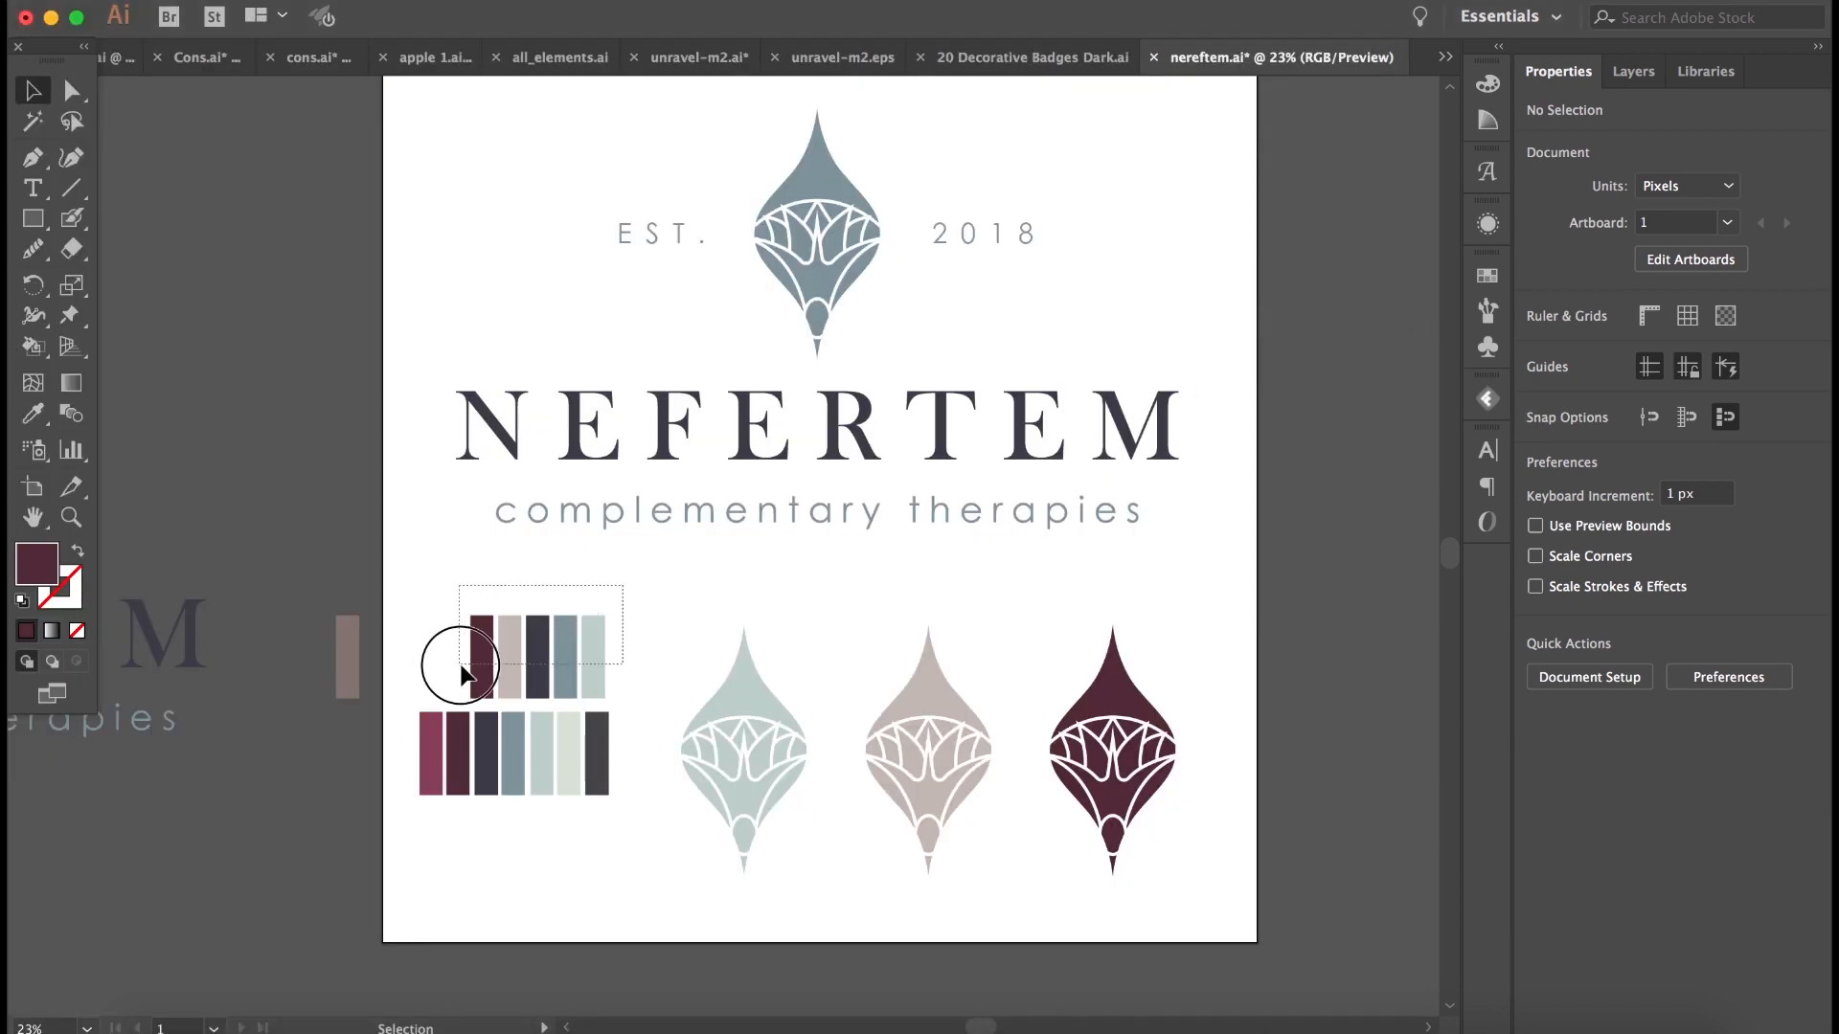
# Paste the five colour bars as a Smart Object and shrink them toward the top-left.
pyautogui.click(461, 665)
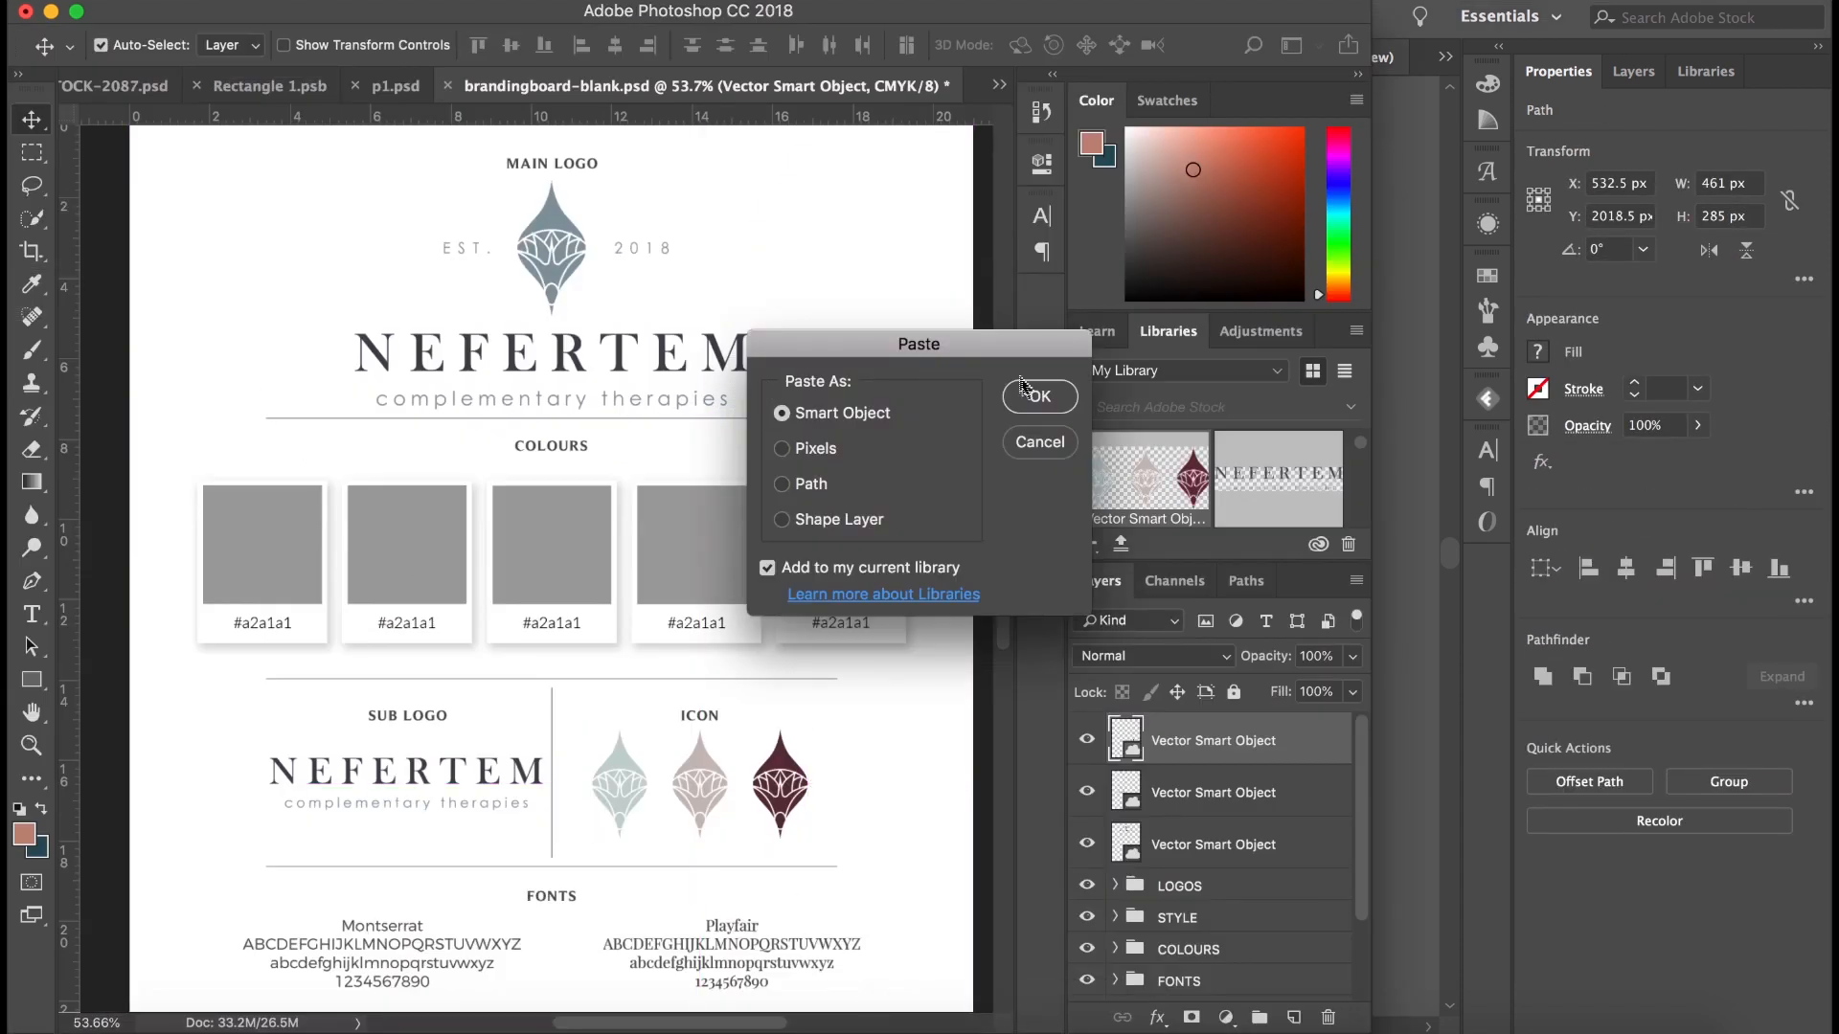
pyautogui.click(1038, 397)
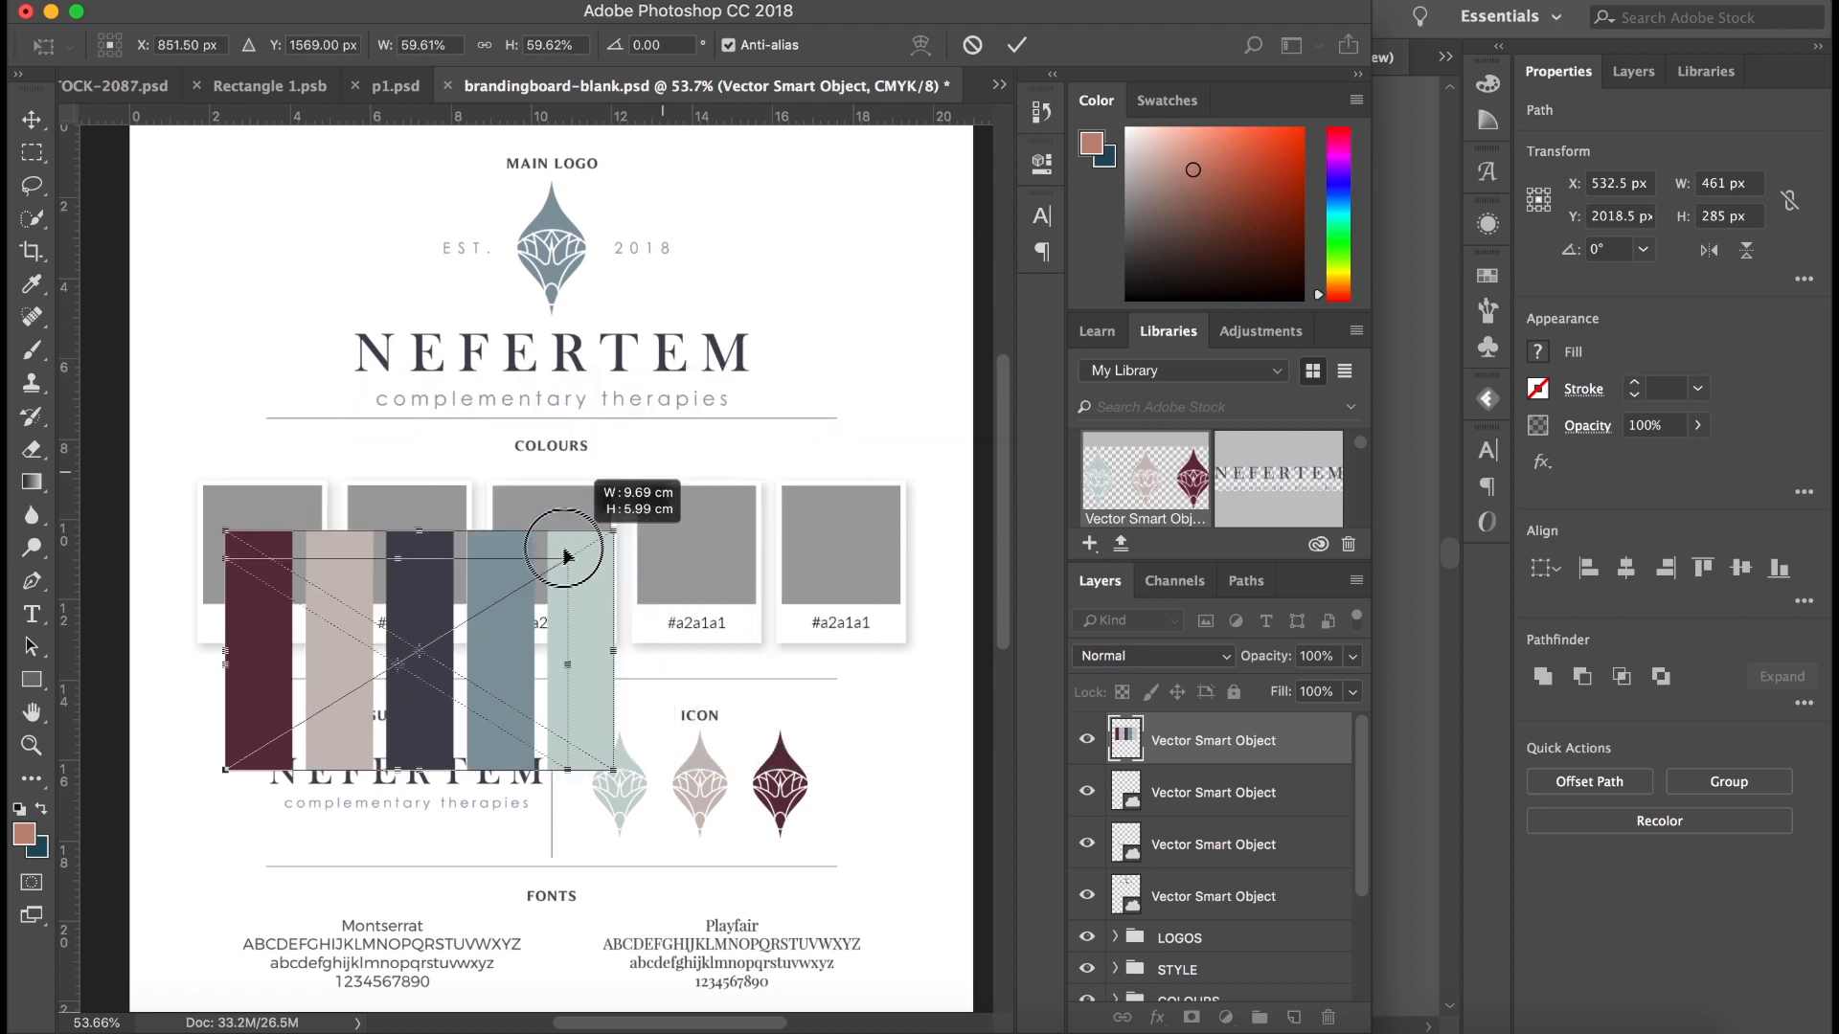
pyautogui.moveTo(564, 551); pyautogui.dragTo(375, 387)
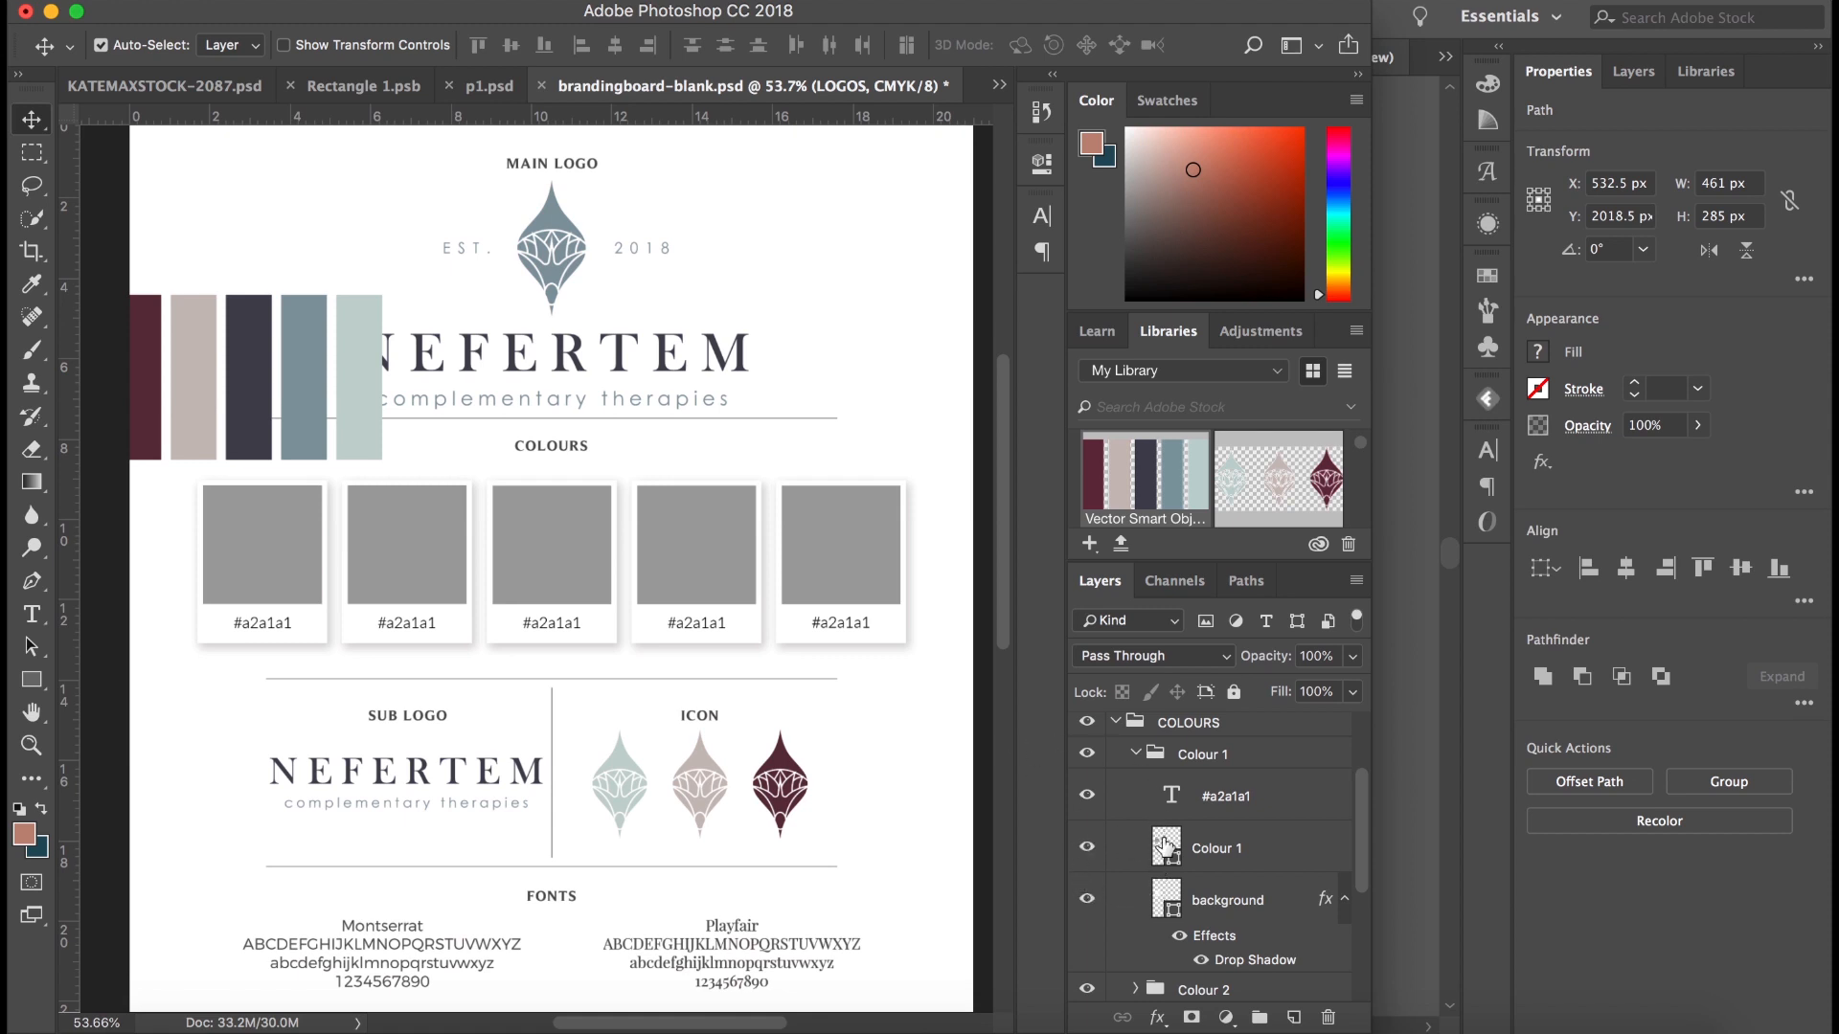
# Fill the first palette swatch with the plum colour sampled from the colour bars.
pyautogui.doubleClick(1165, 848)
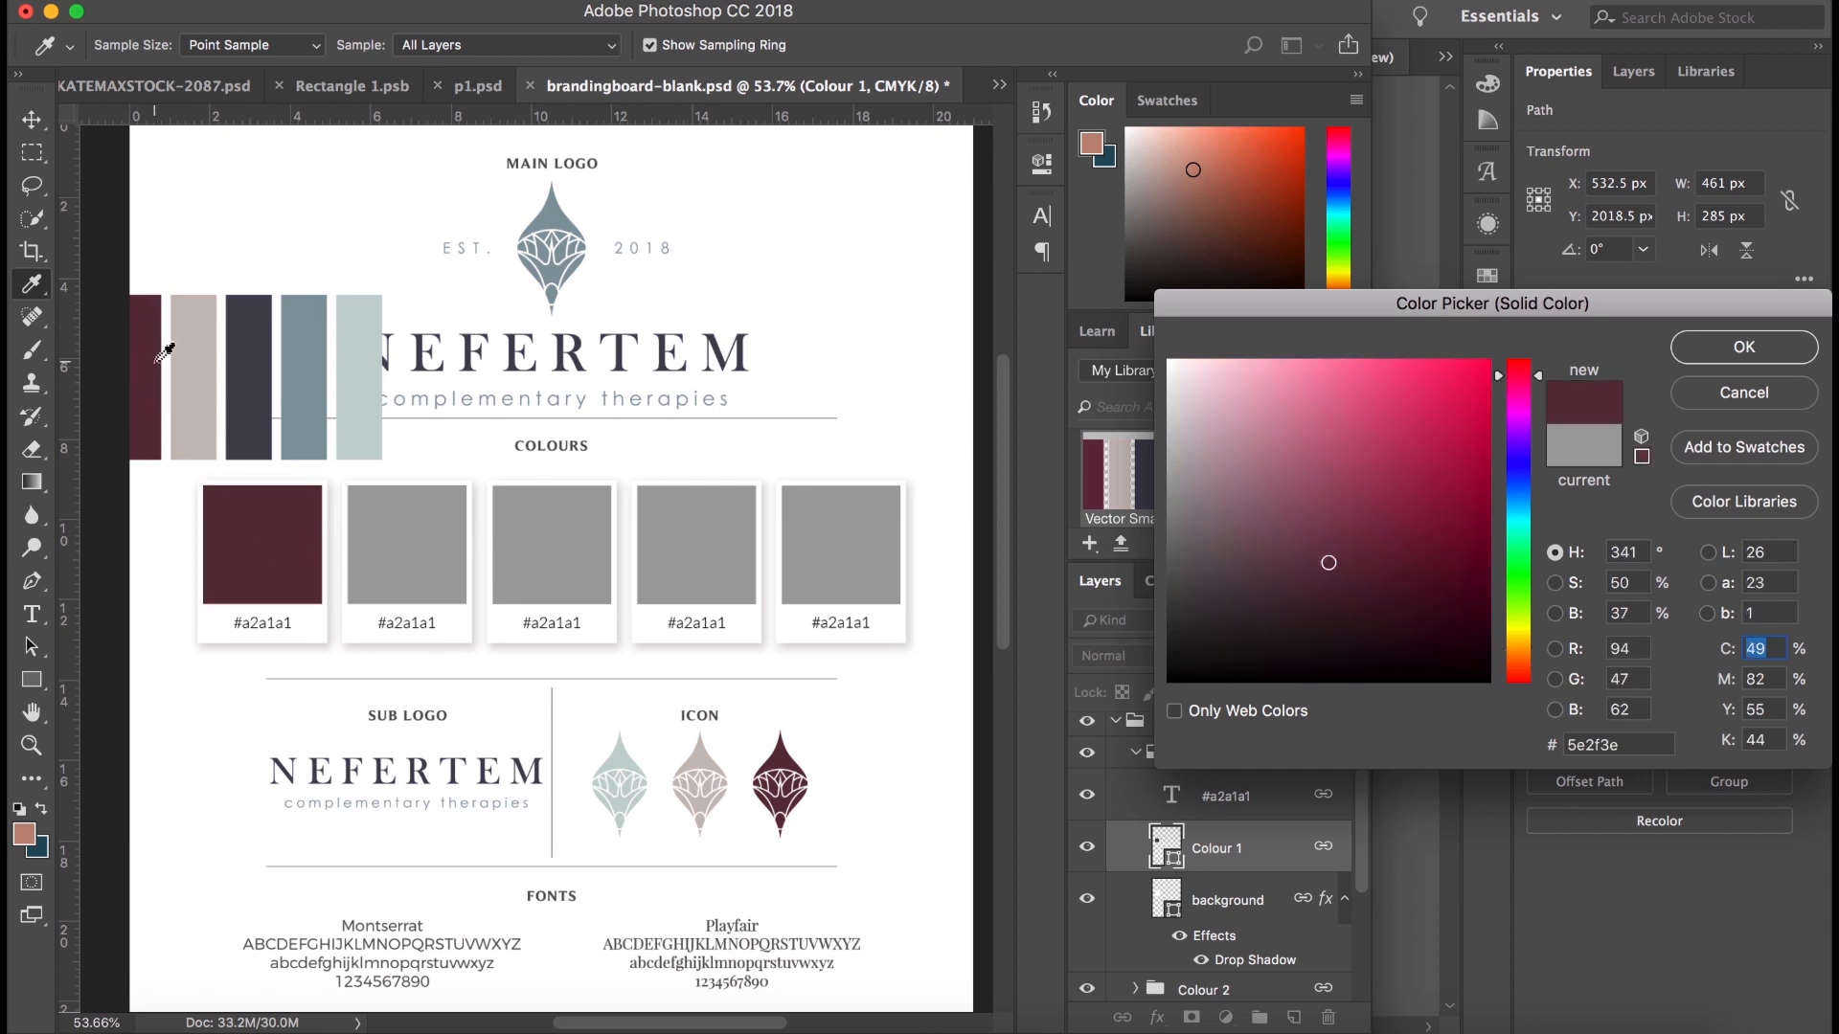
pyautogui.click(1329, 451)
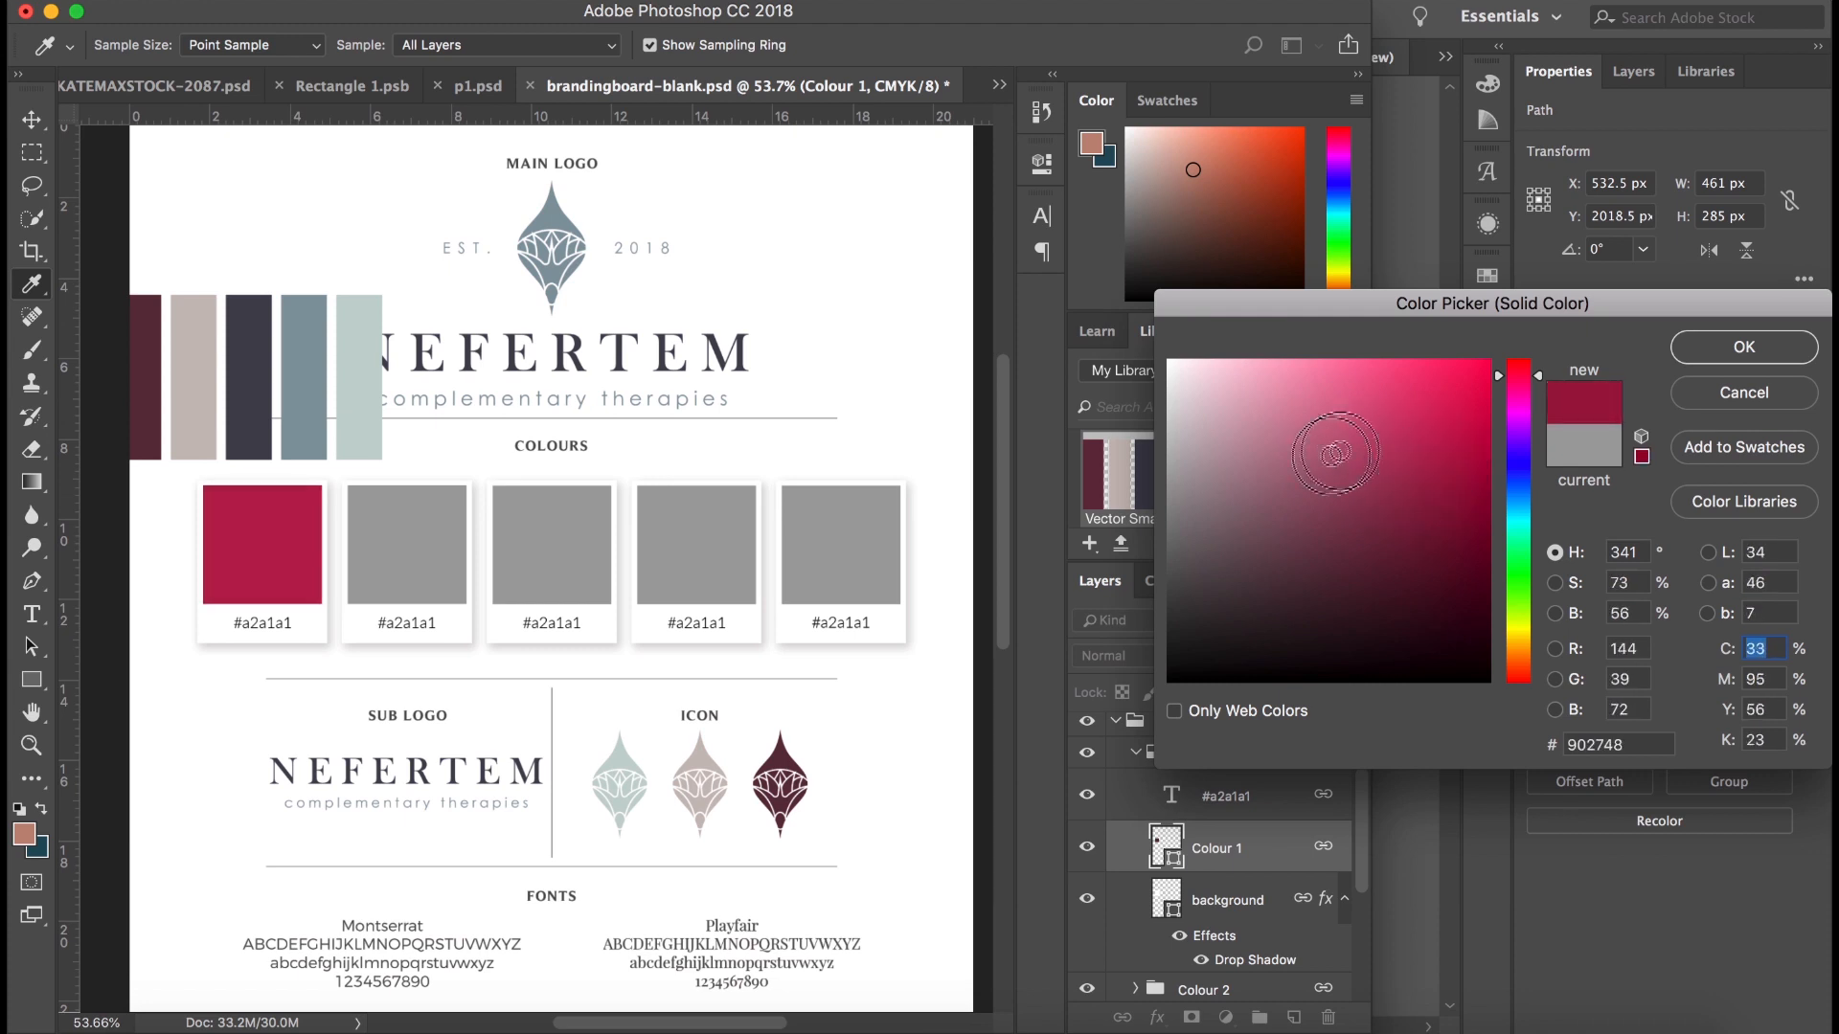
pyautogui.click(1357, 498)
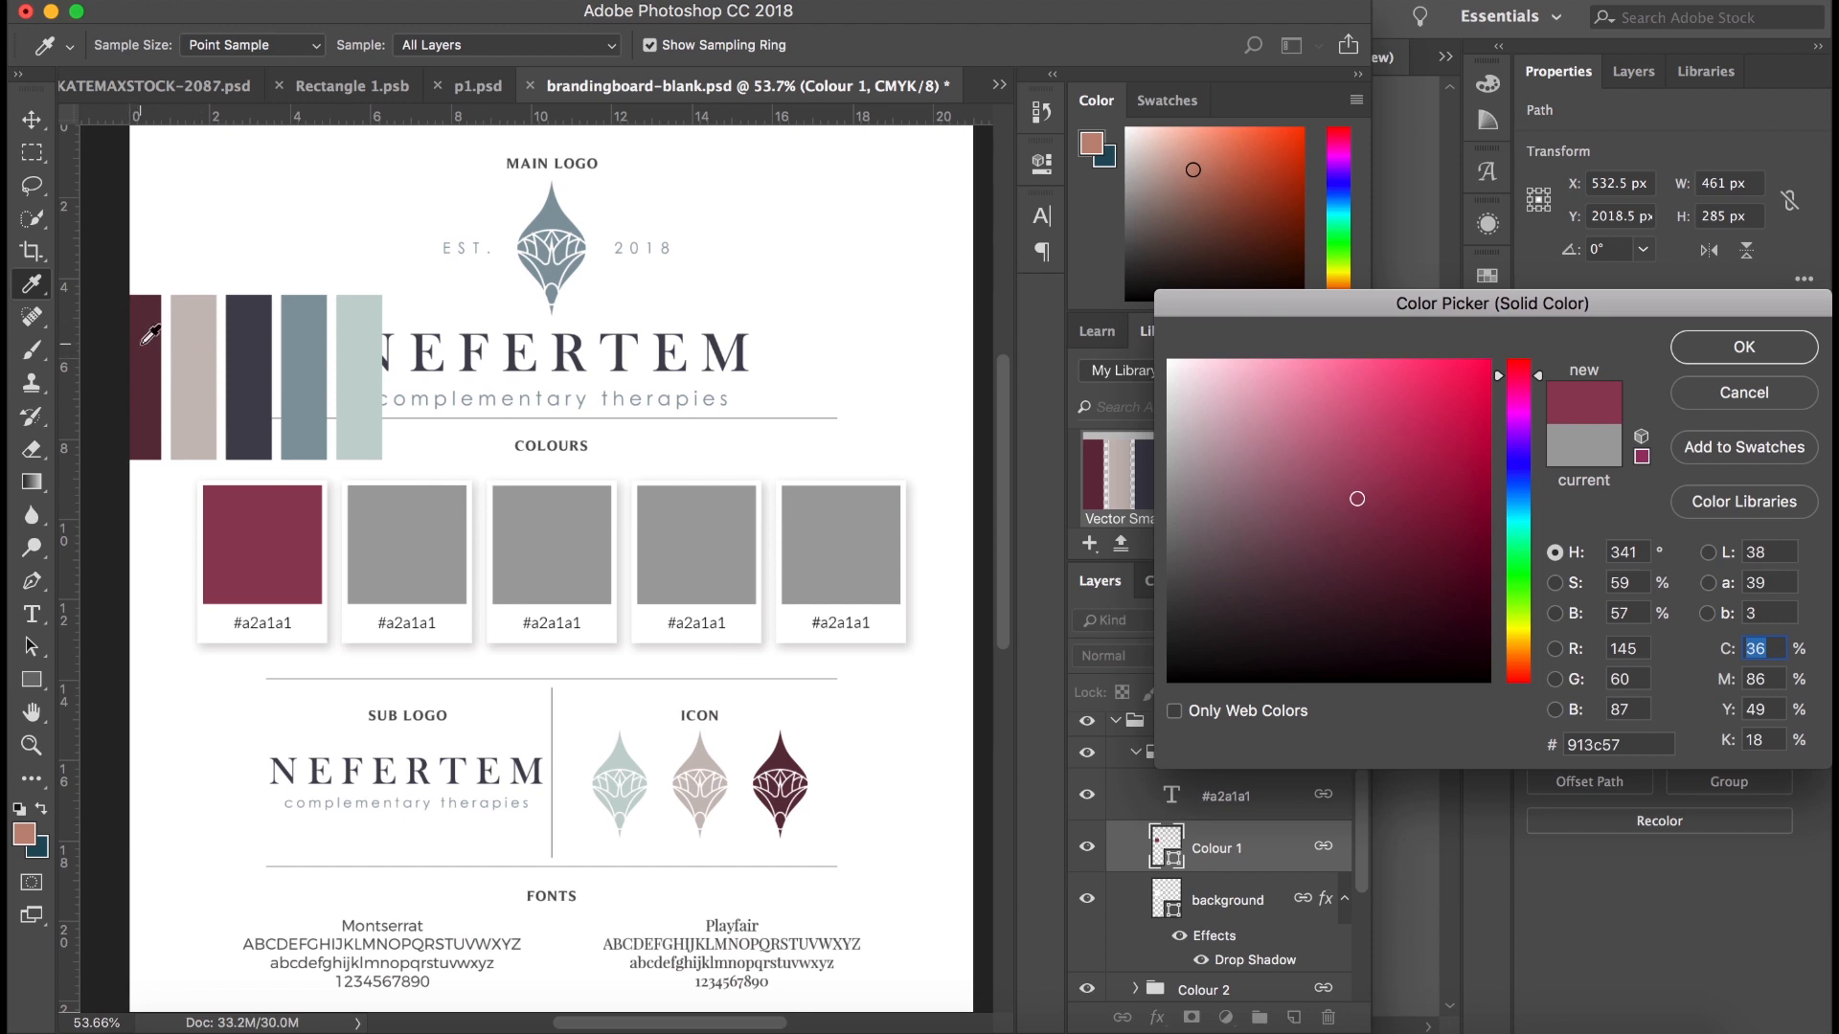
pyautogui.click(1329, 562)
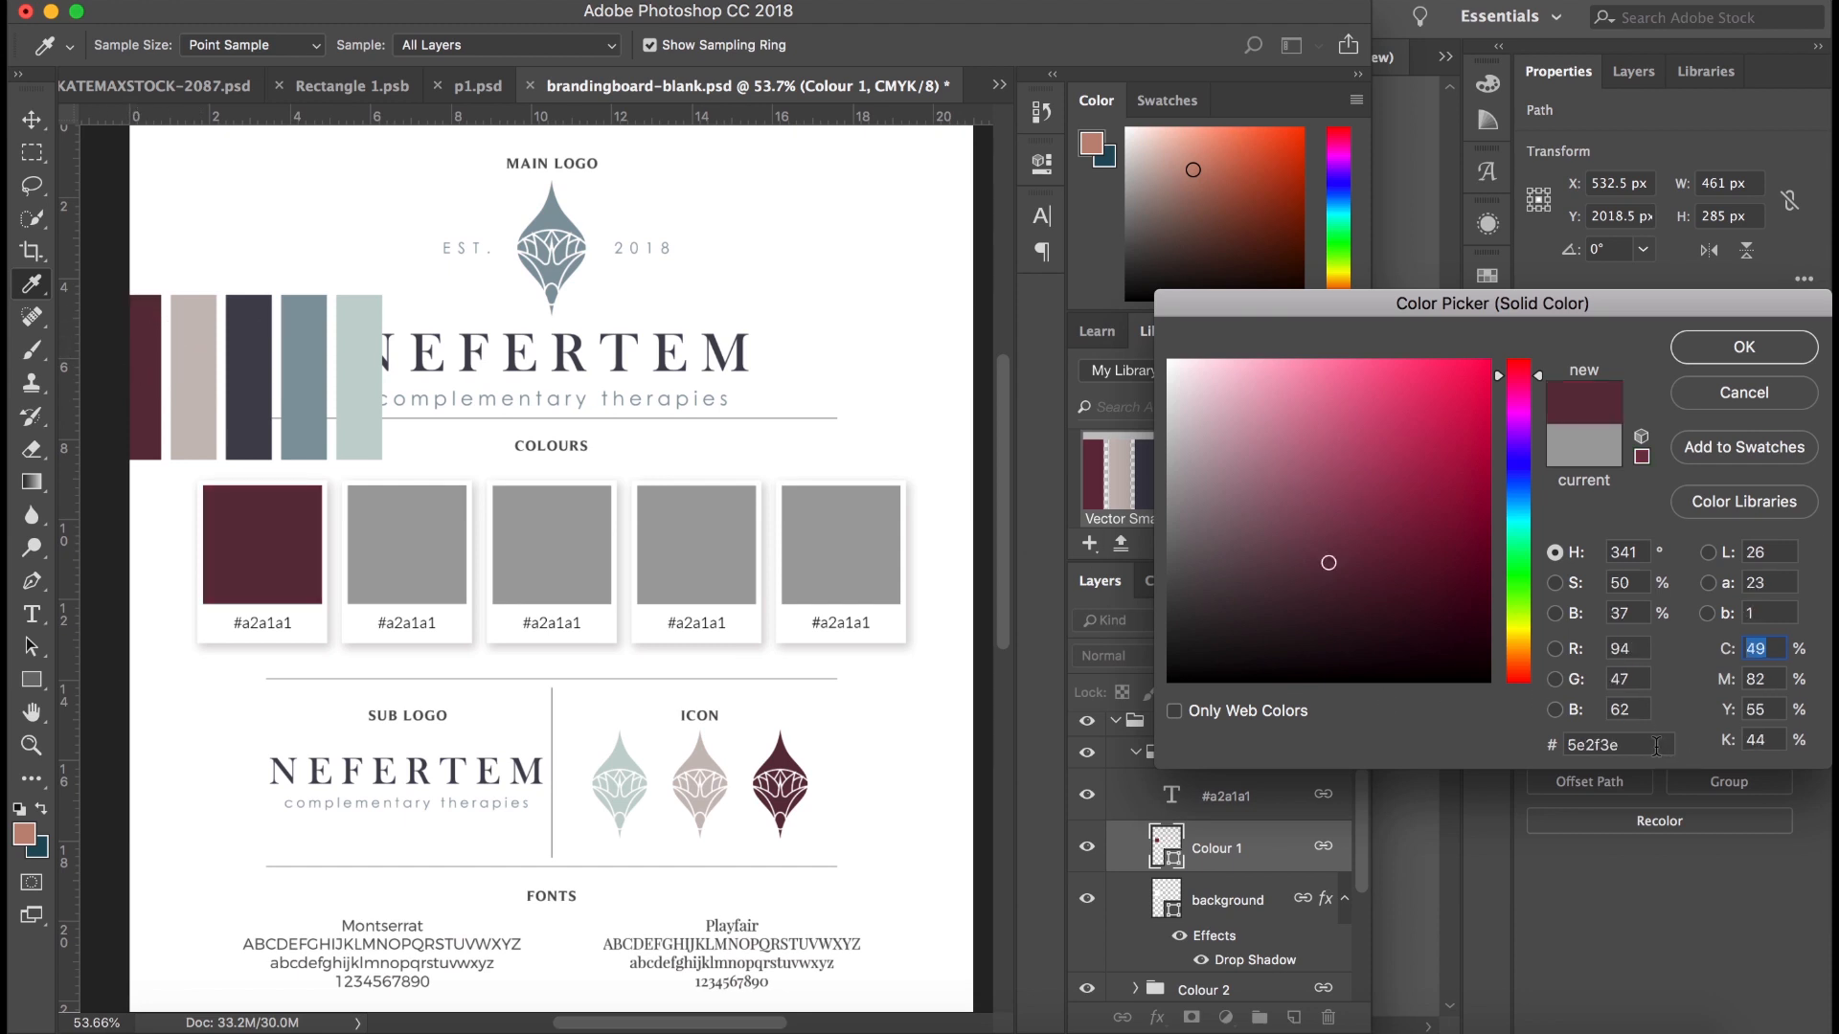
pyautogui.click(1619, 745)
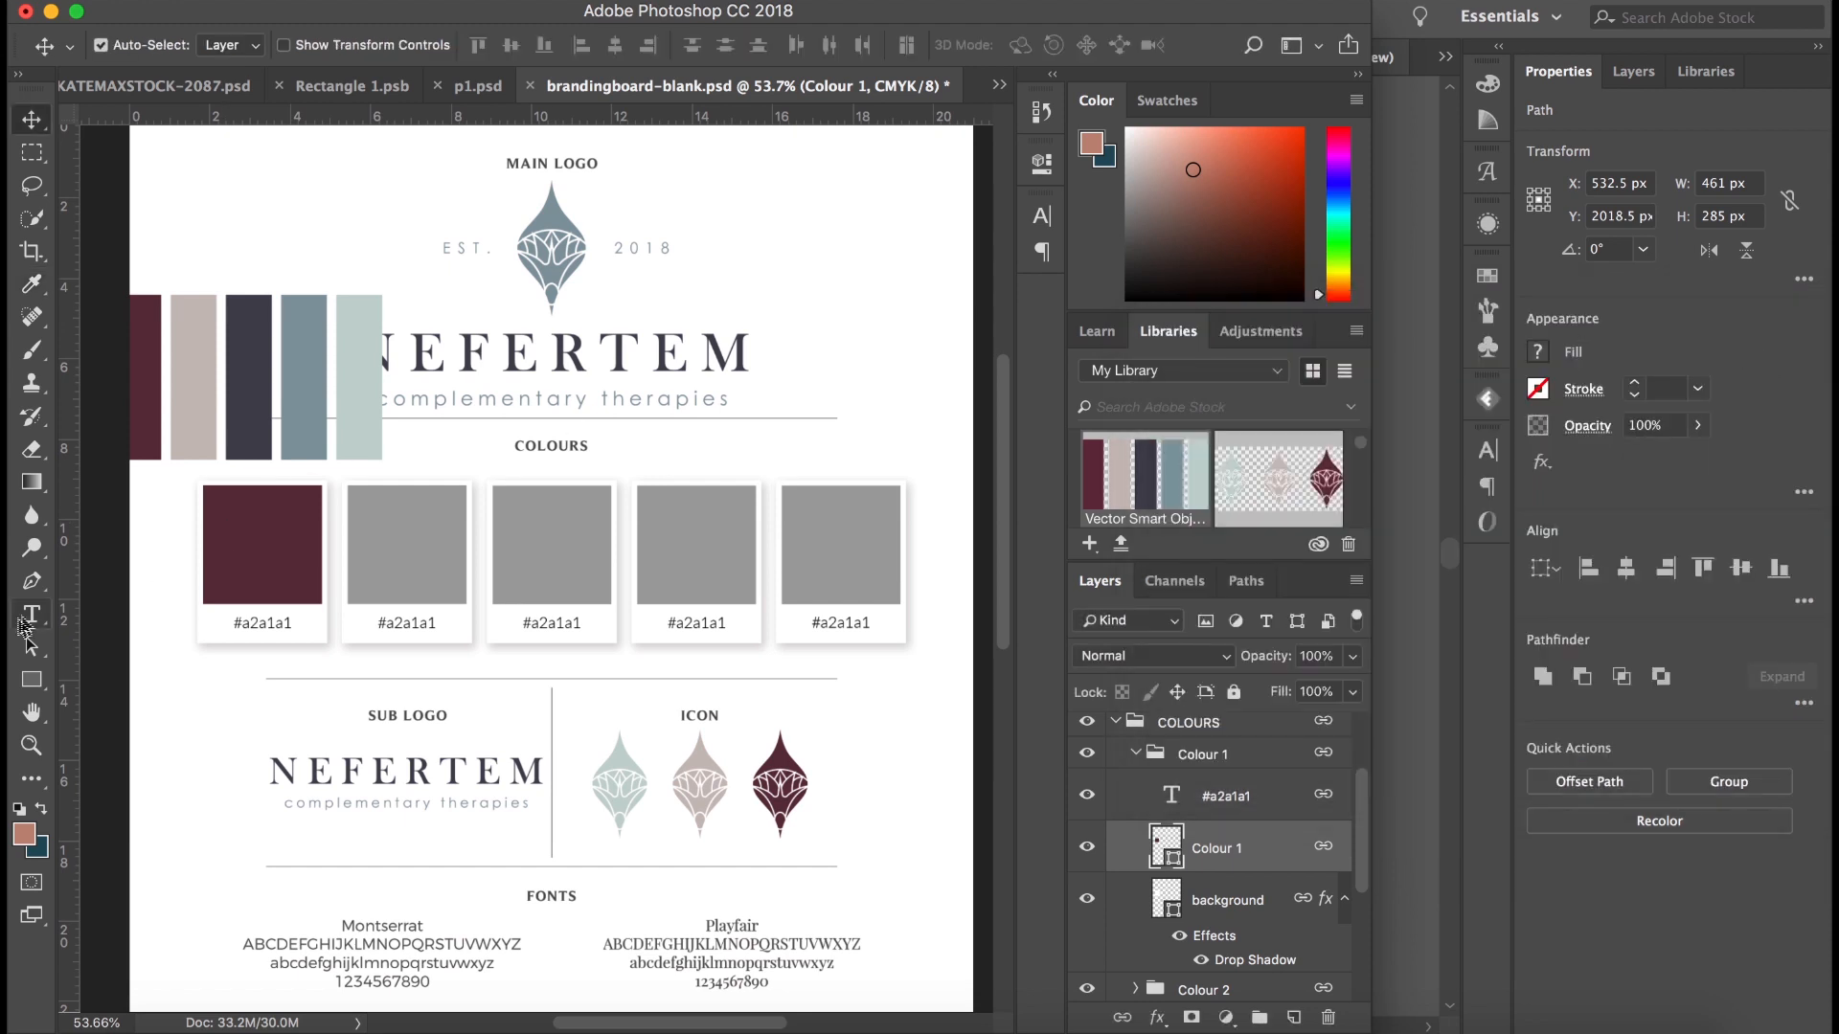
# Label the first two swatches #5e2f3e and #c8bebb.
pyautogui.click(30, 613)
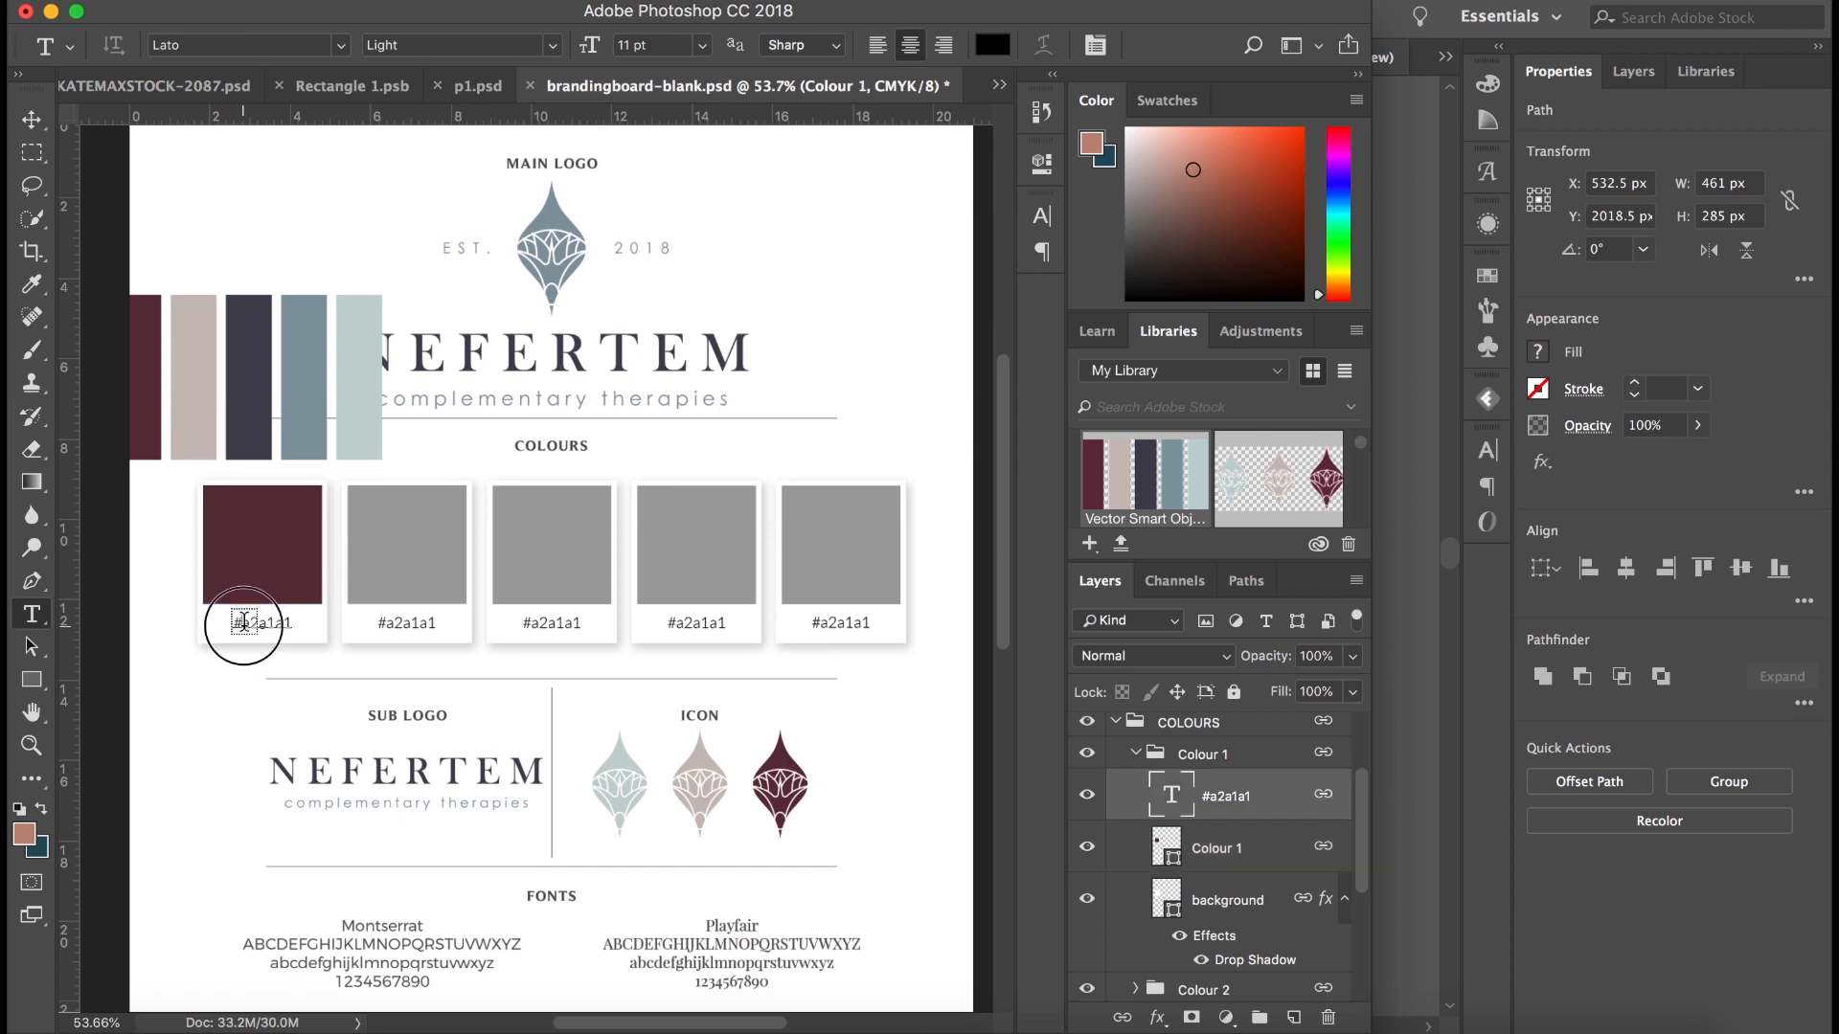
pyautogui.write('#5e2f3e')
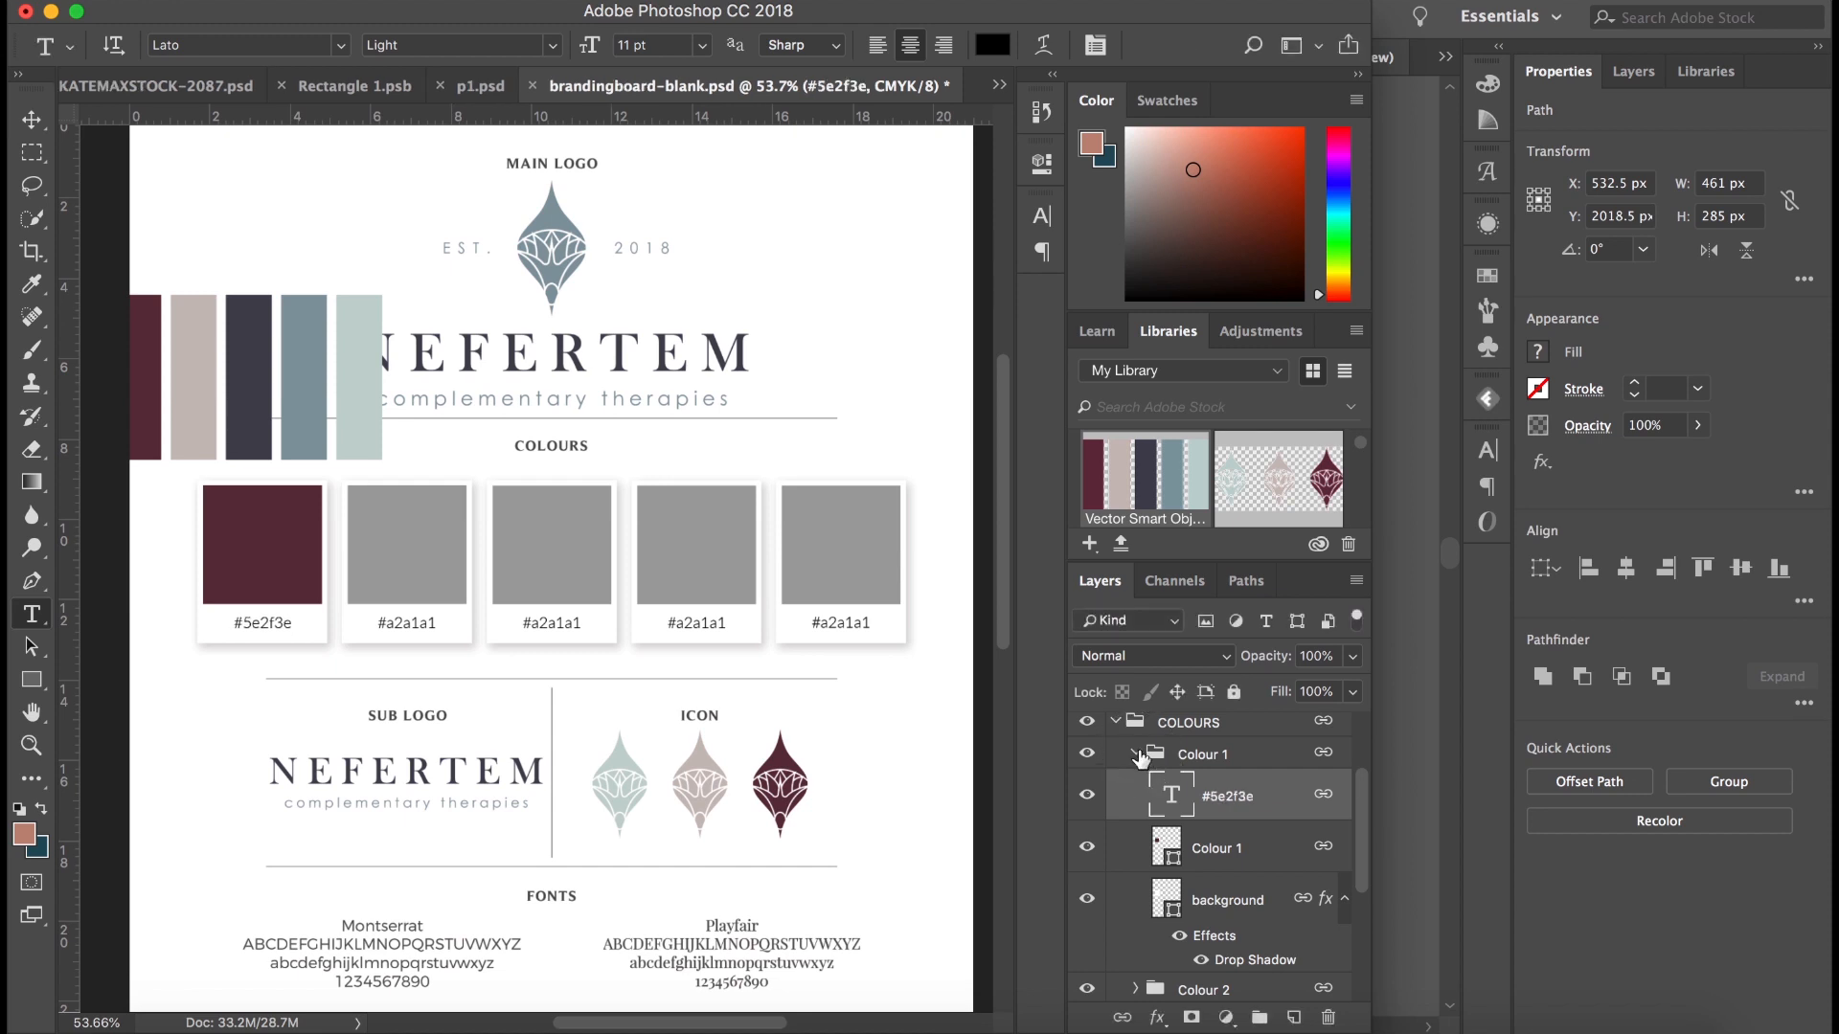
pyautogui.click(1116, 752)
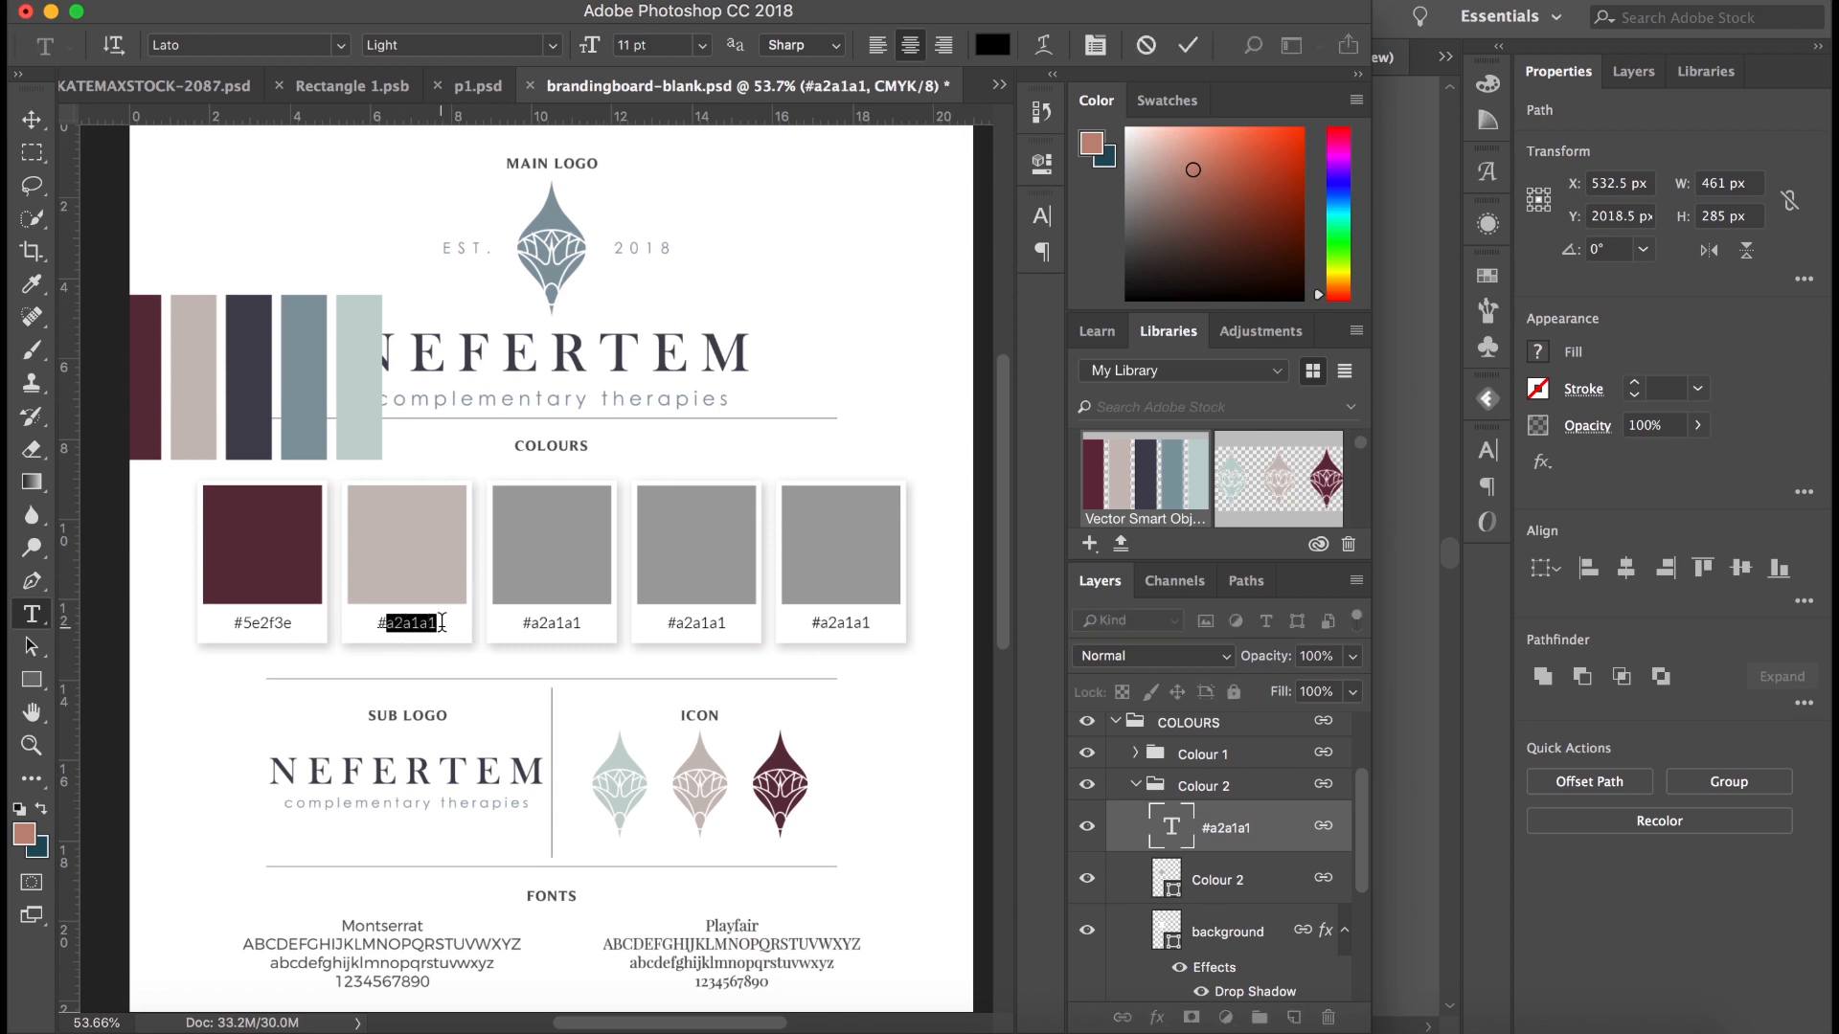
pyautogui.write('c8bebb')
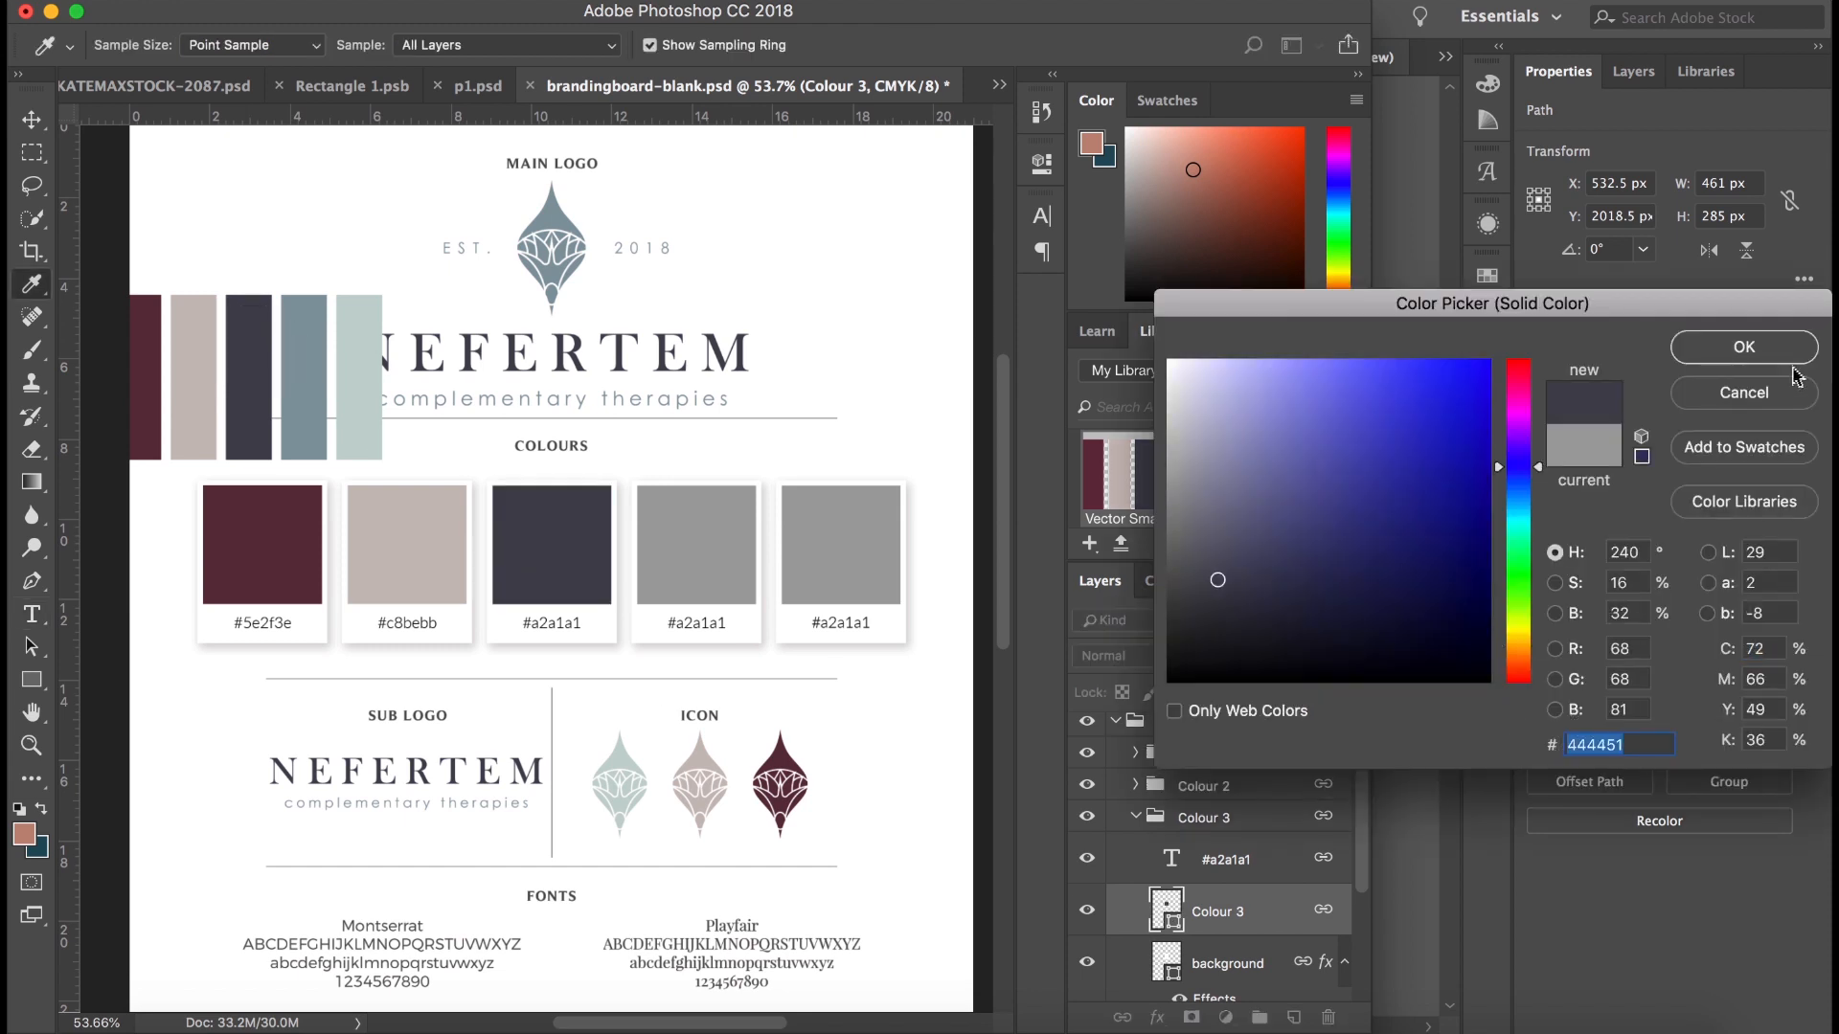
# Confirm the slate and blue-grey swatch fills and label the last swatch #c4d2d0.
pyautogui.click(1744, 346)
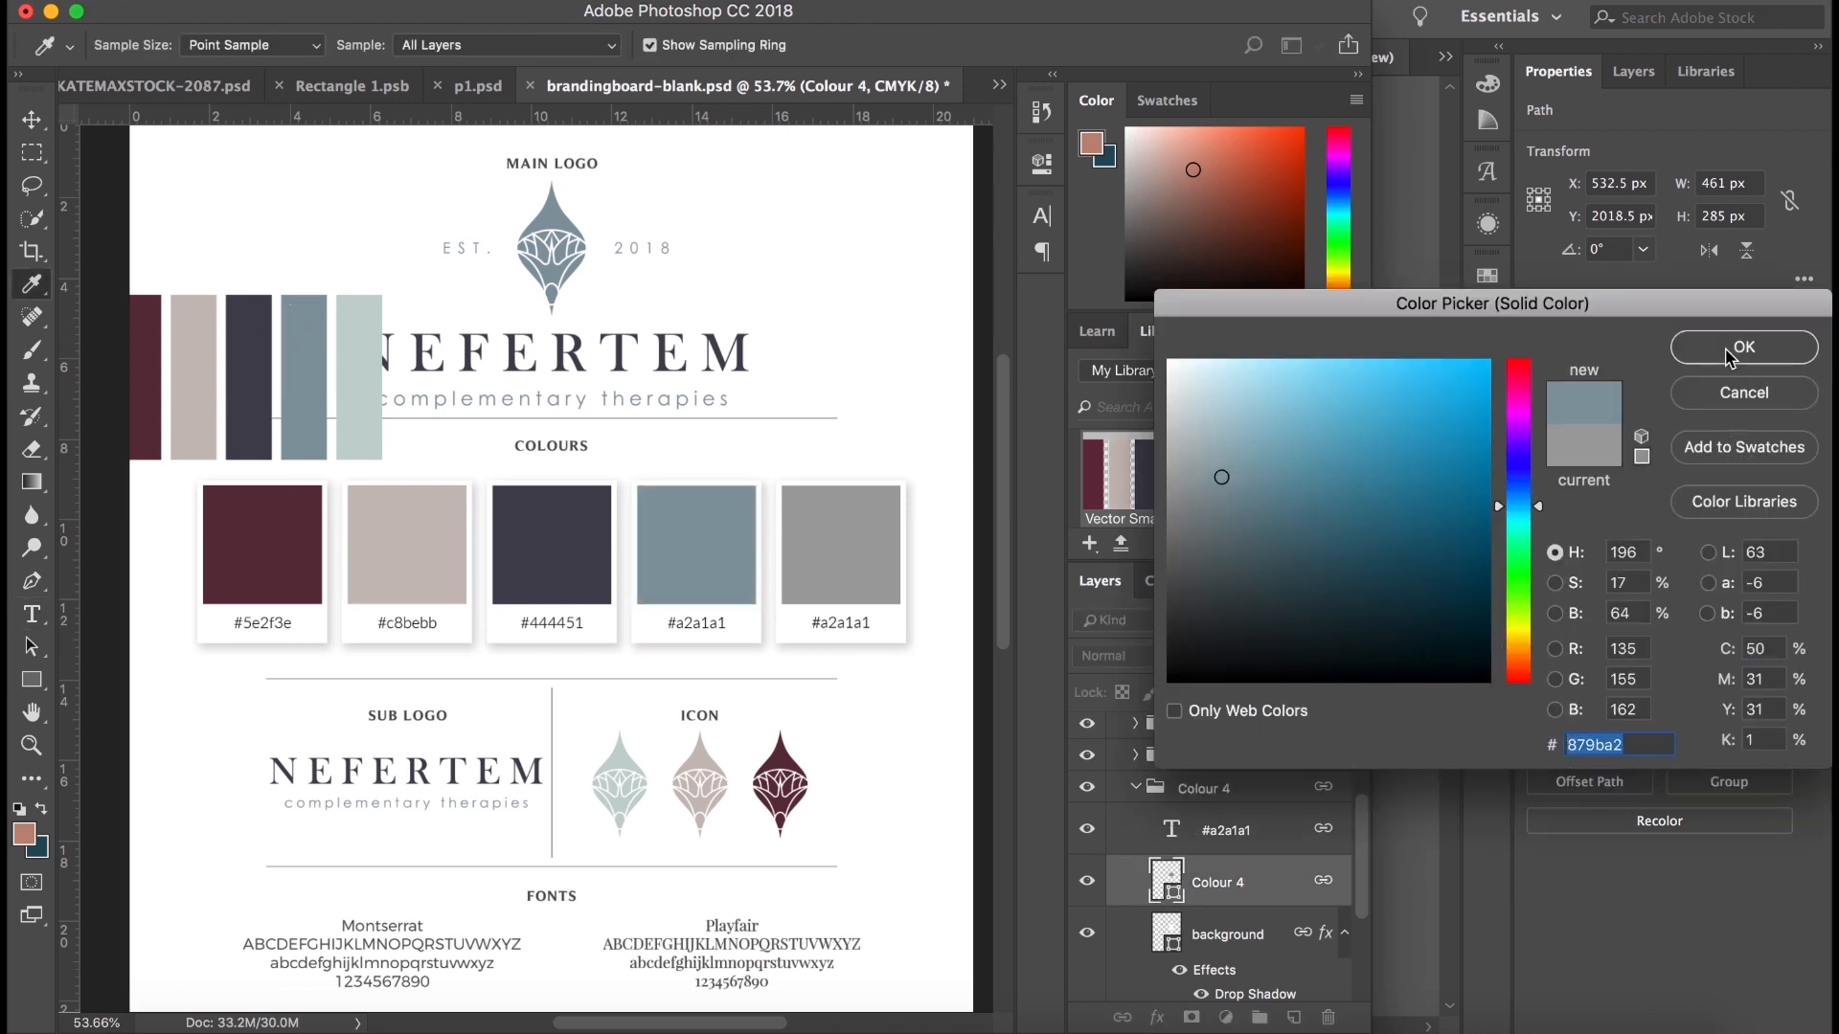
pyautogui.click(1744, 347)
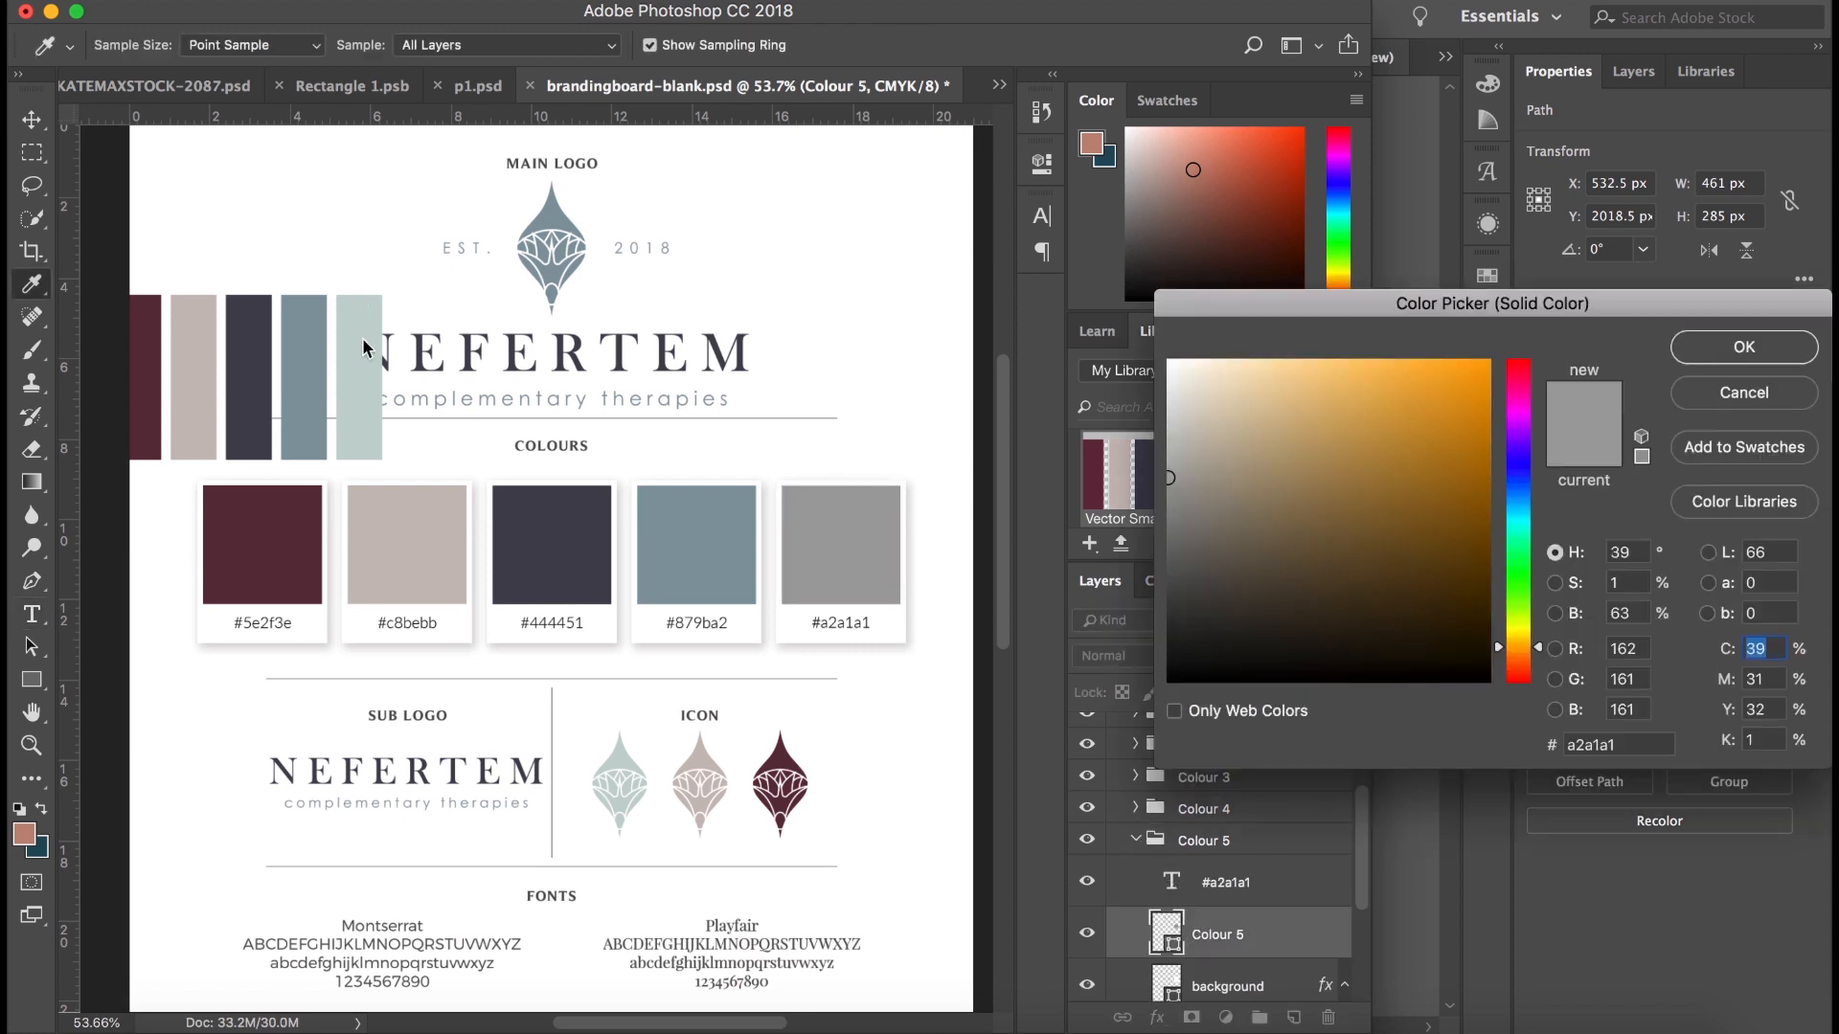
pyautogui.write('c4d2d0')
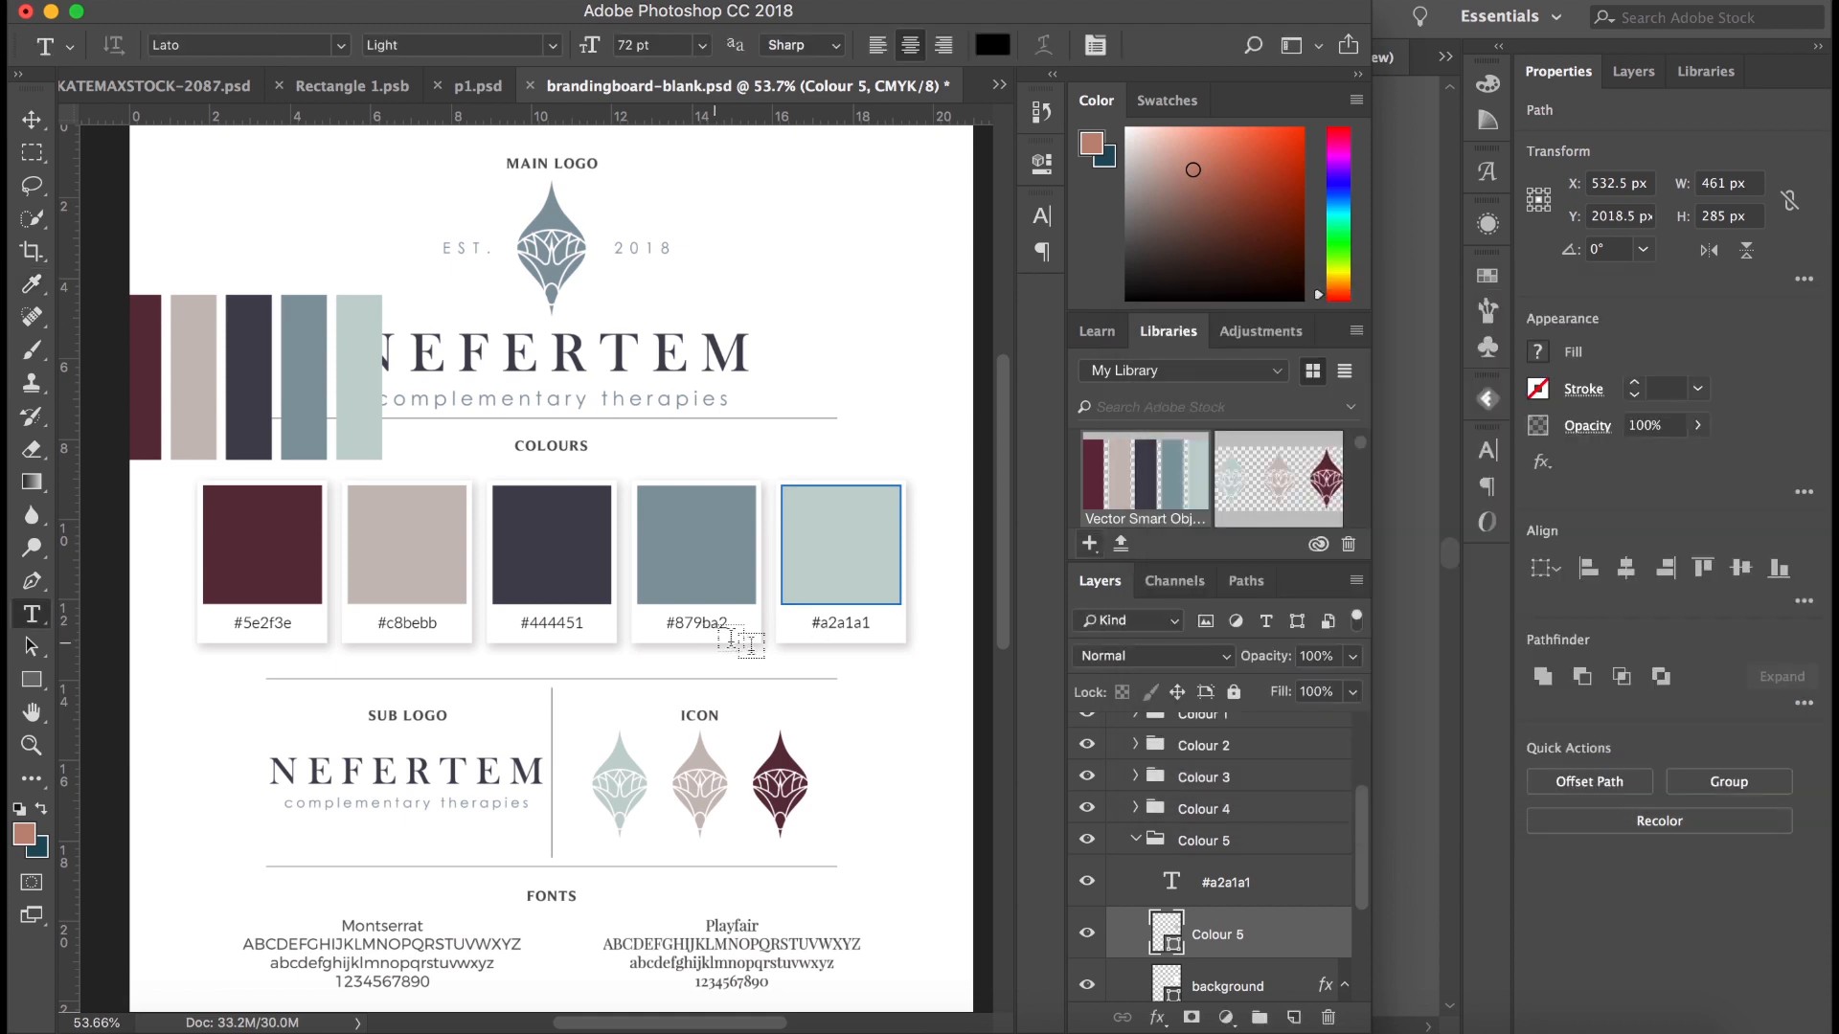
pyautogui.doubleClick(840, 623)
pyautogui.write('#c4d2d0')
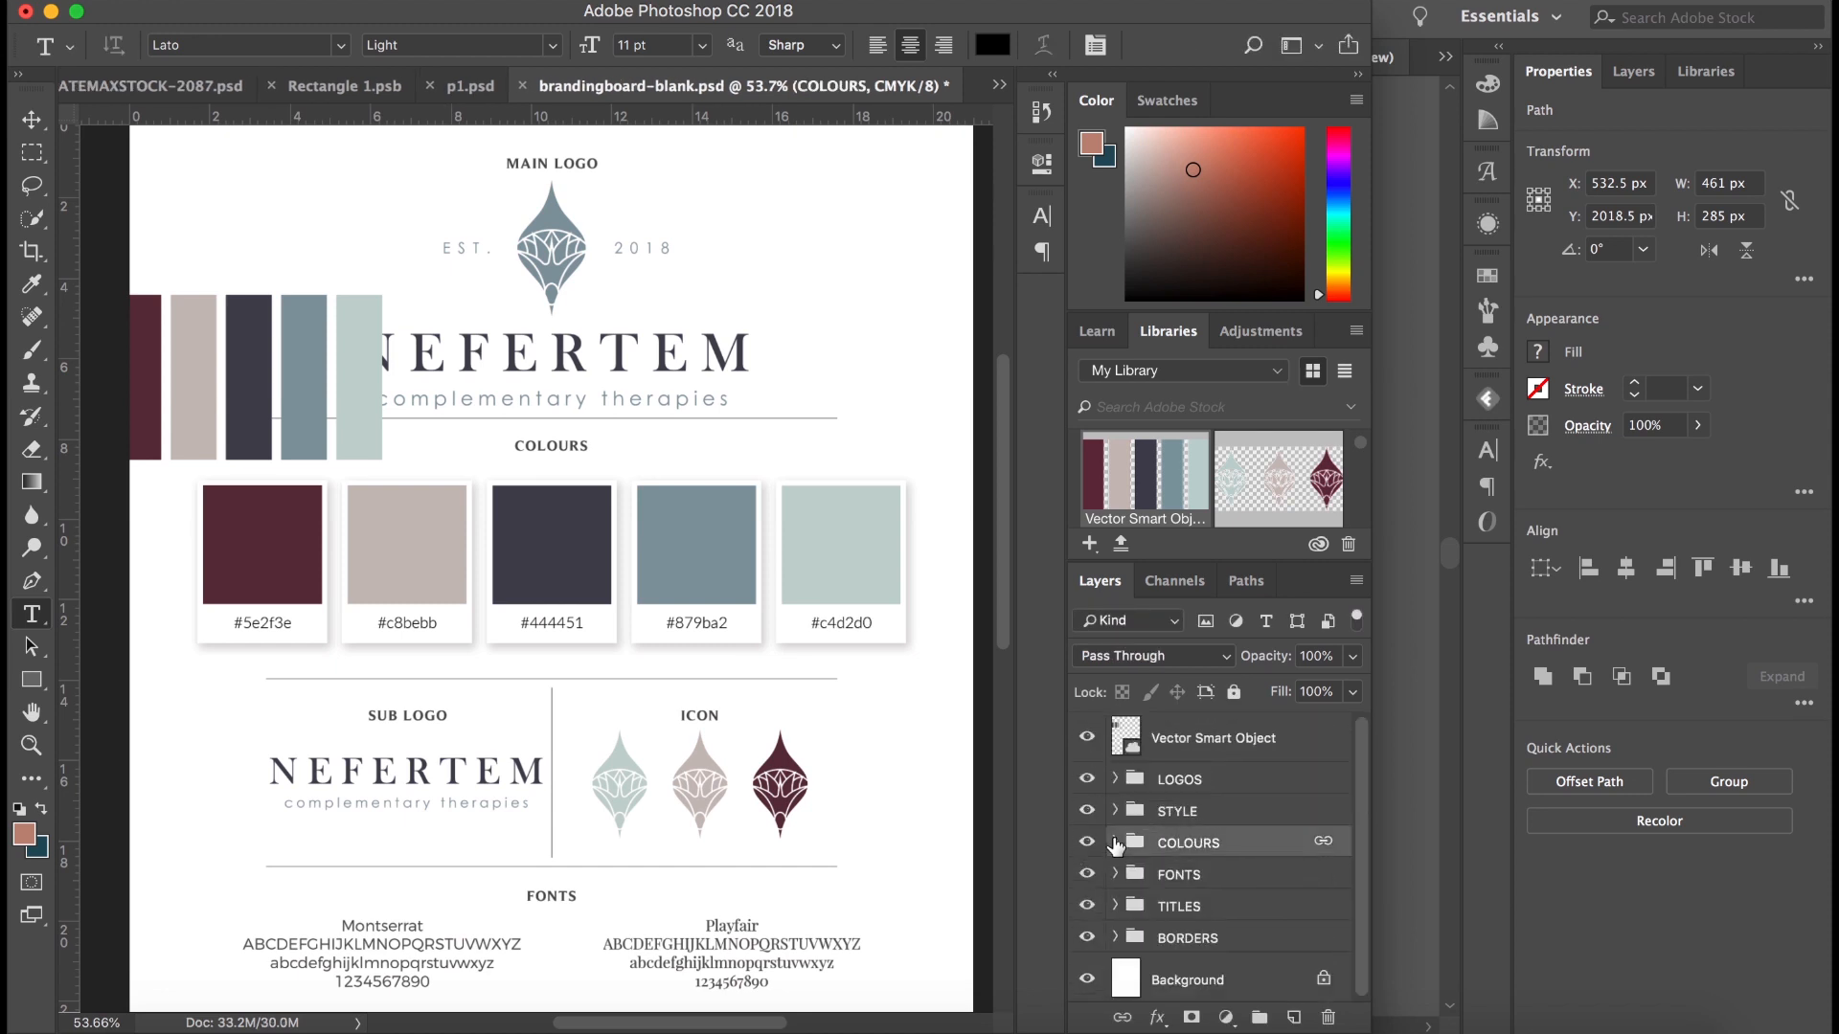
# Select and delete the colour-bar Smart Object layer, then scroll down the board.
pyautogui.click(1214, 737)
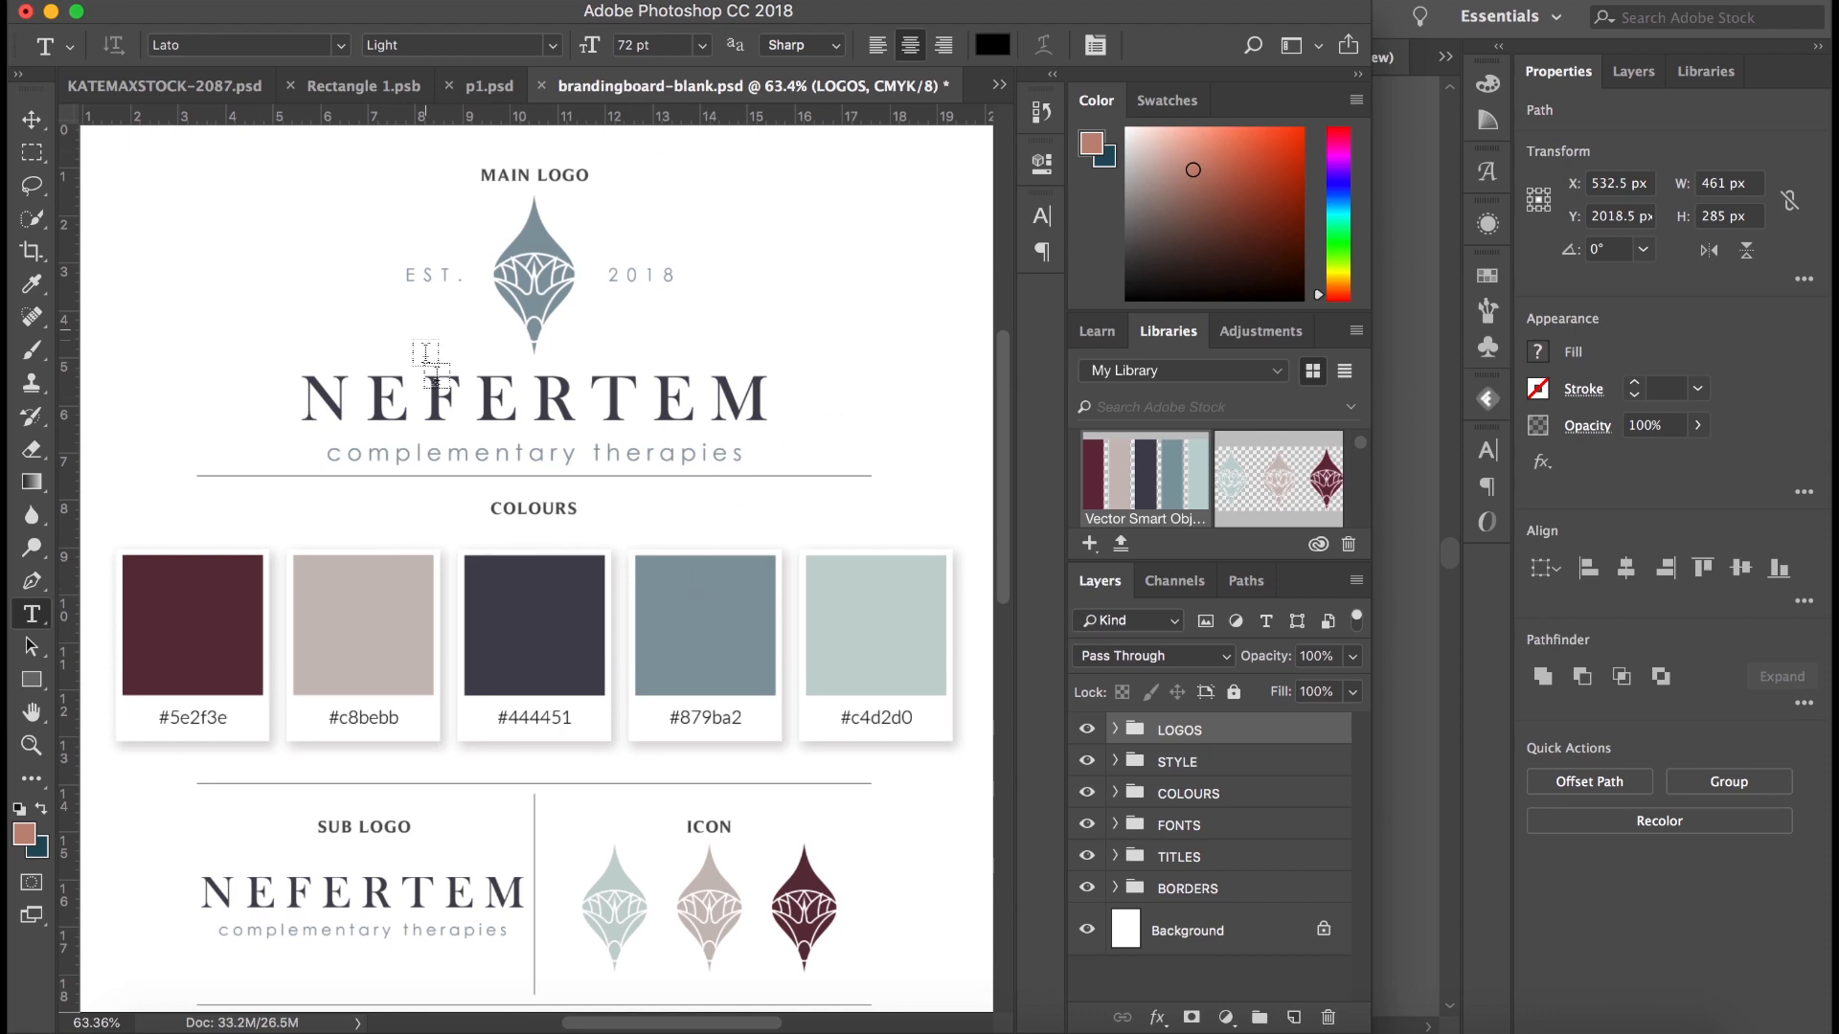
pyautogui.scroll(-3)
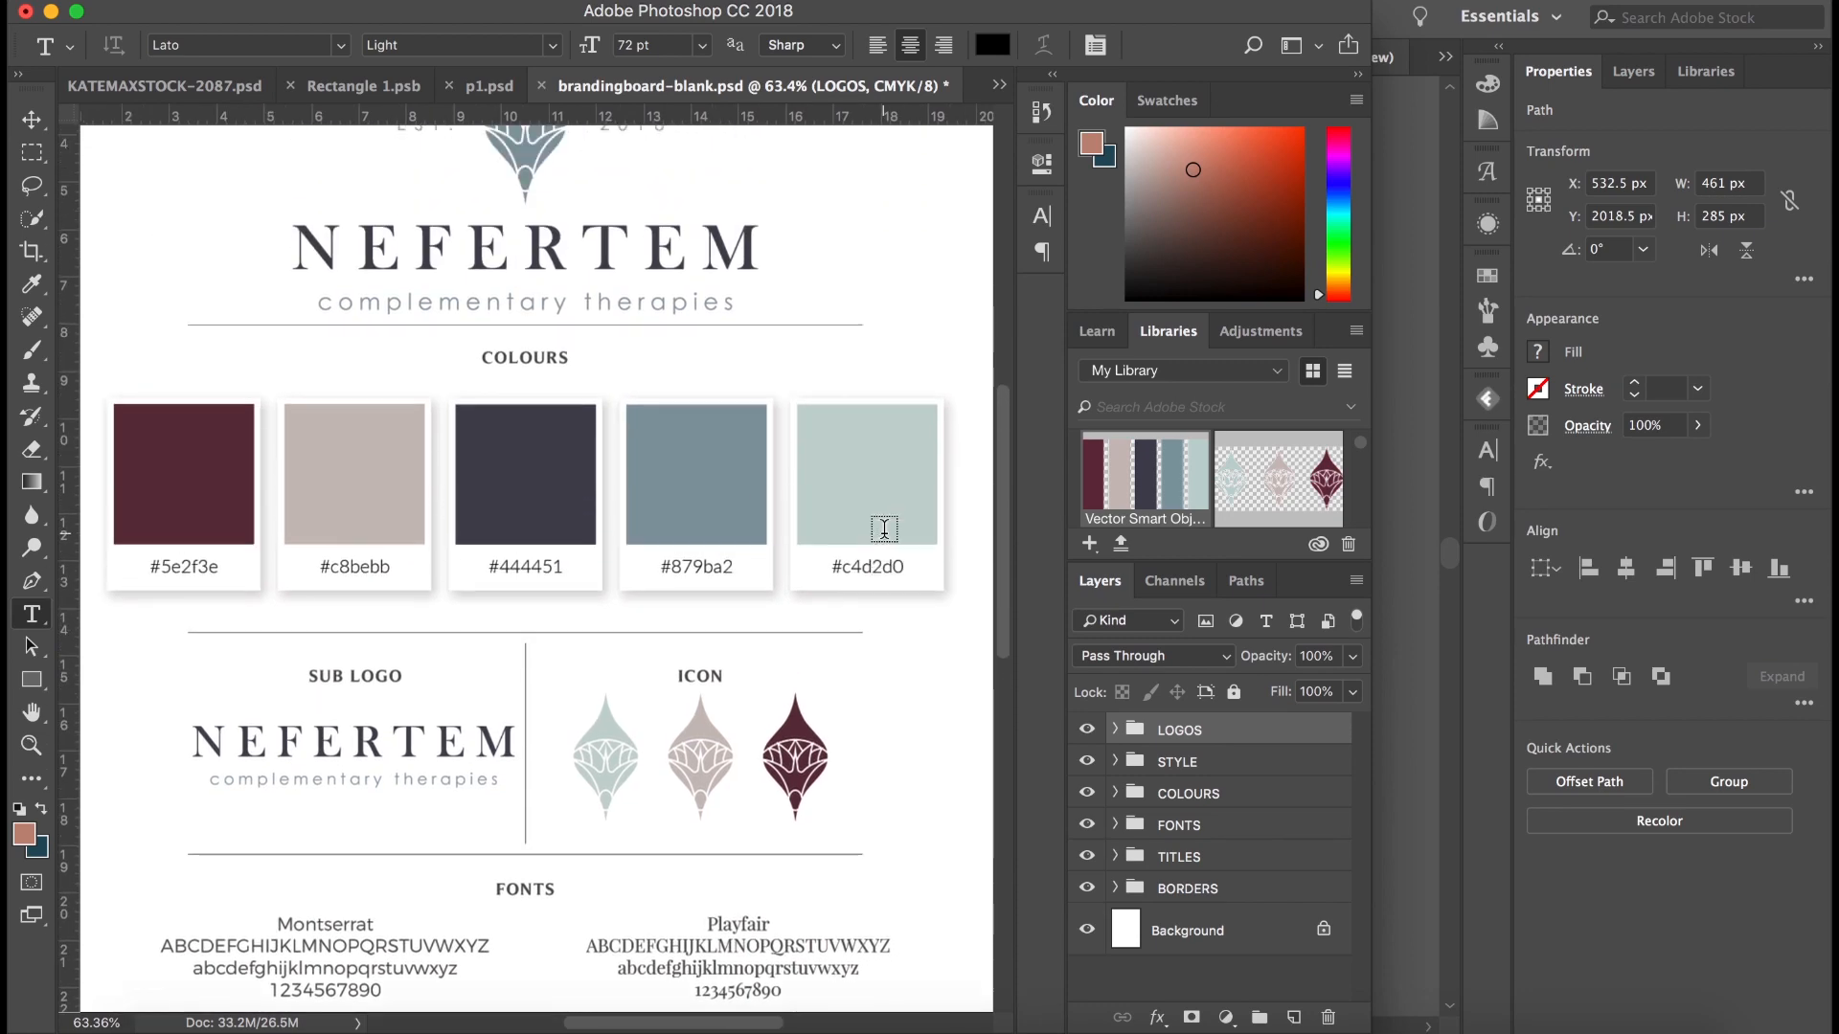
pyautogui.scroll(-3)
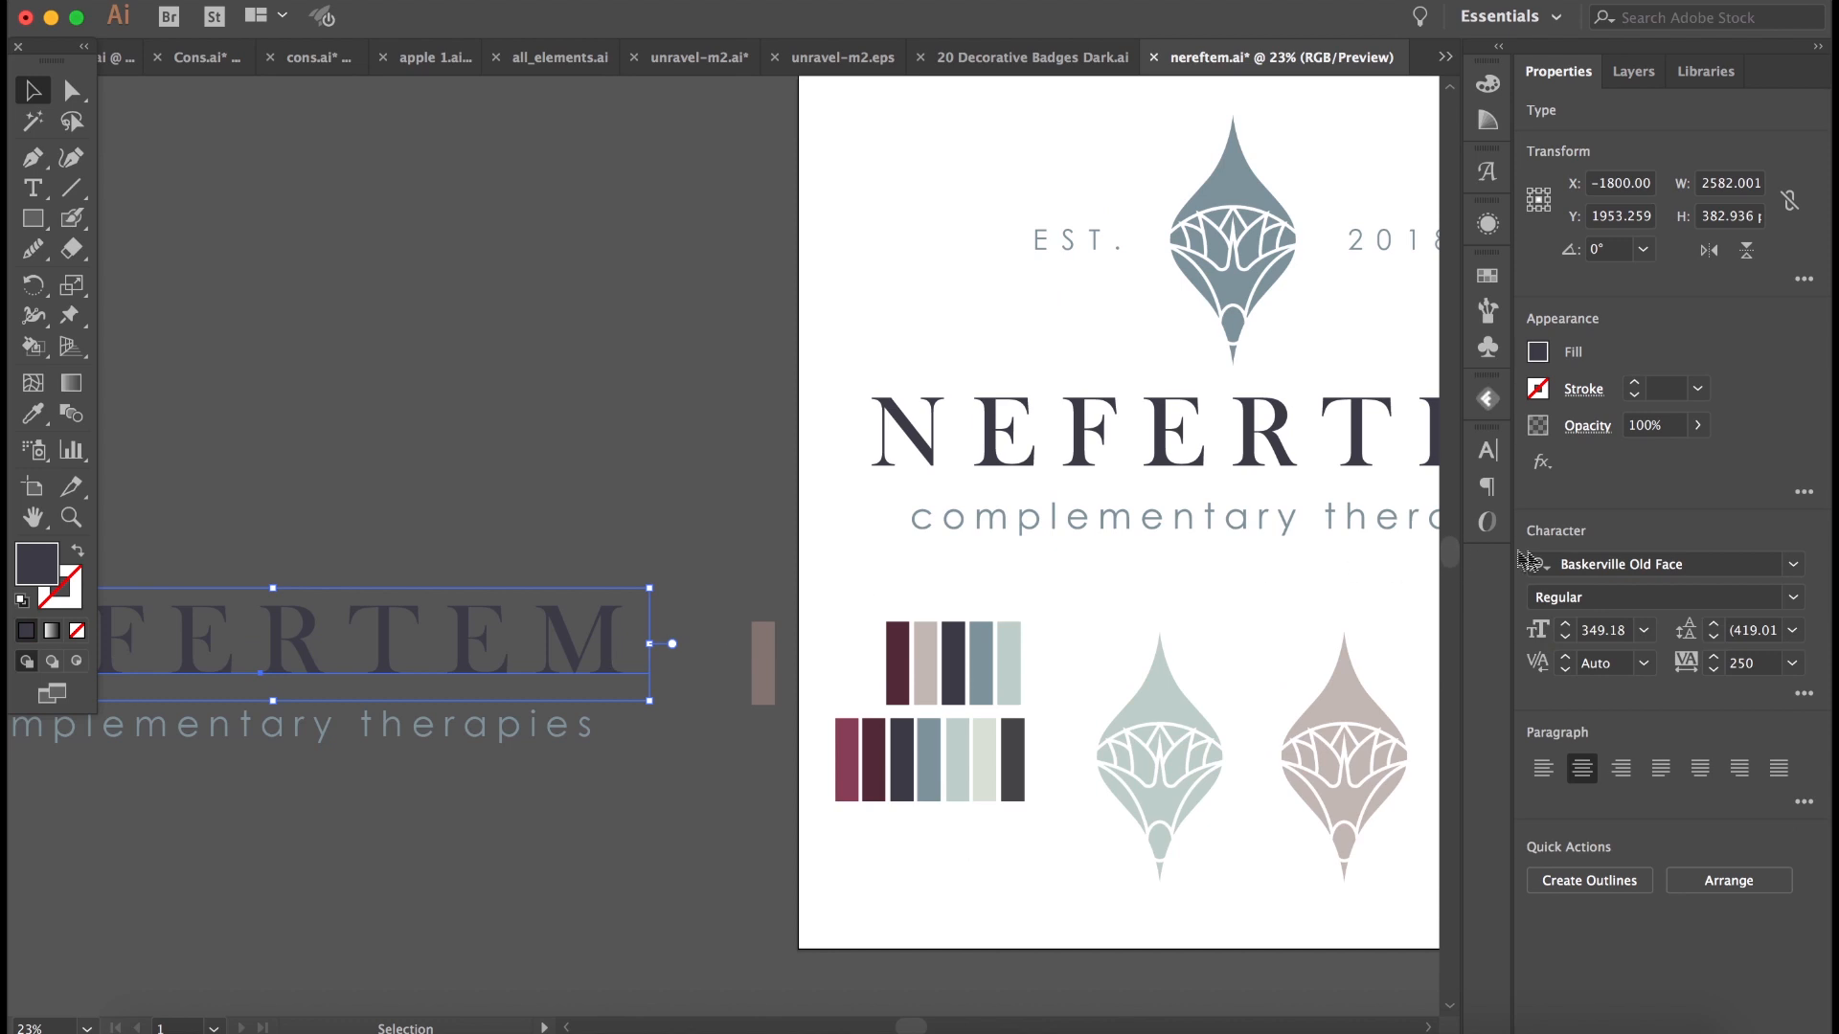
pyautogui.moveTo(1050, 657)
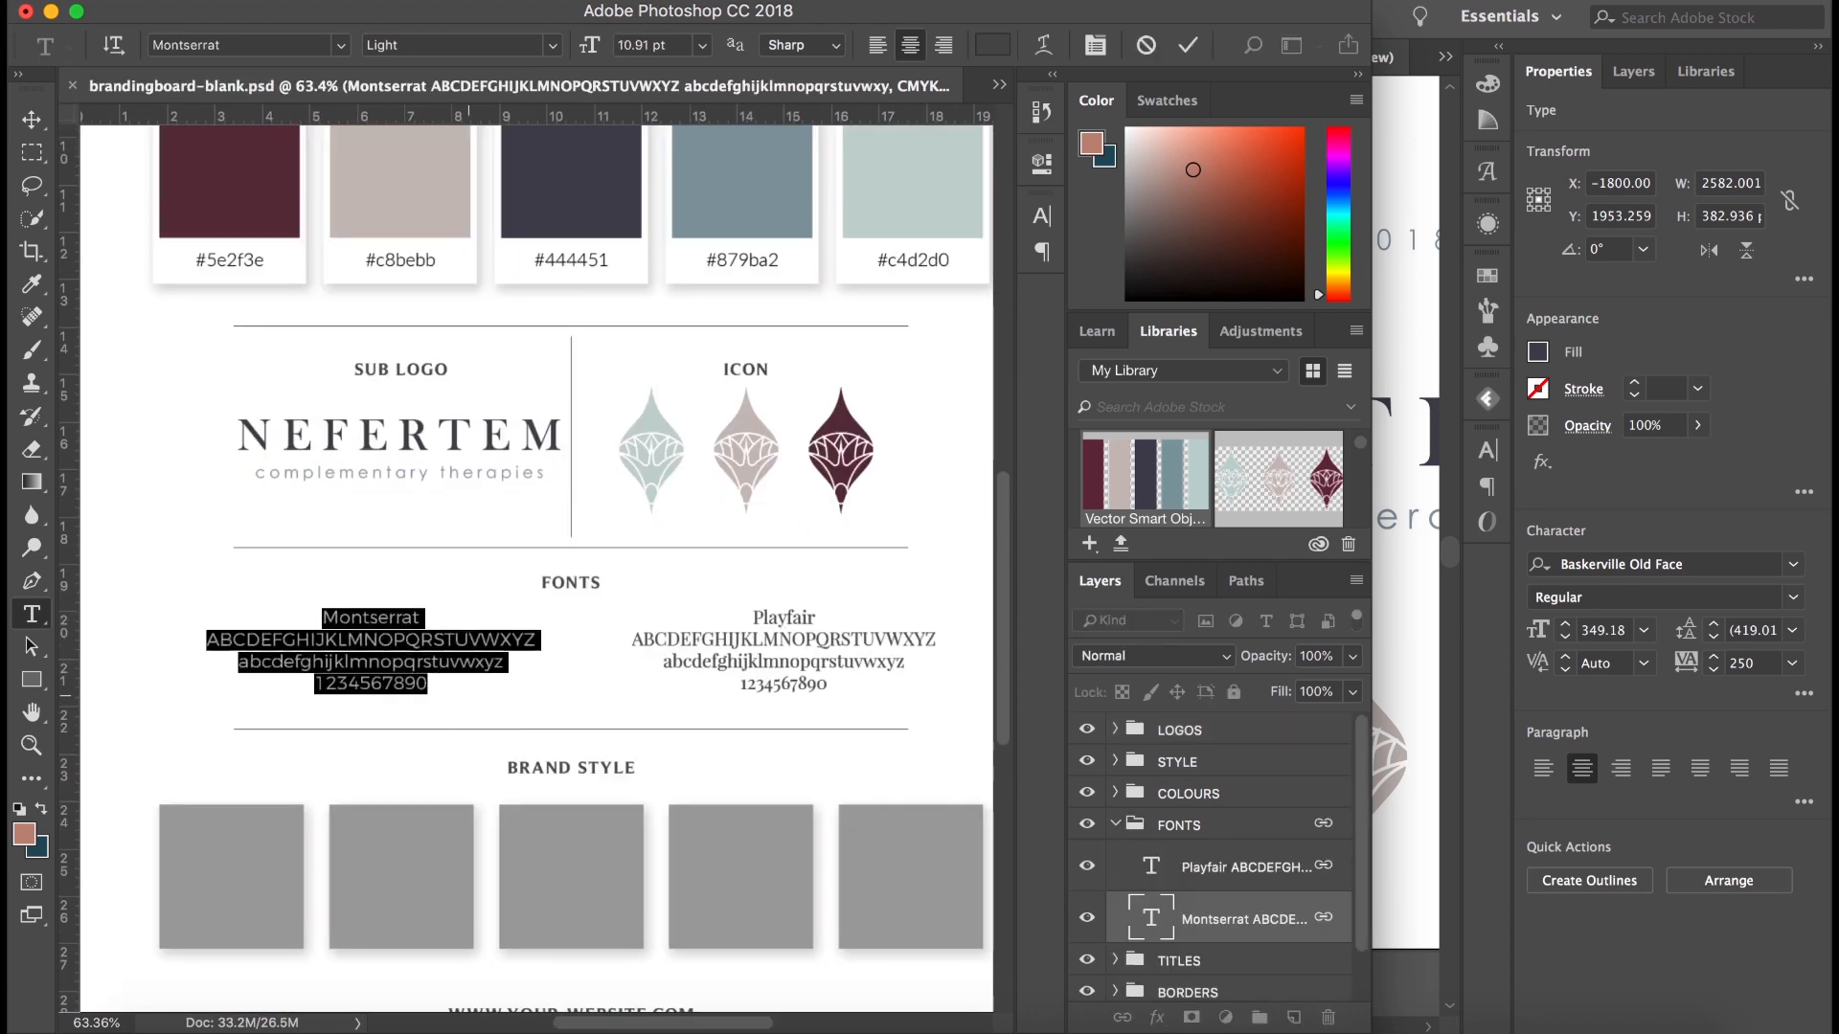
# Set the first font sample to Baskerville Old Face and title it 'Baskerville Old Face'.
pyautogui.click(240, 45)
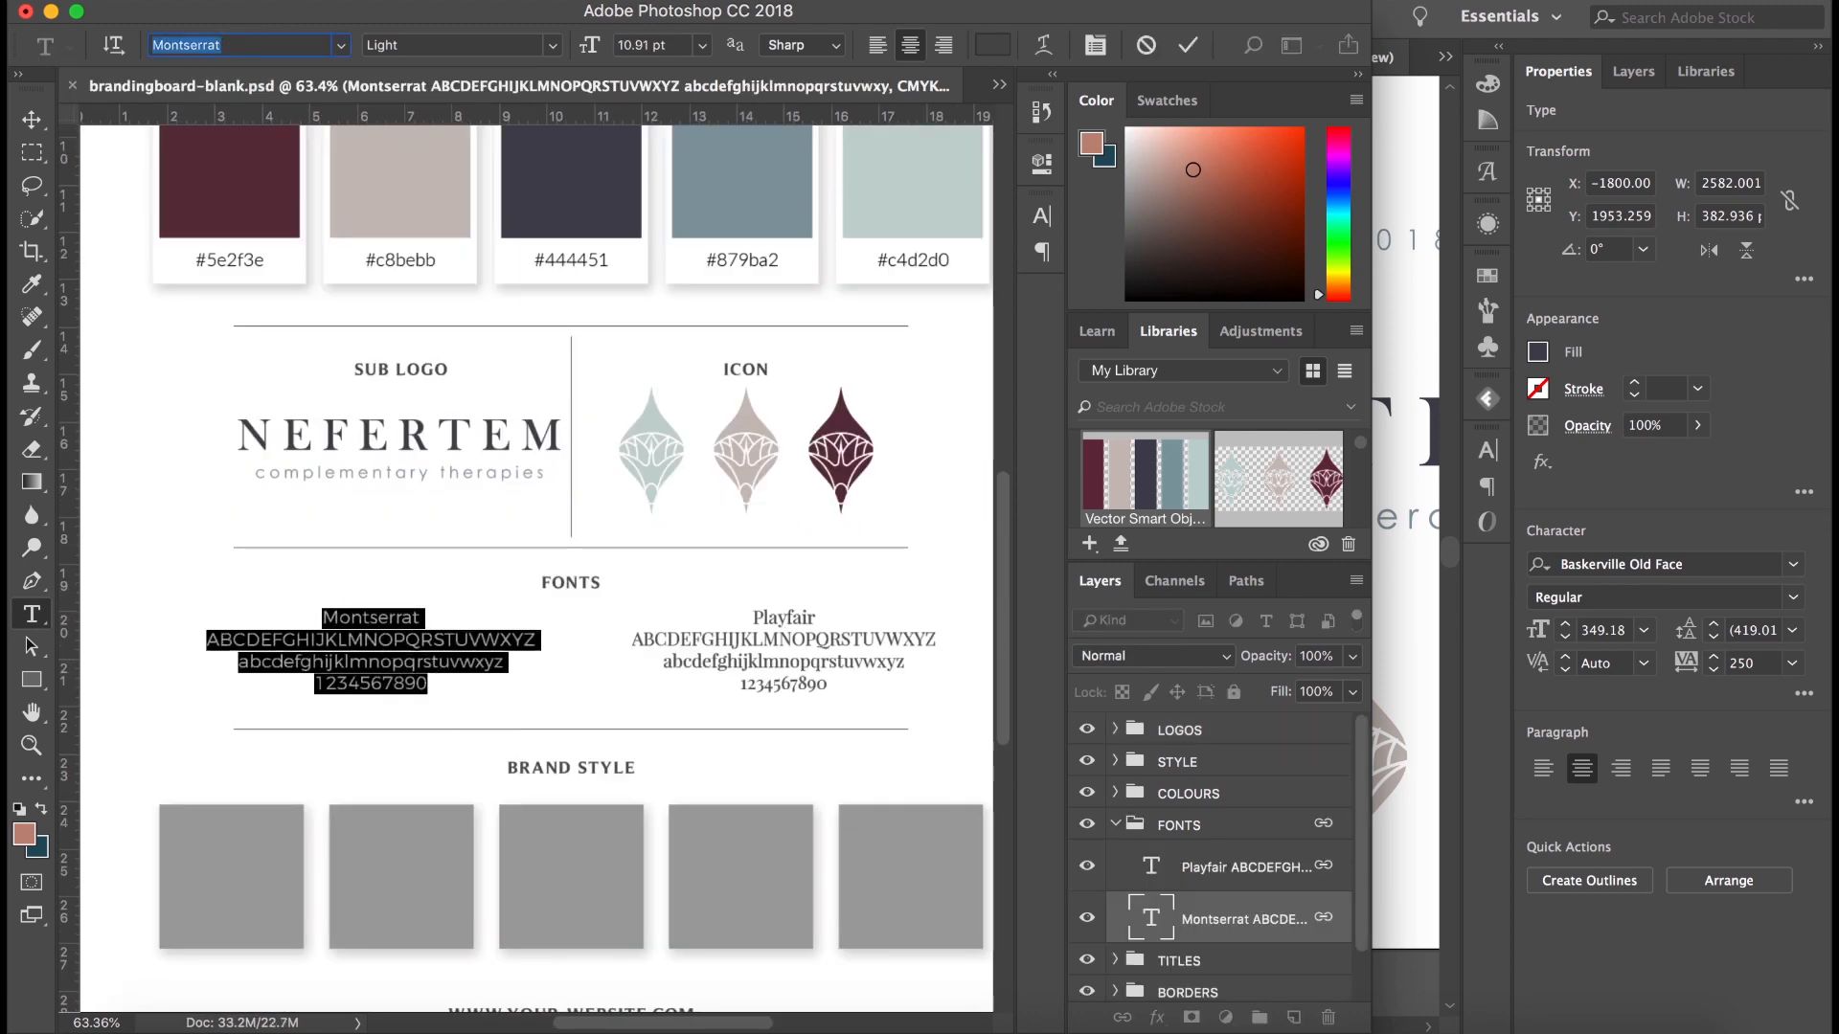
pyautogui.write('baskerville o')
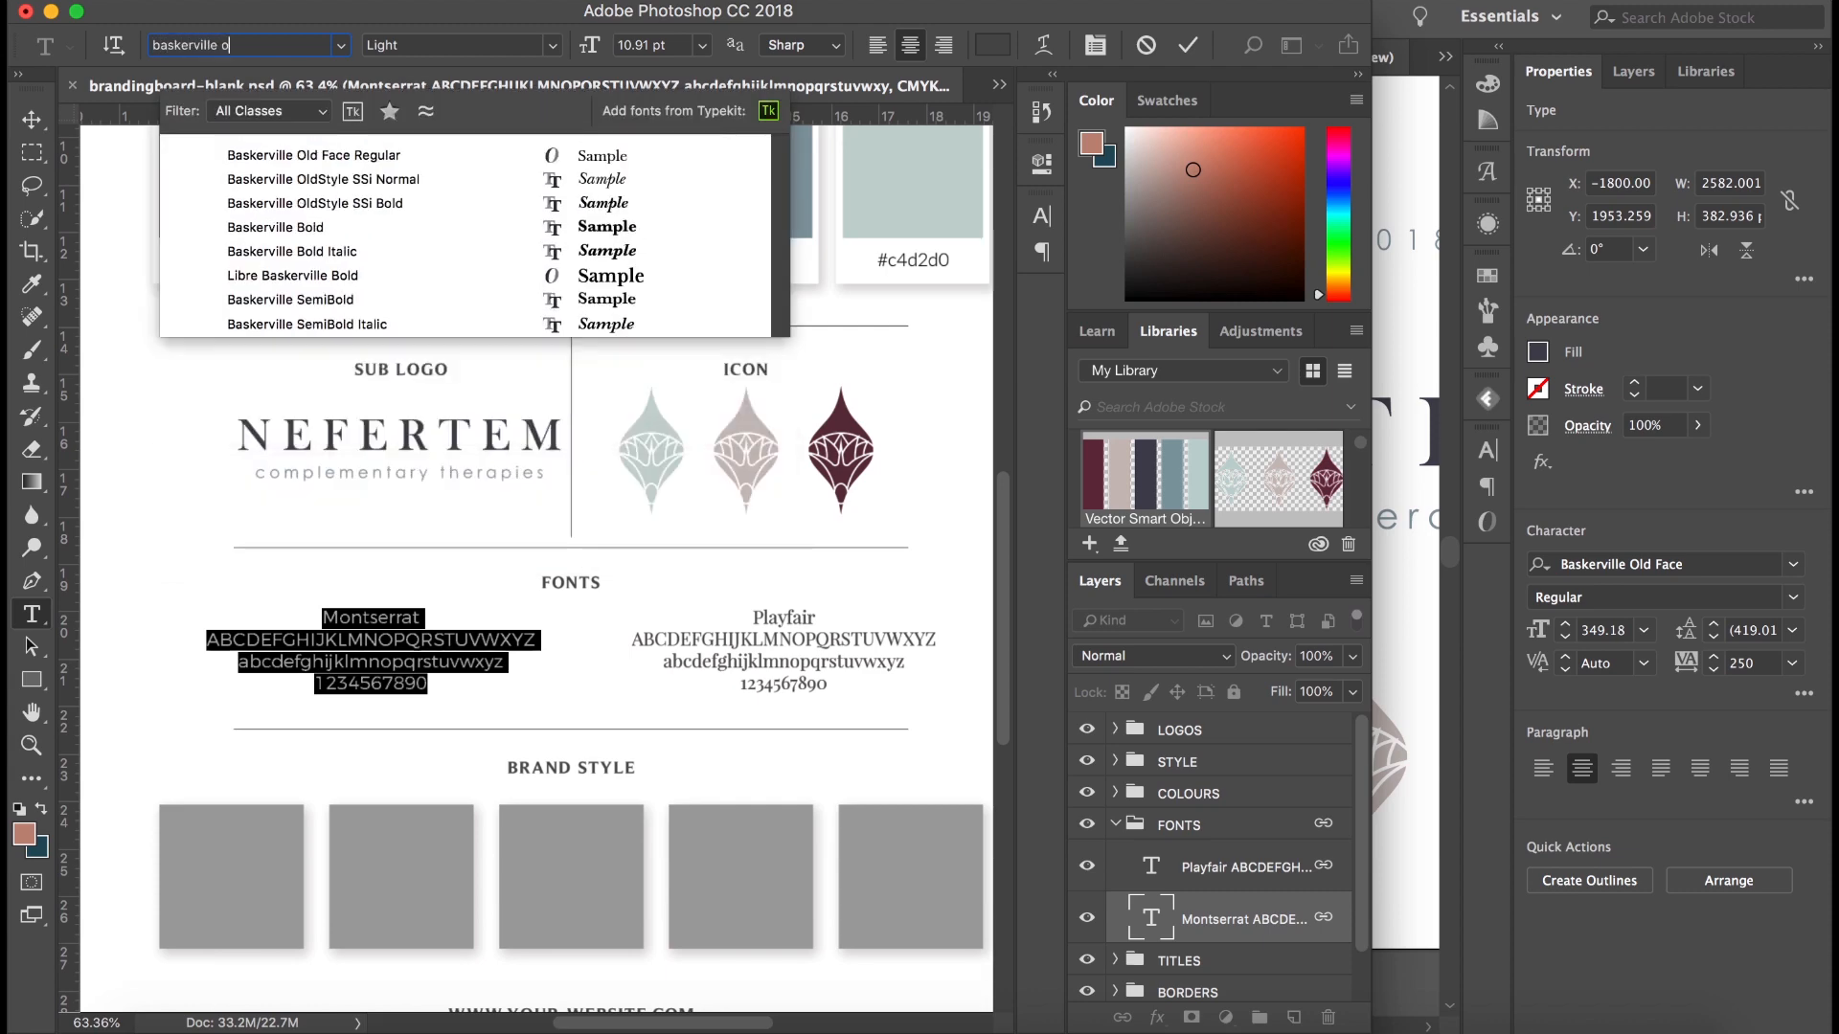
pyautogui.click(313, 155)
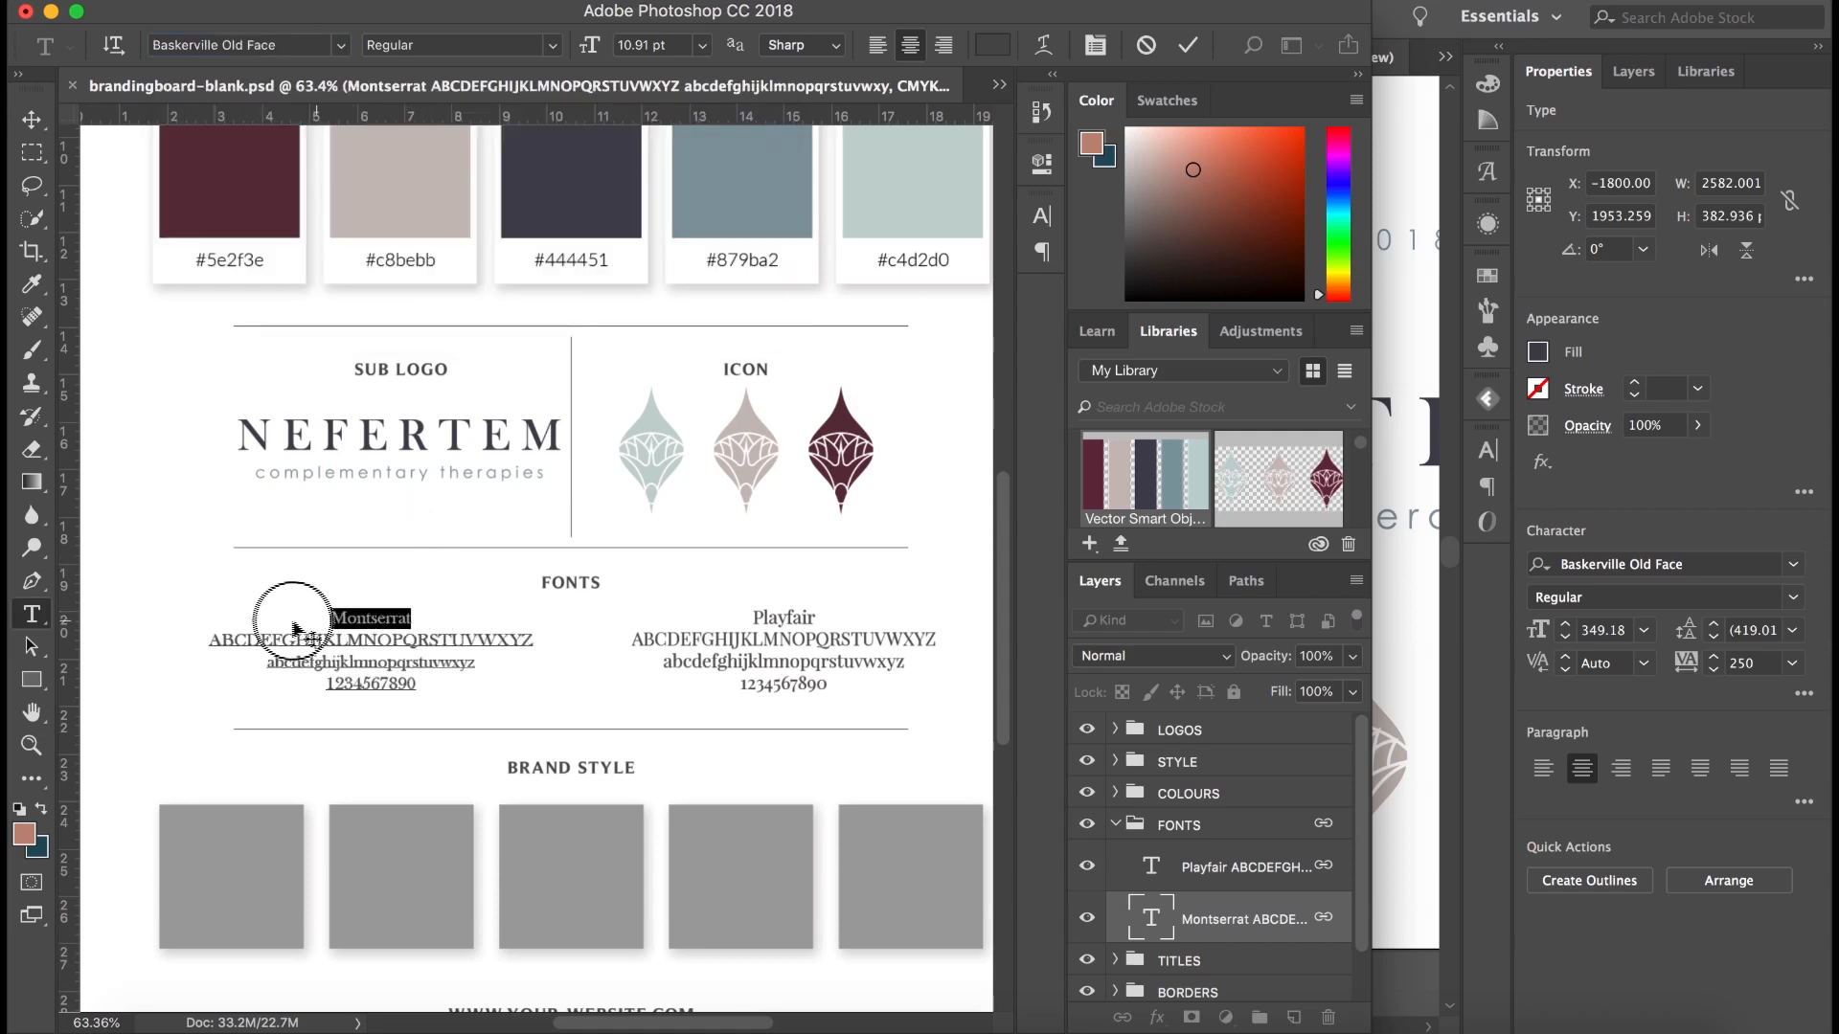
pyautogui.write('Baskervill')
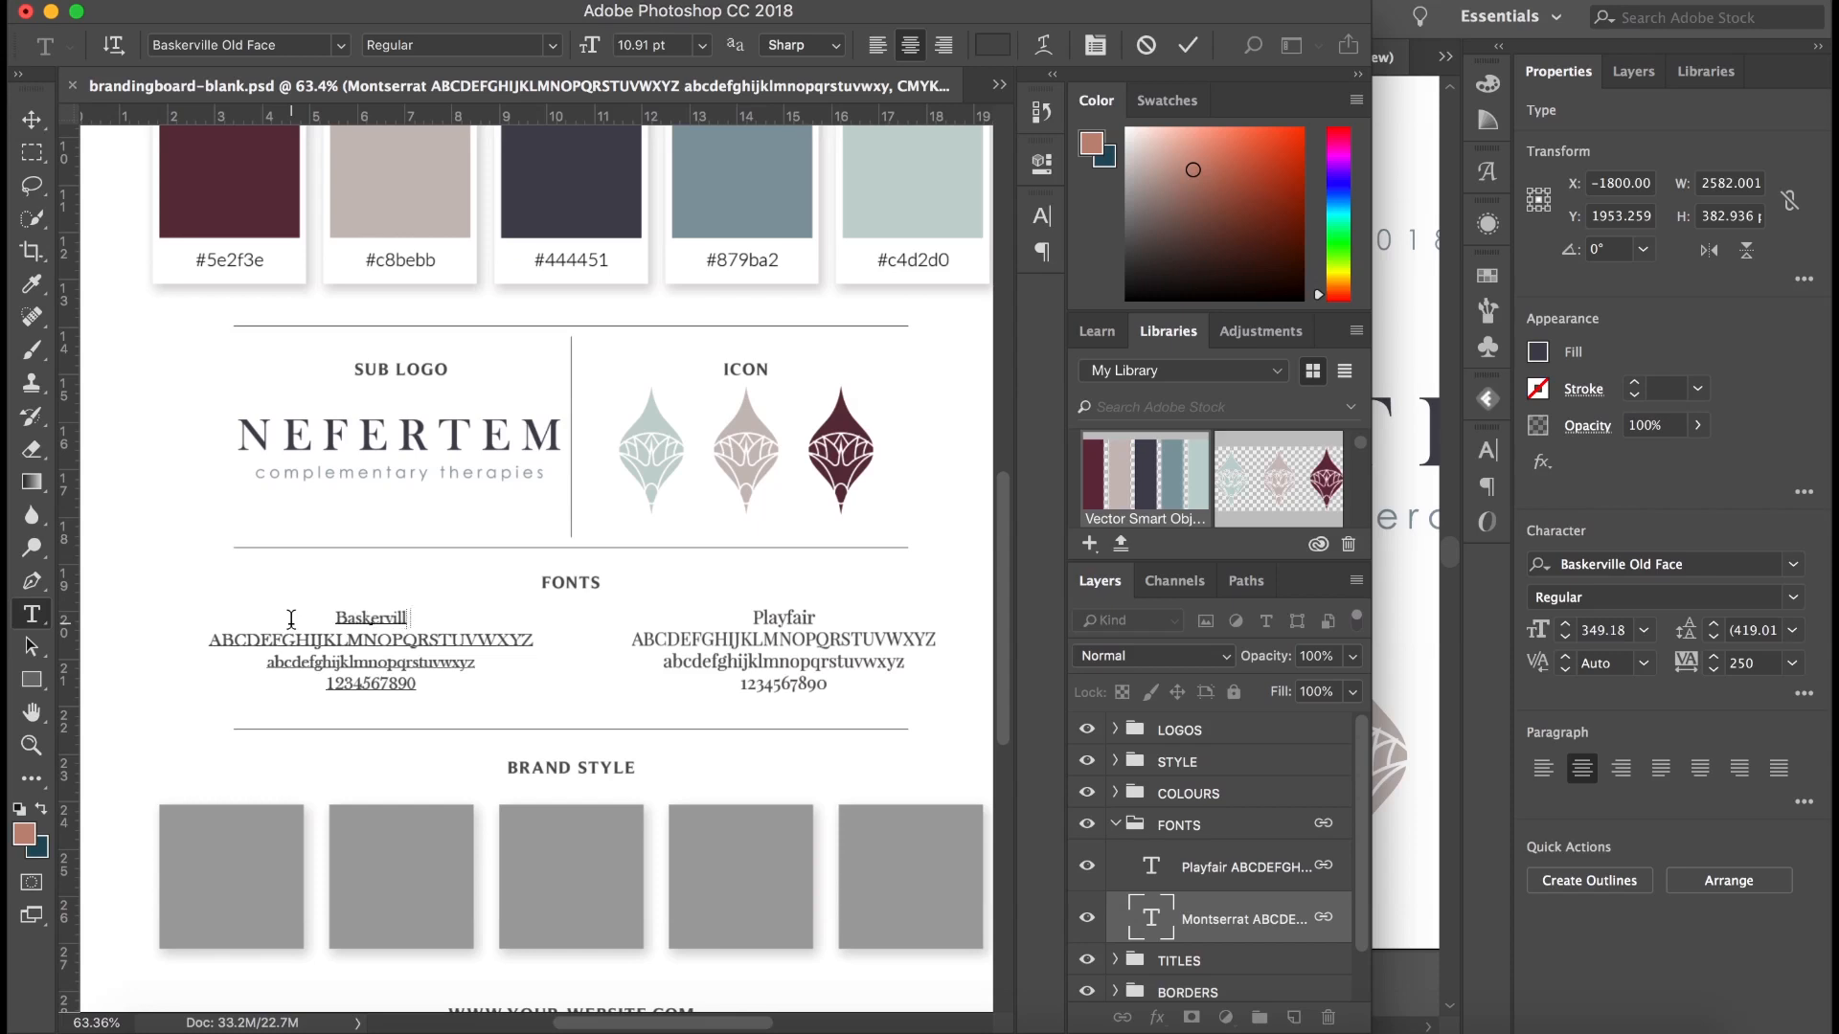
pyautogui.write('Baskerville Old Face')
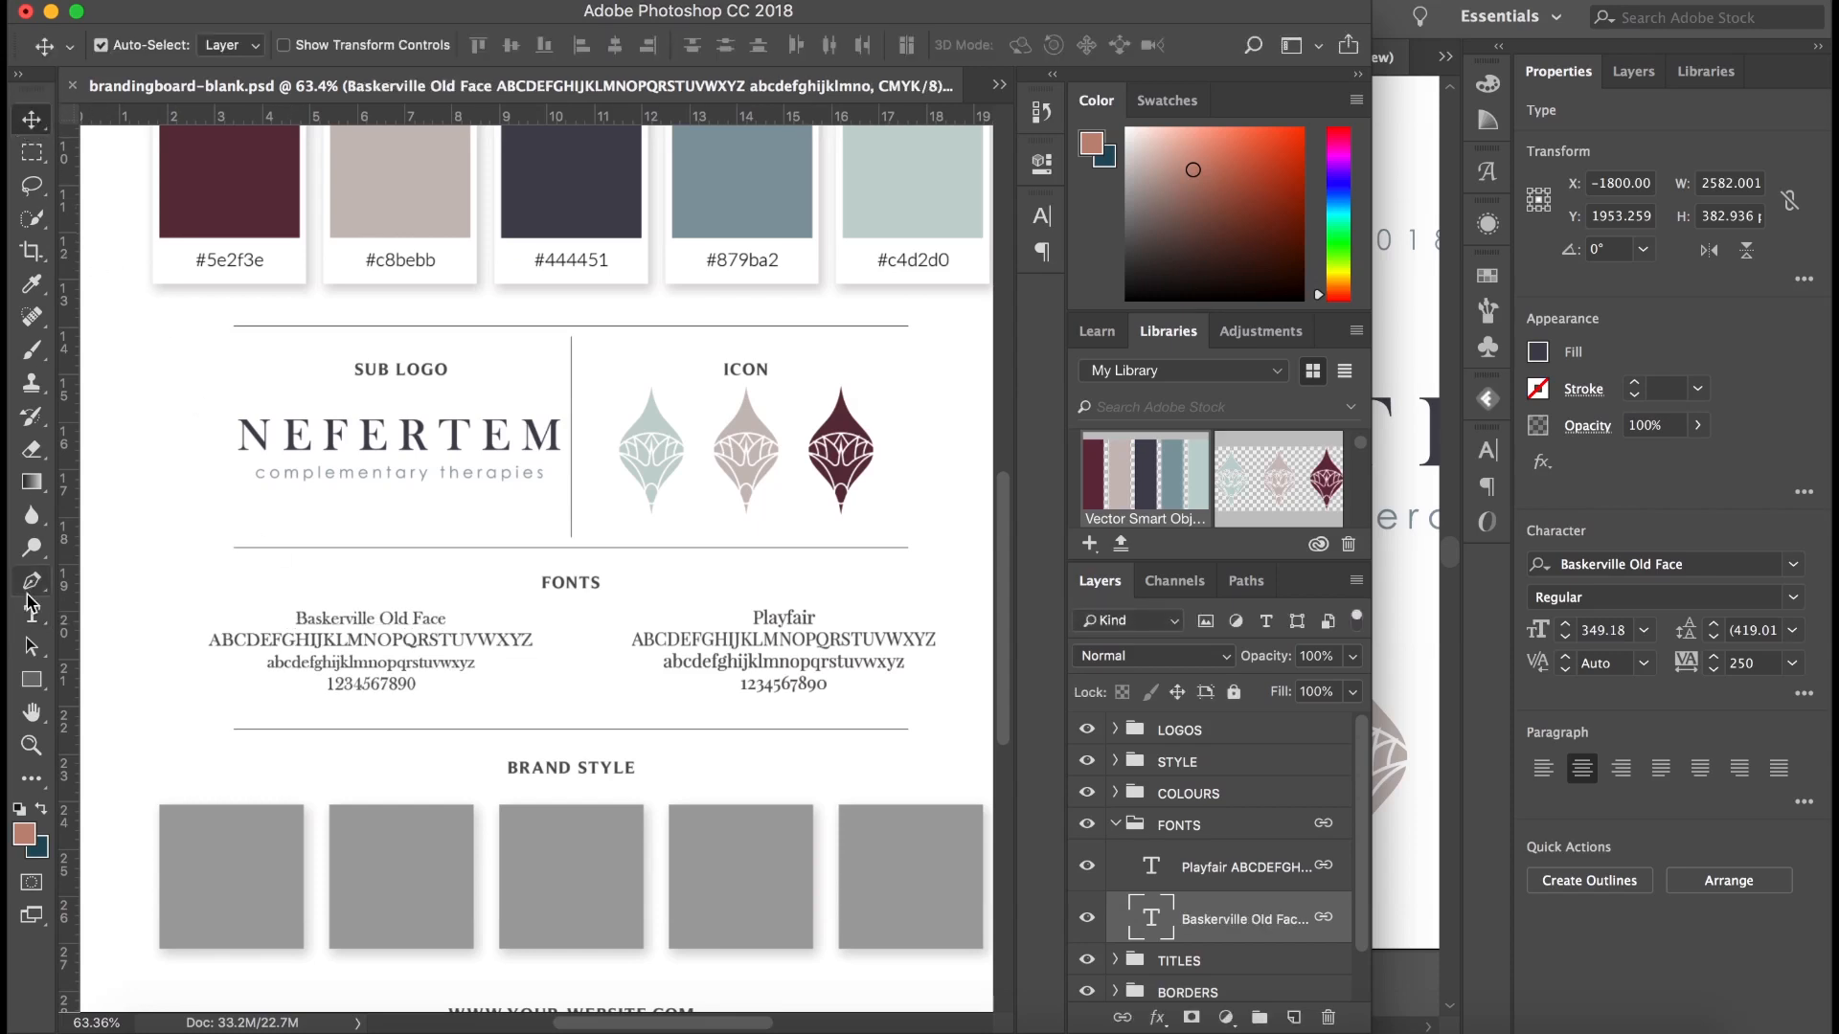
pyautogui.click(31, 615)
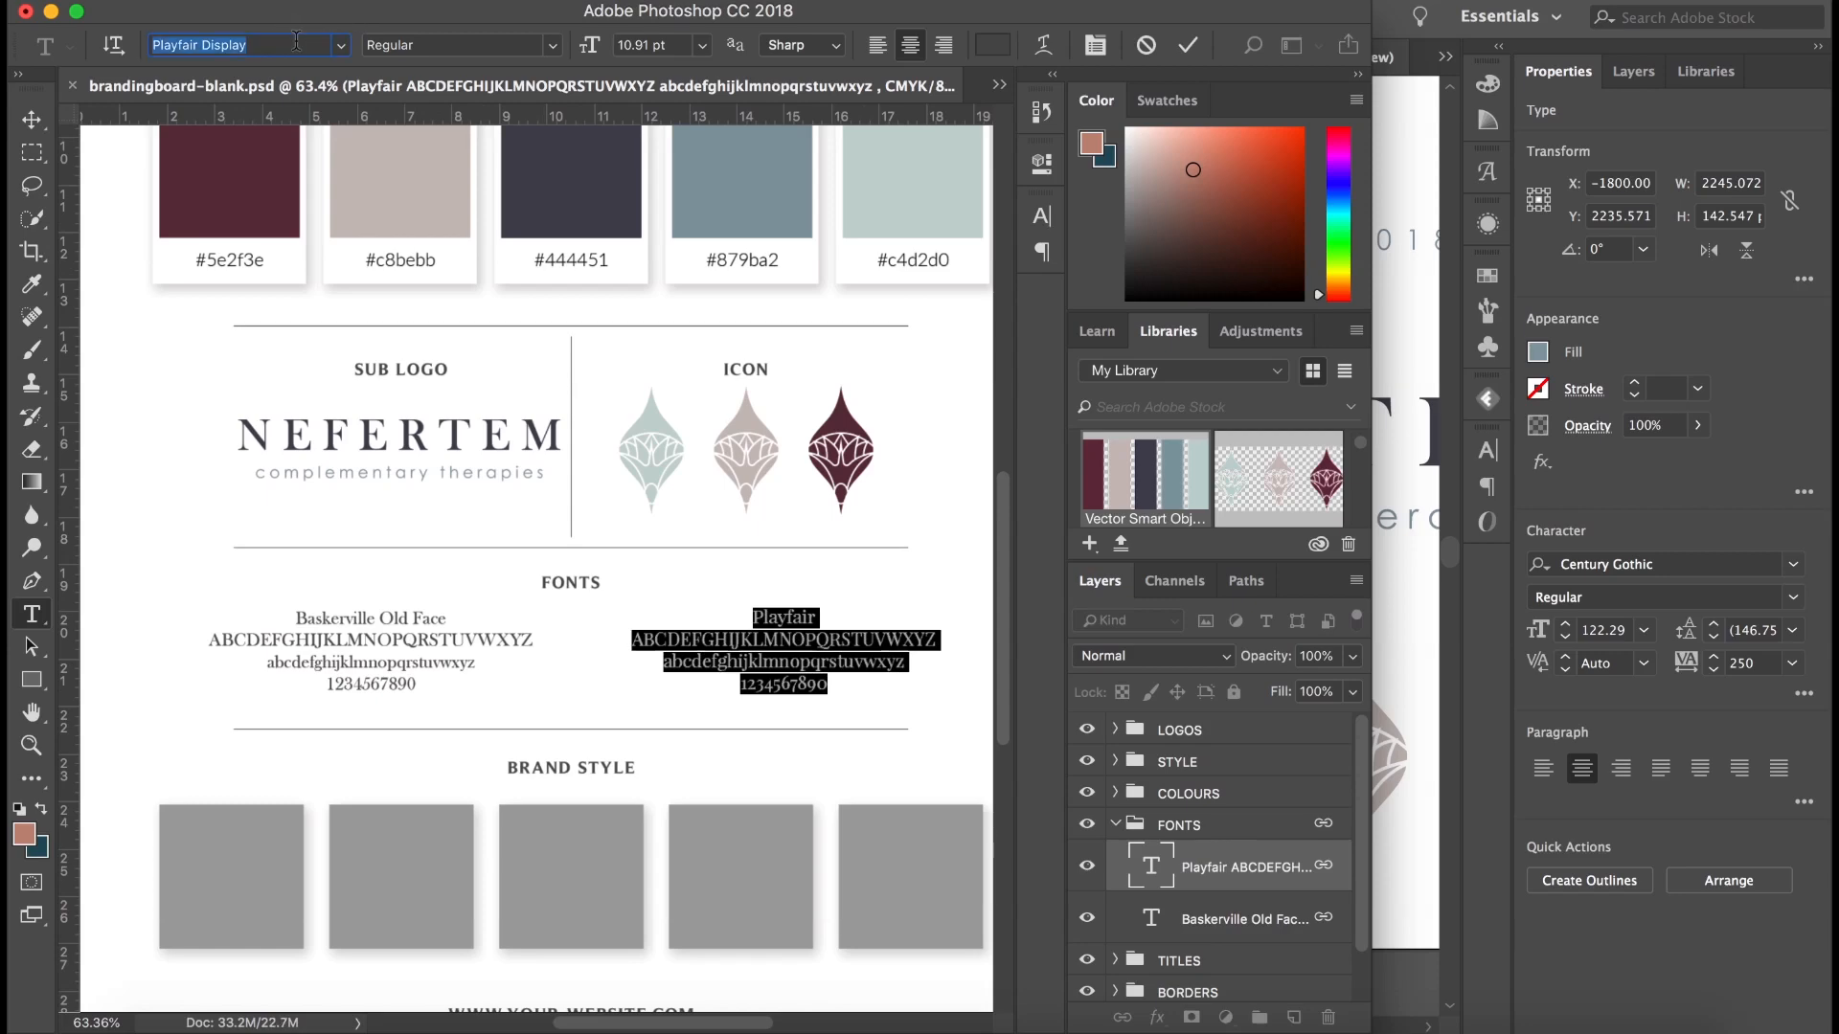
# Set the second font sample to Century Gothic and title it 'Century Gothic'.
pyautogui.write('cent')
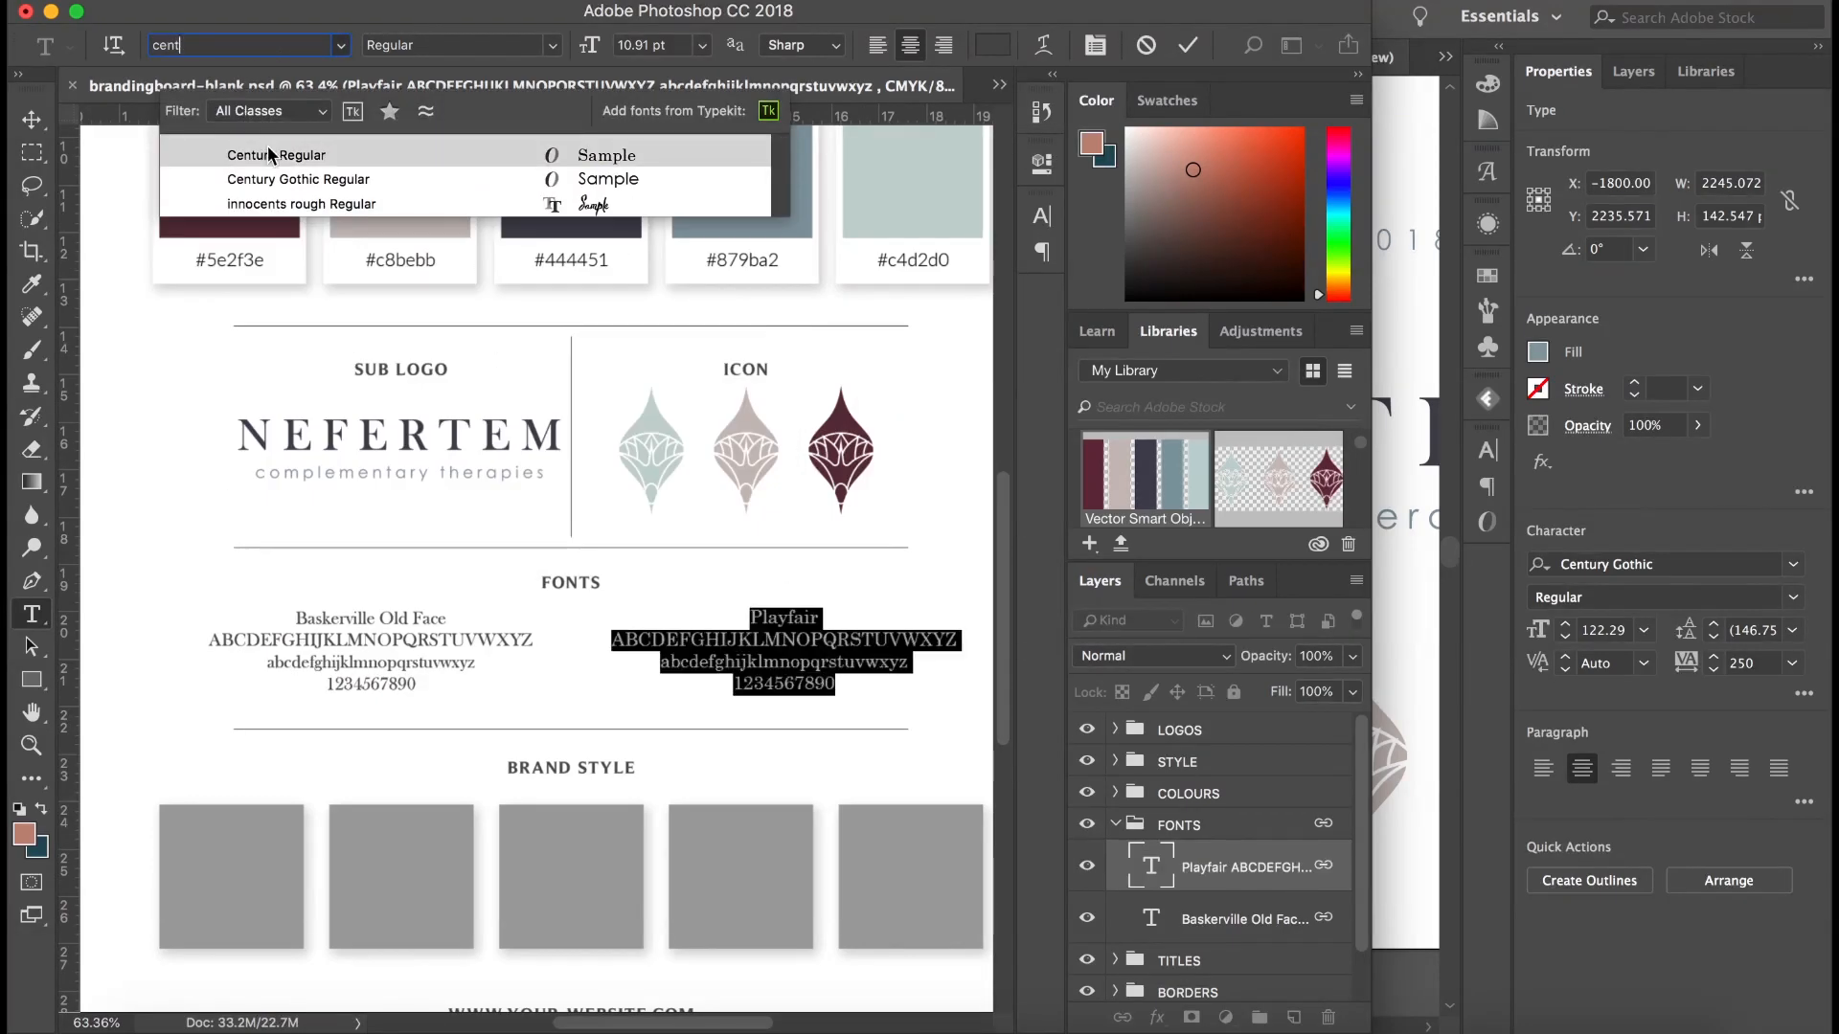
pyautogui.click(298, 179)
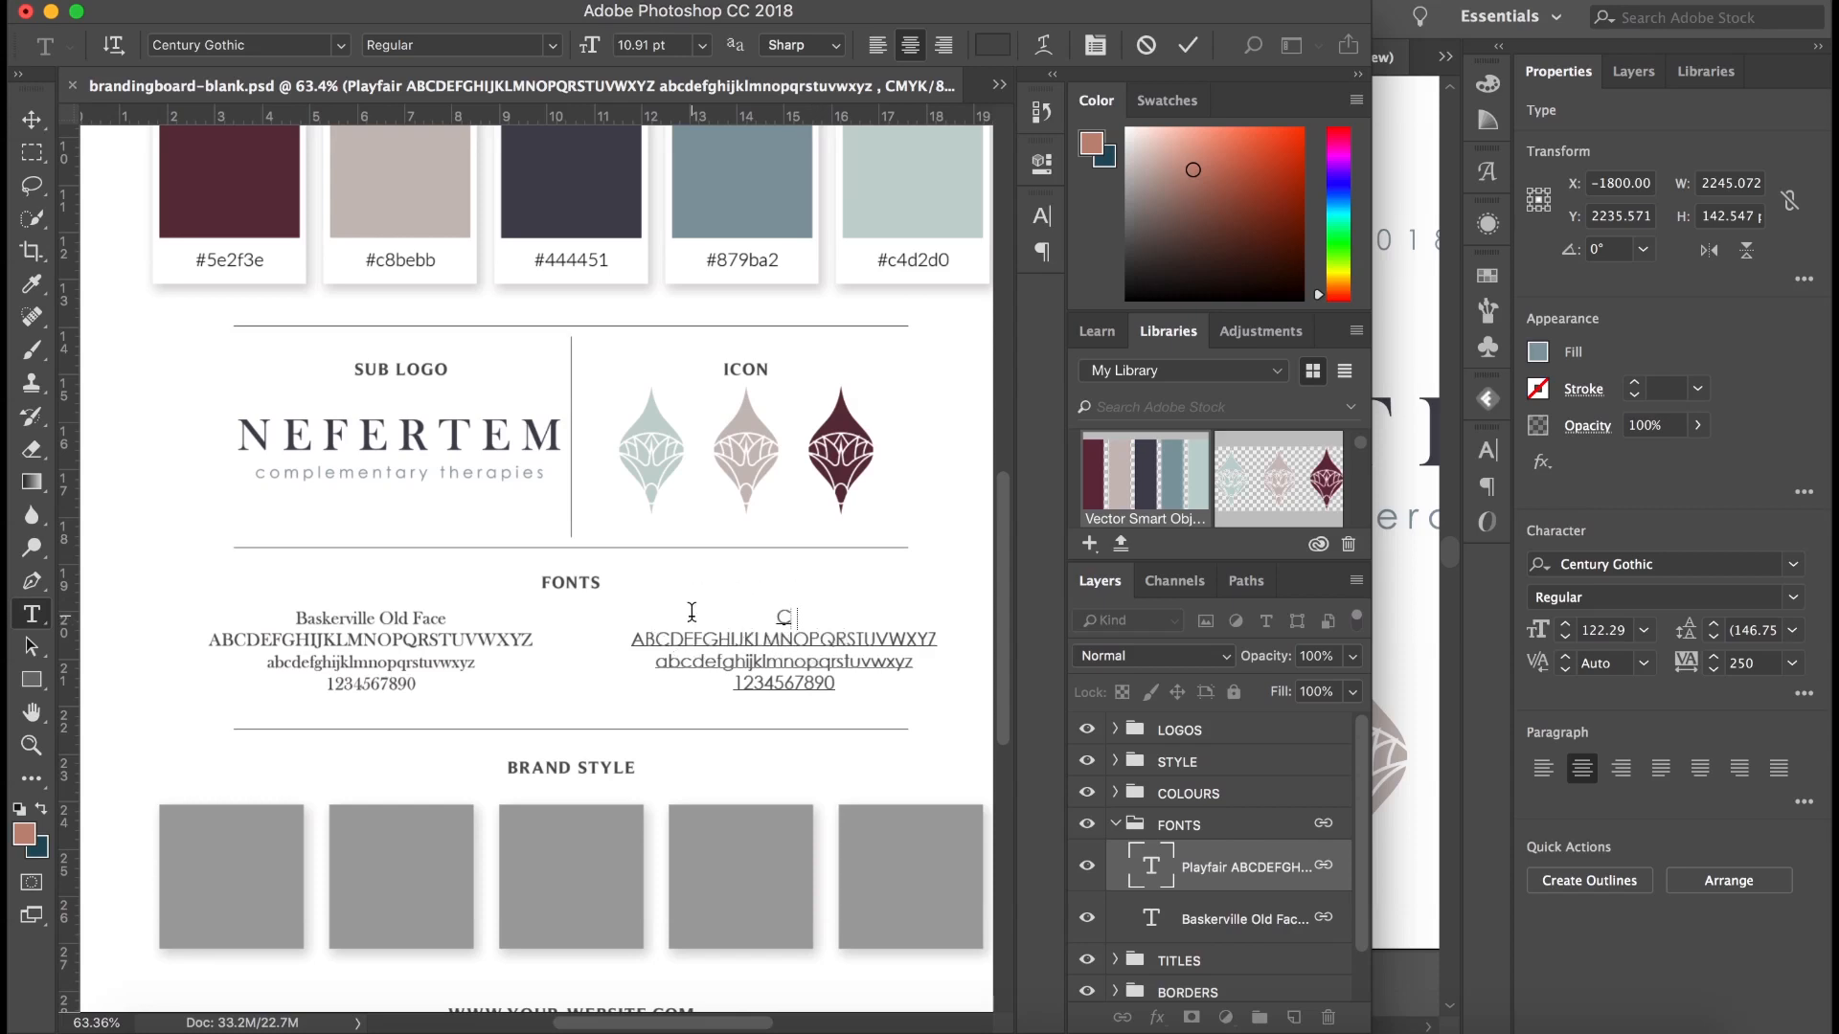
pyautogui.write('Century Gothic')
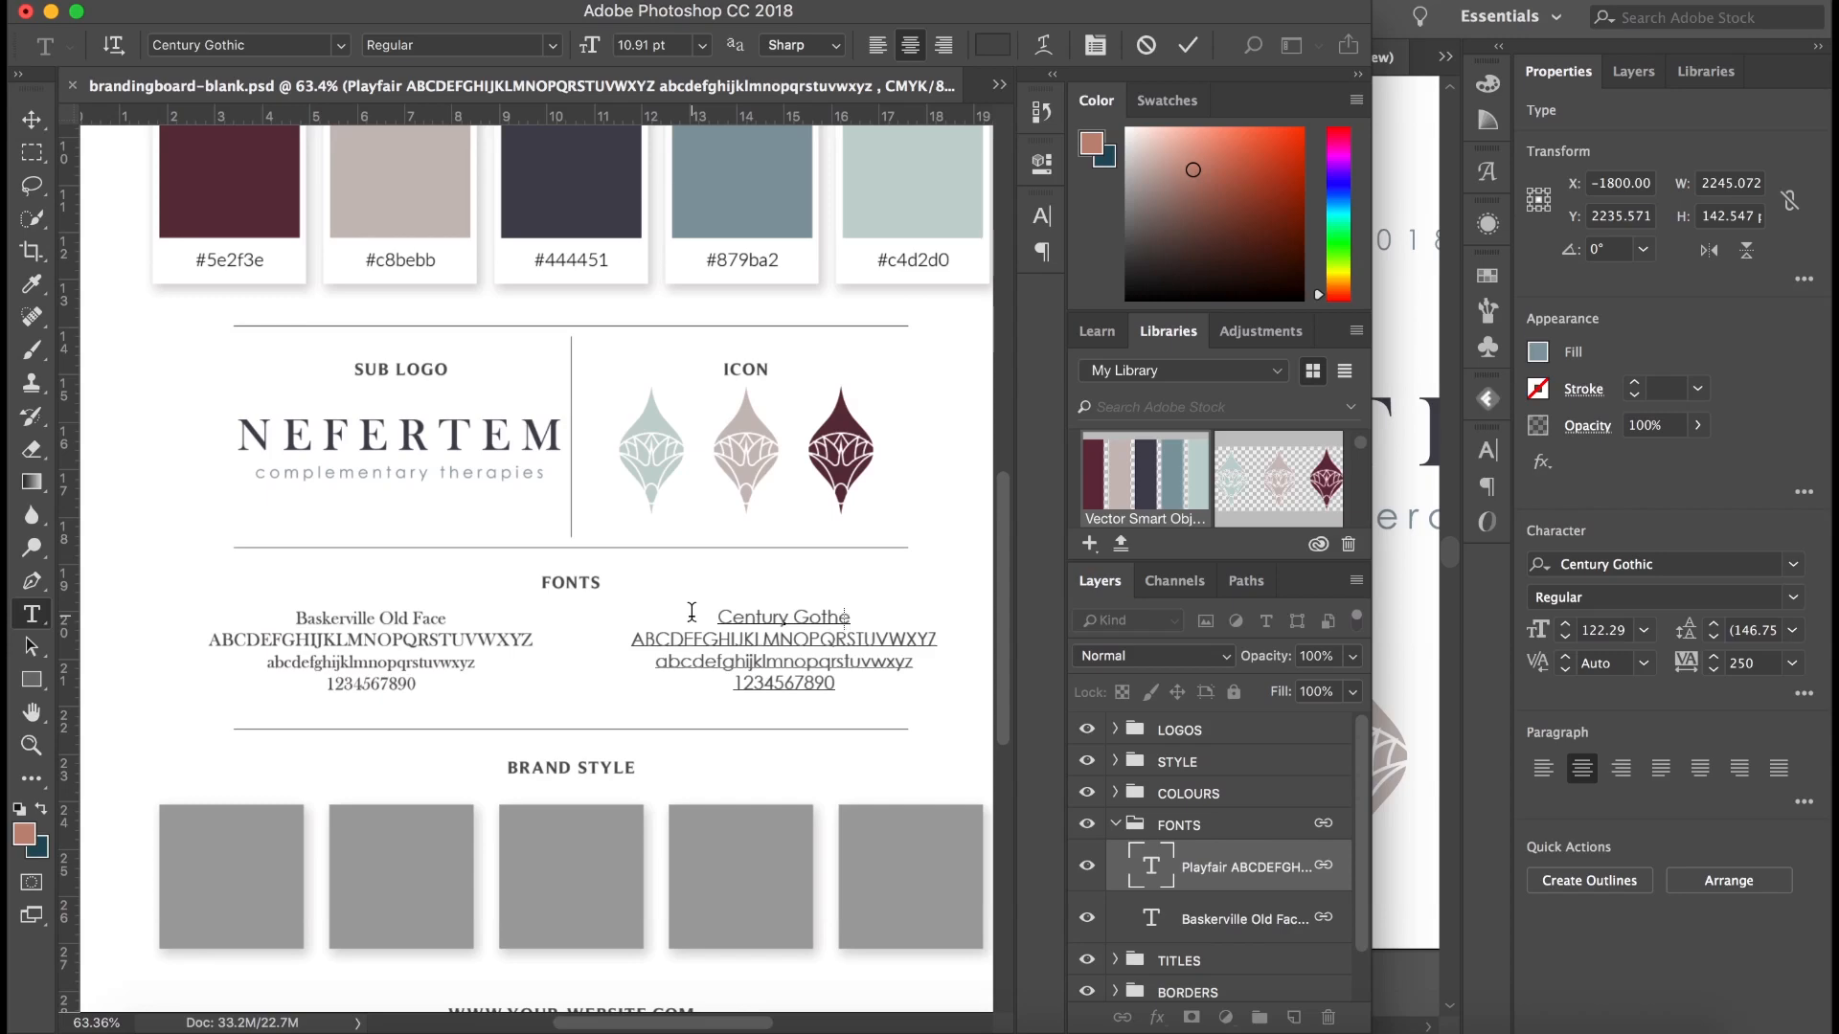
pyautogui.click(32, 119)
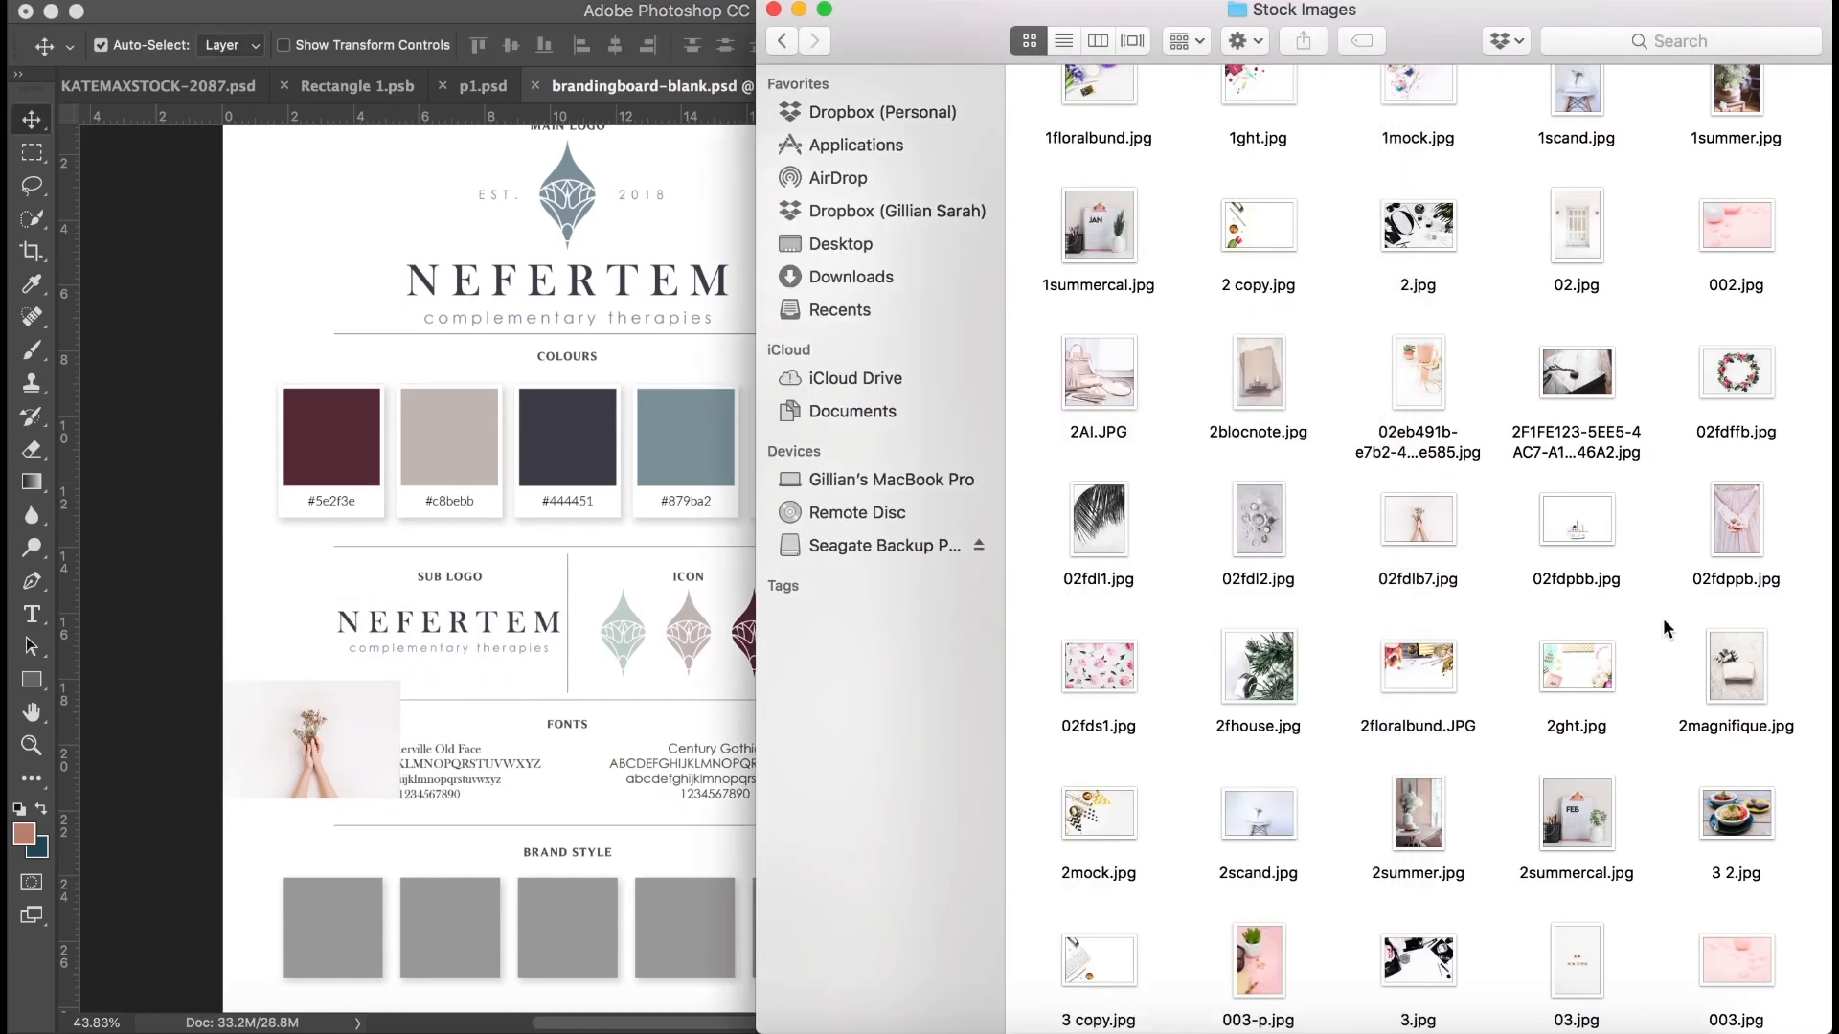
# Drag the palm leaf stock photo from Finder onto the branding board.
pyautogui.click(1098, 518)
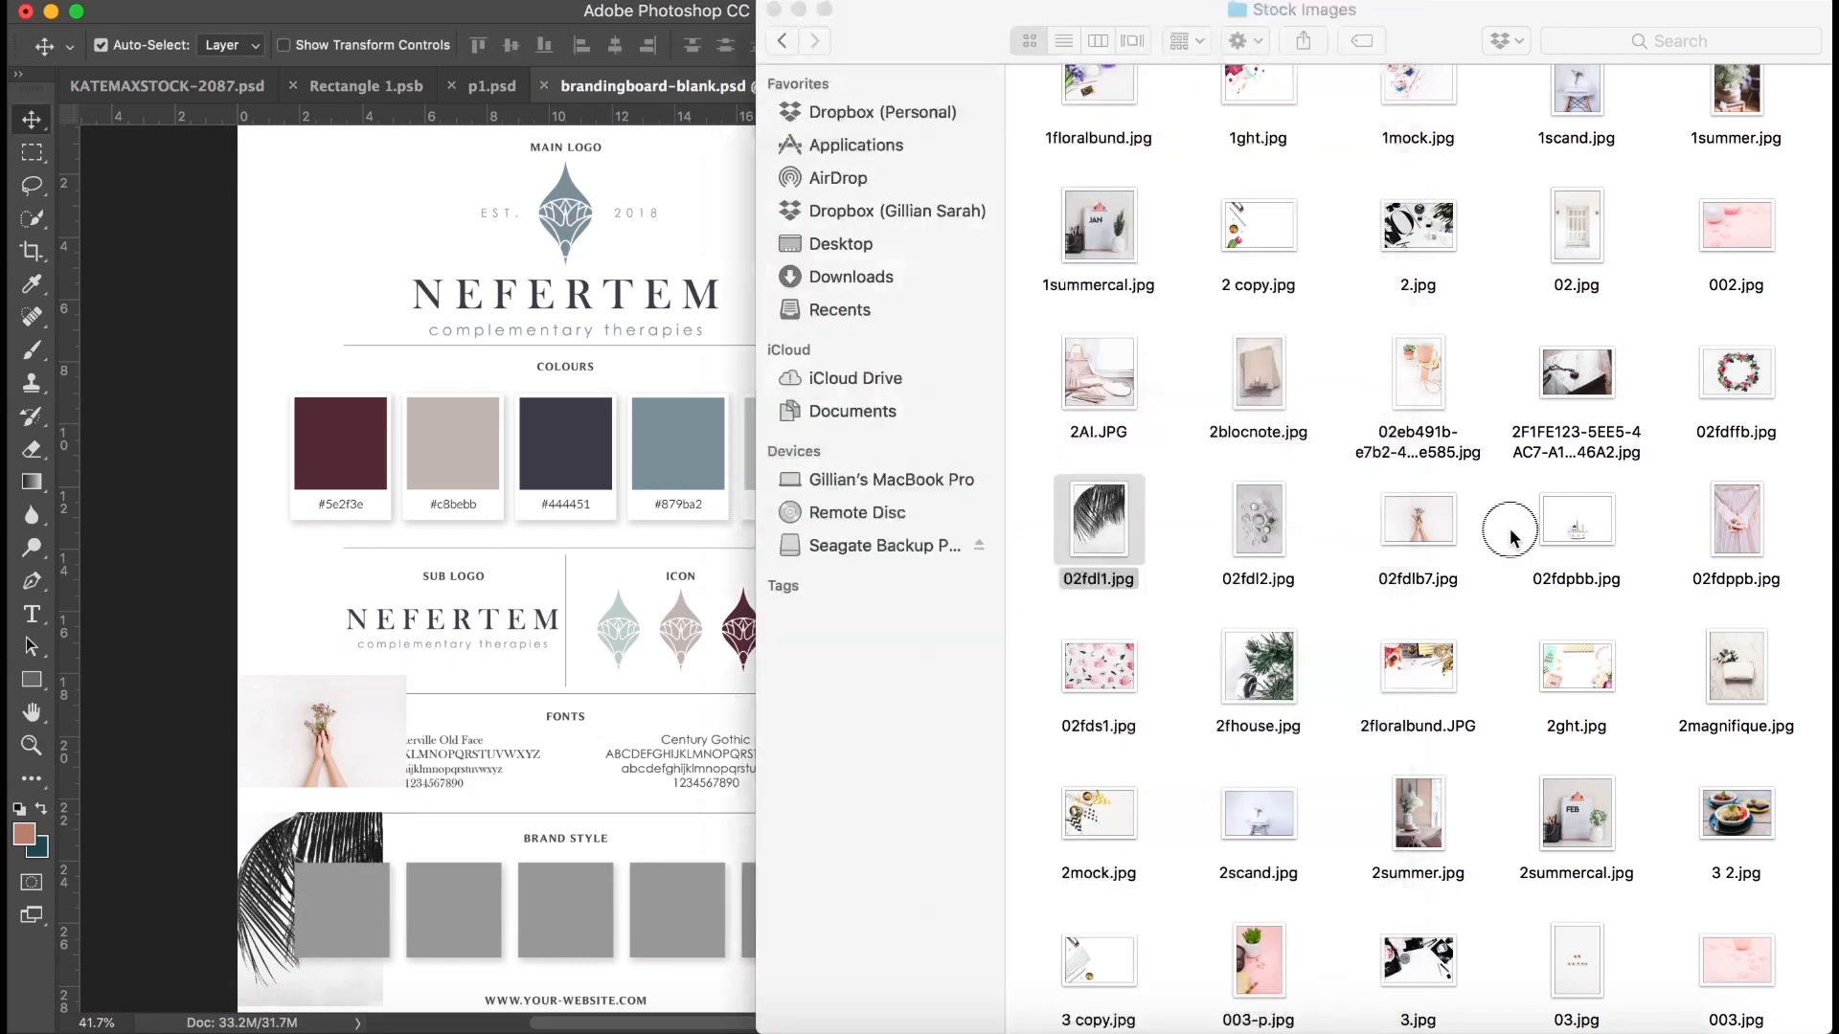
pyautogui.moveTo(1576, 225); pyautogui.dragTo(223, 785)
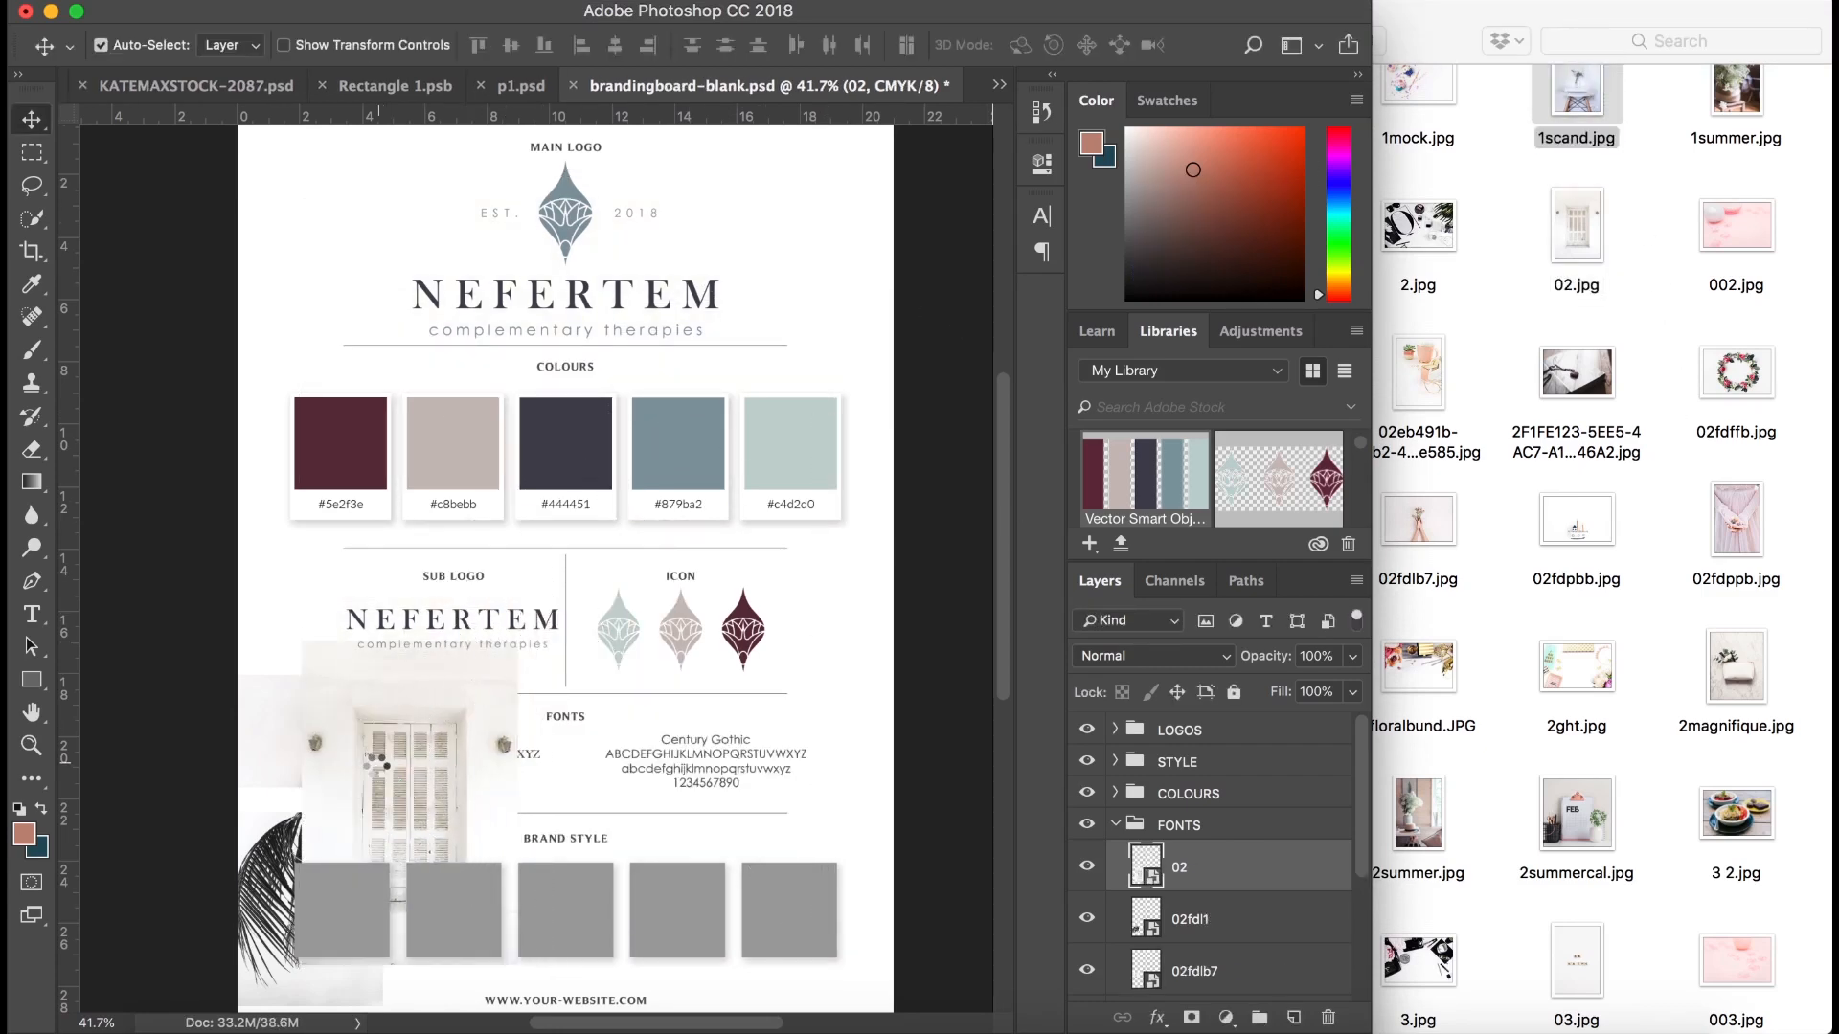
# Commit the placed photo and move the toy boat photo to the row's right end.
pyautogui.press('cmd+t')
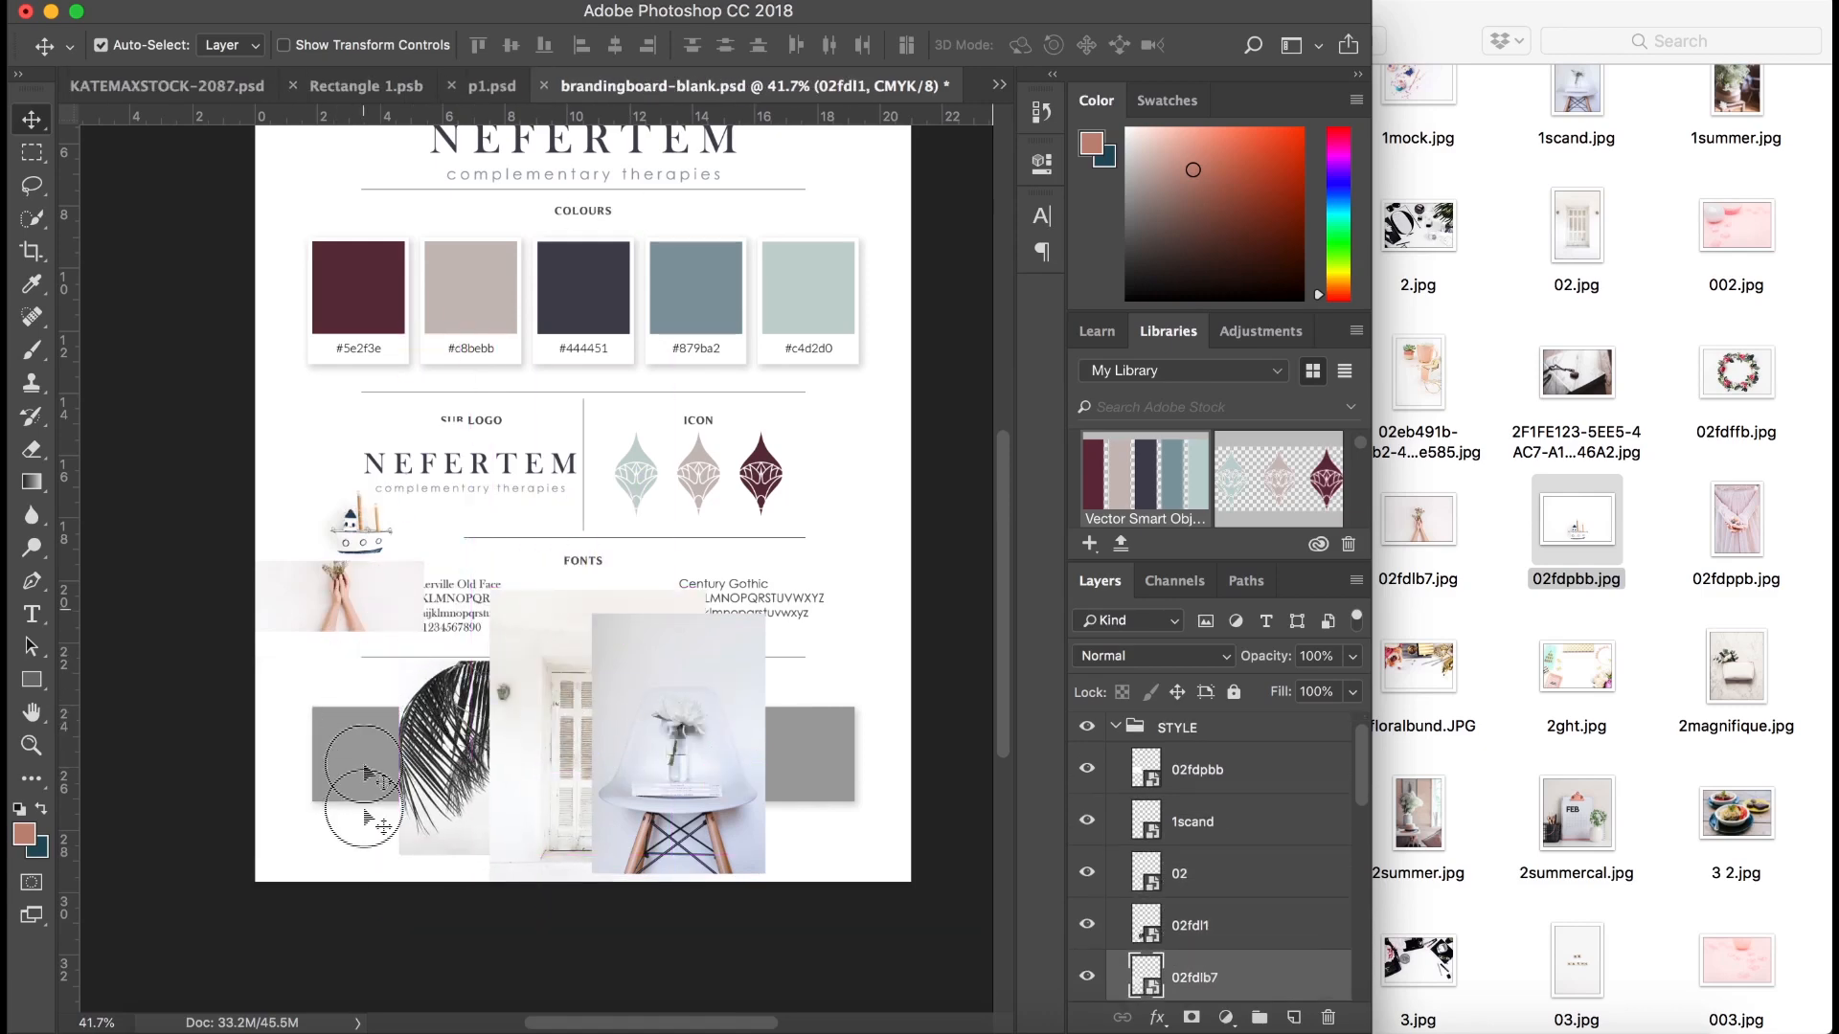
pyautogui.moveTo(364, 774); pyautogui.dragTo(387, 798)
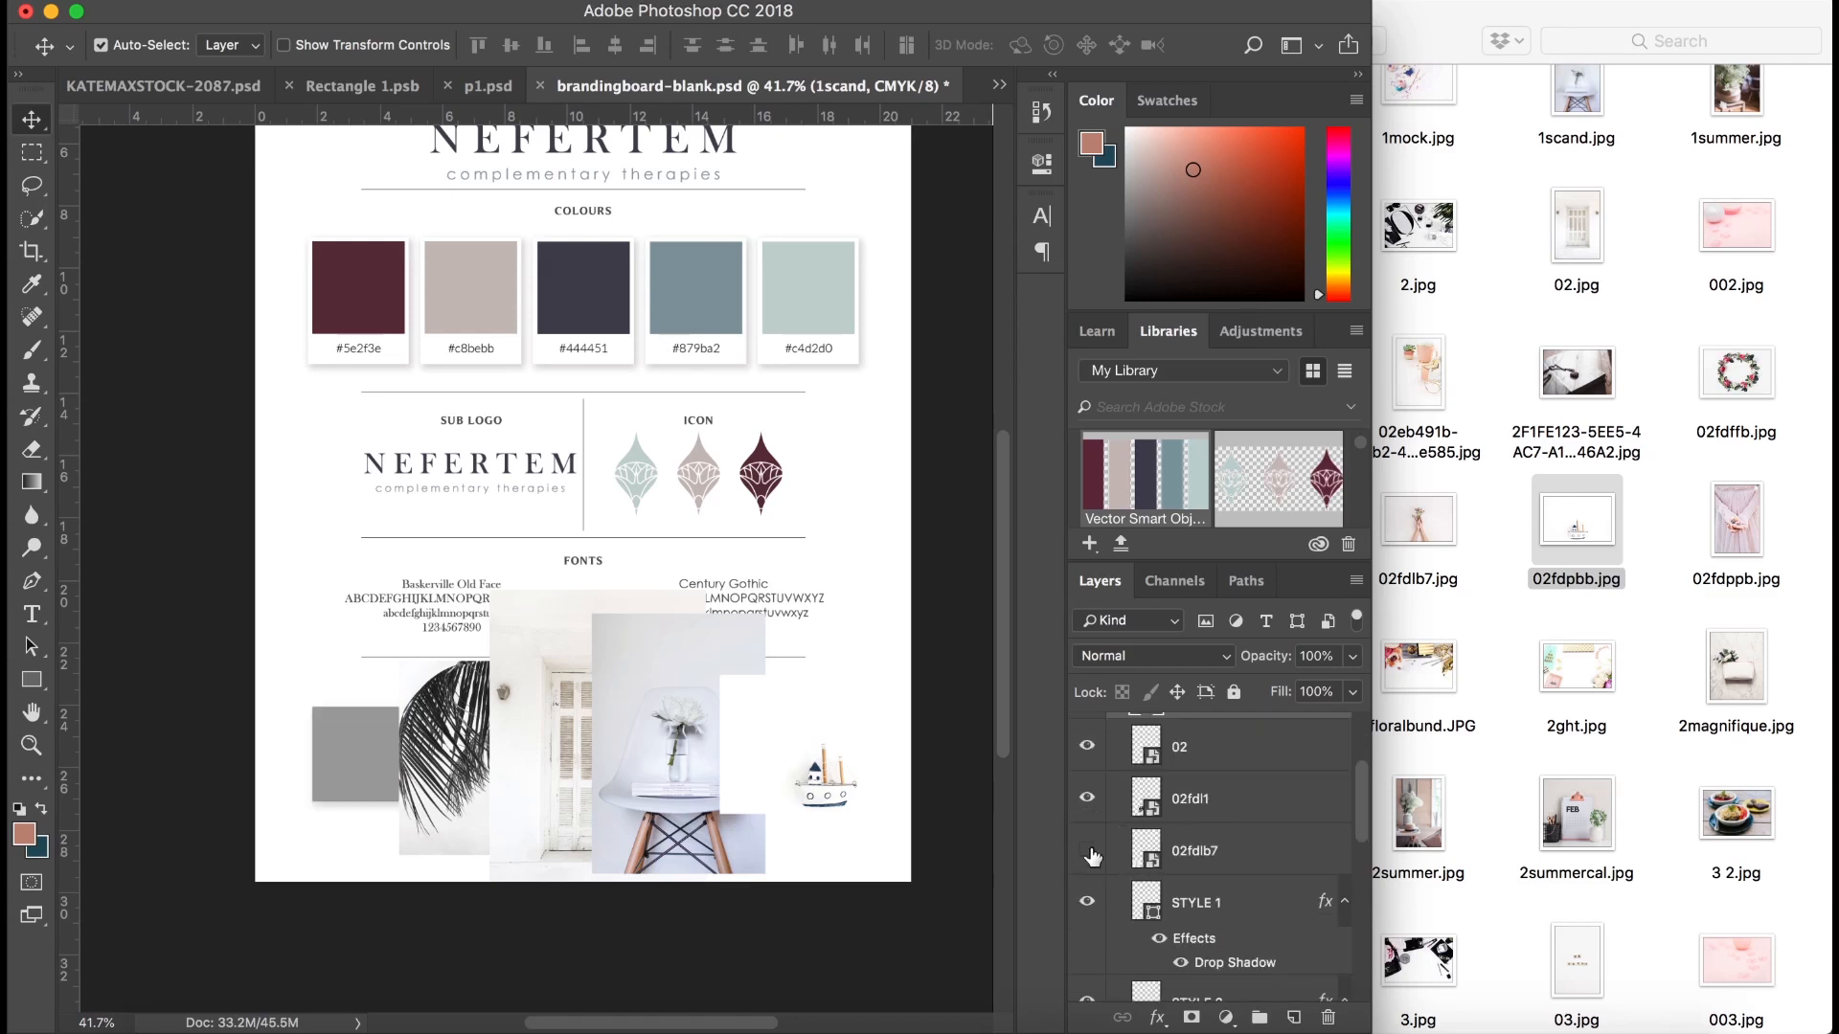
# Reorder the hands photo layer and clip it into the first style square.
pyautogui.click(1195, 850)
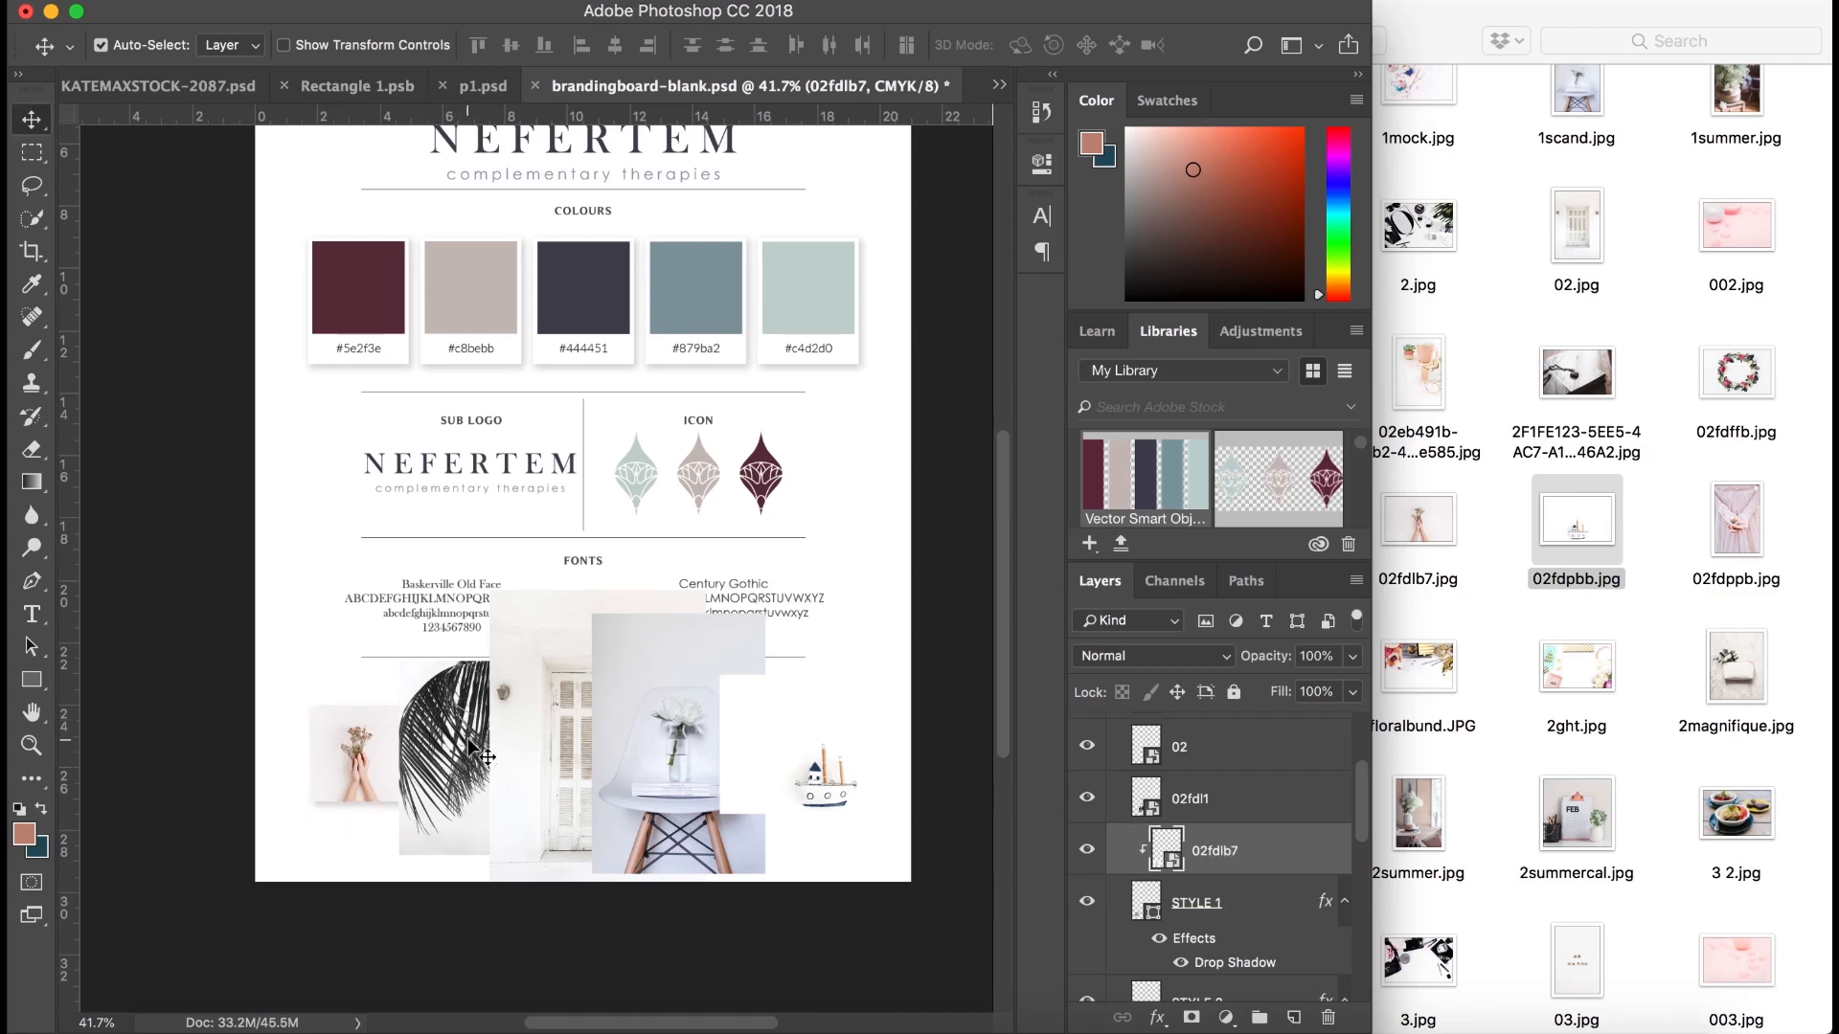
pyautogui.click(1190, 798)
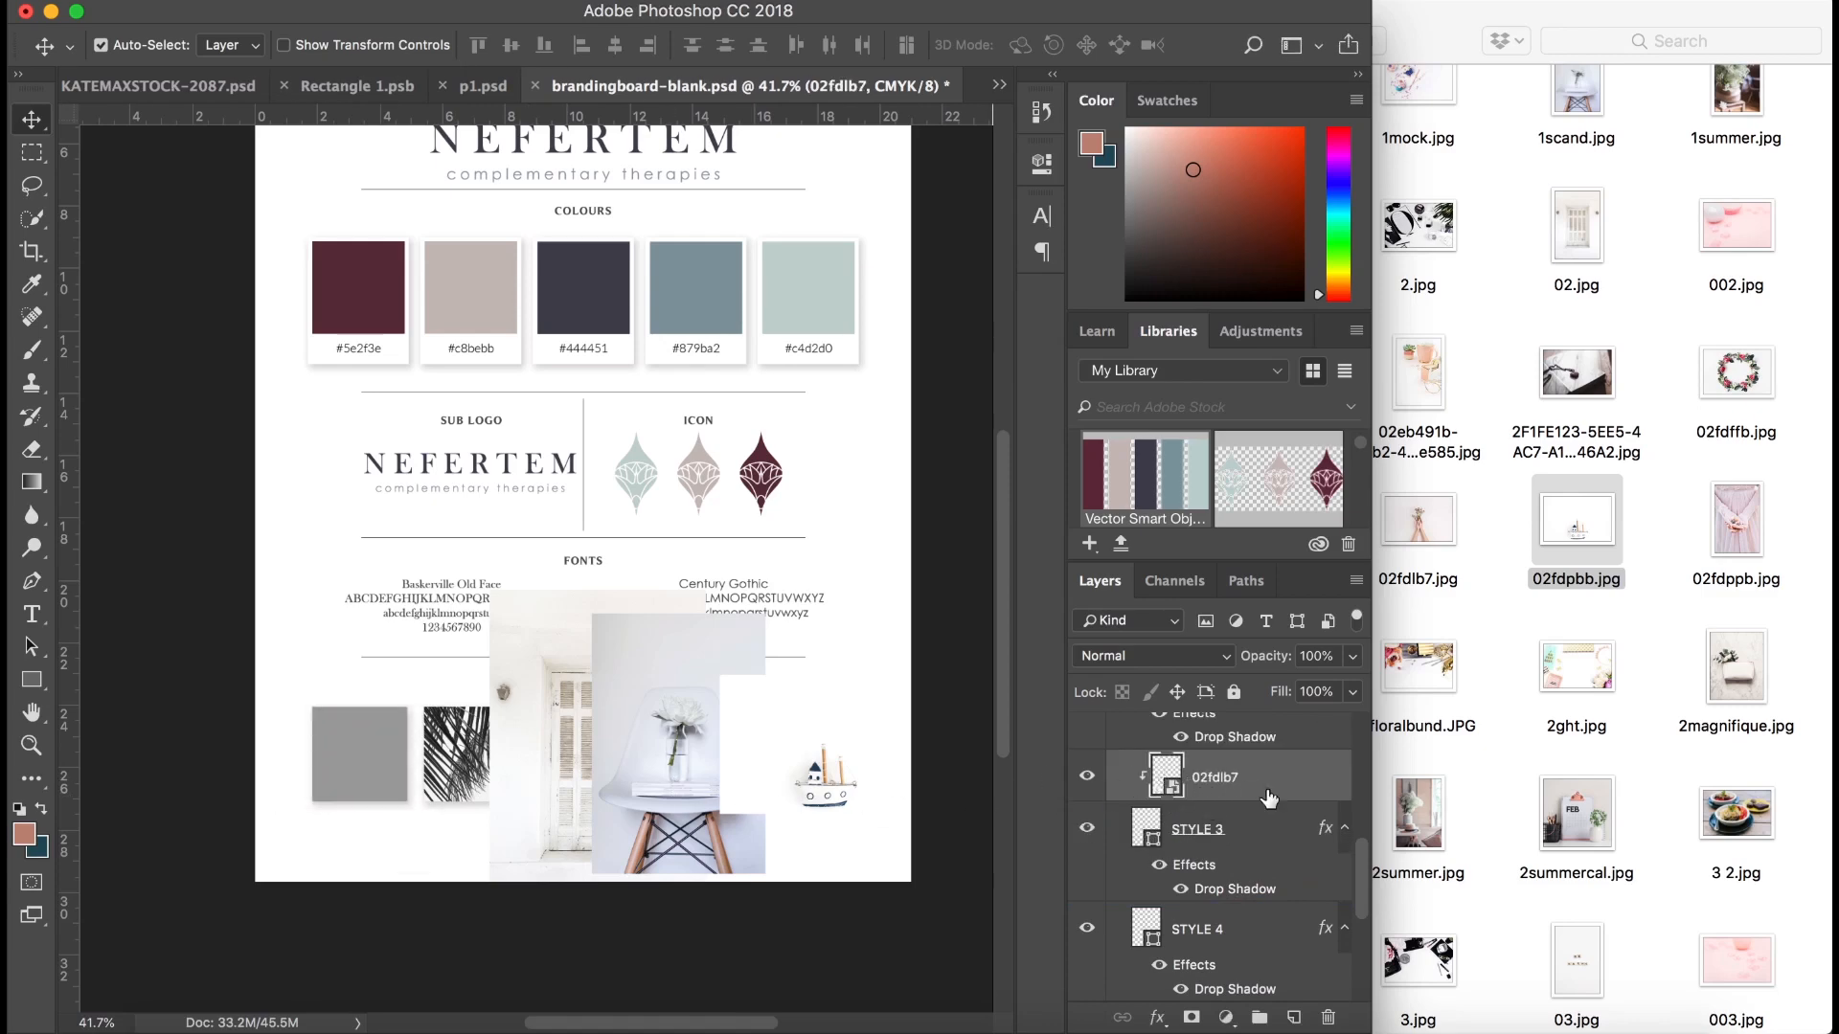
pyautogui.scroll(-3)
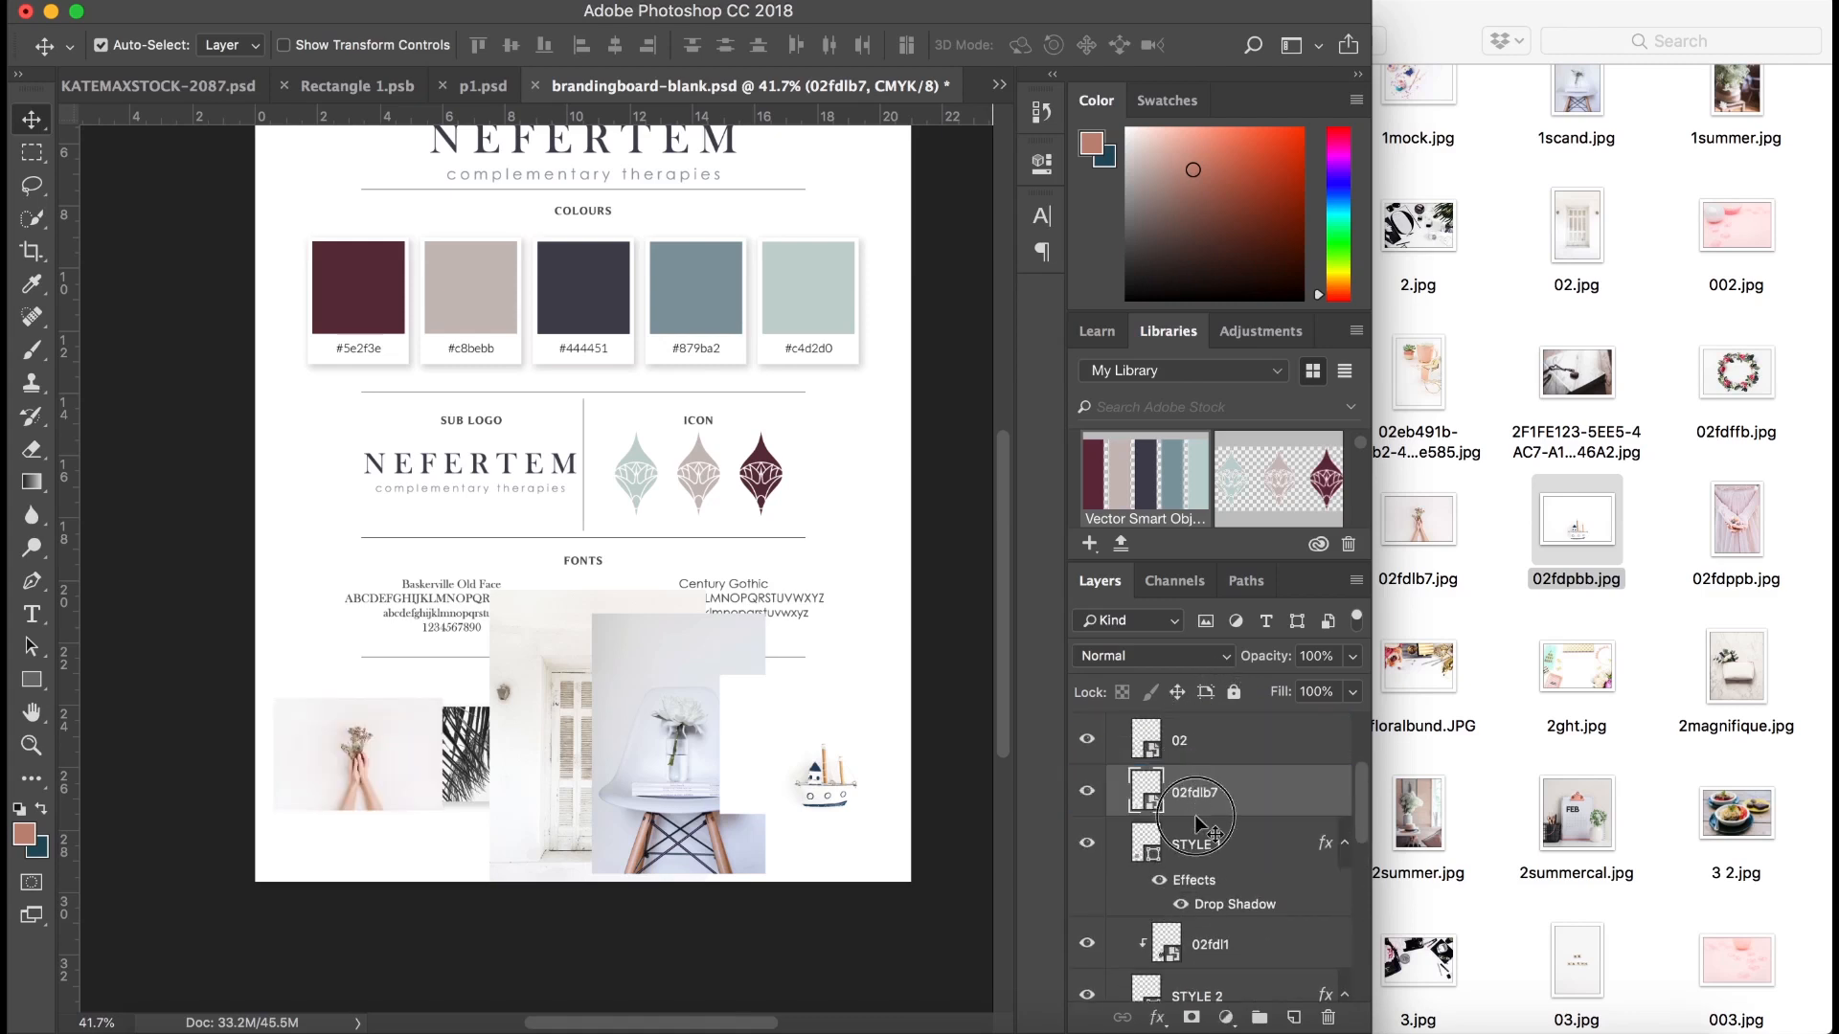
pyautogui.click(1208, 739)
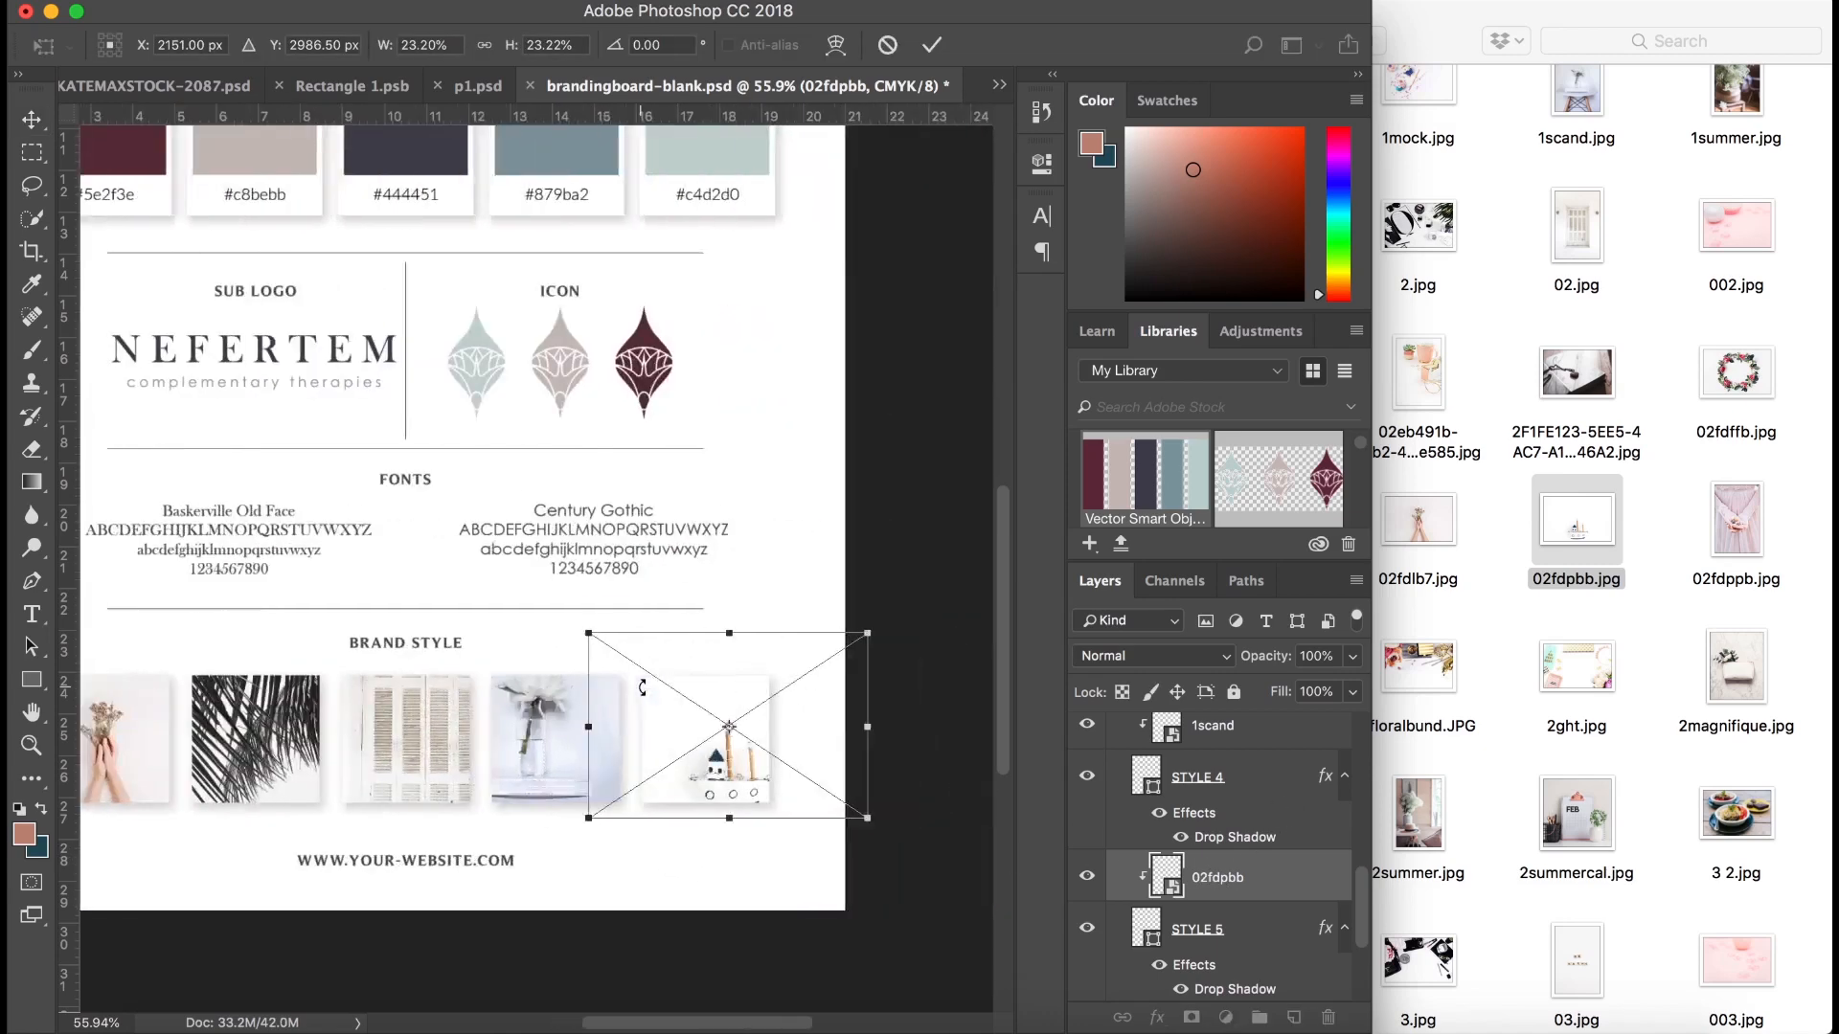
# Scale the toy boat photo down until it fits inside the fifth square.
pyautogui.moveTo(866, 630); pyautogui.dragTo(805, 664)
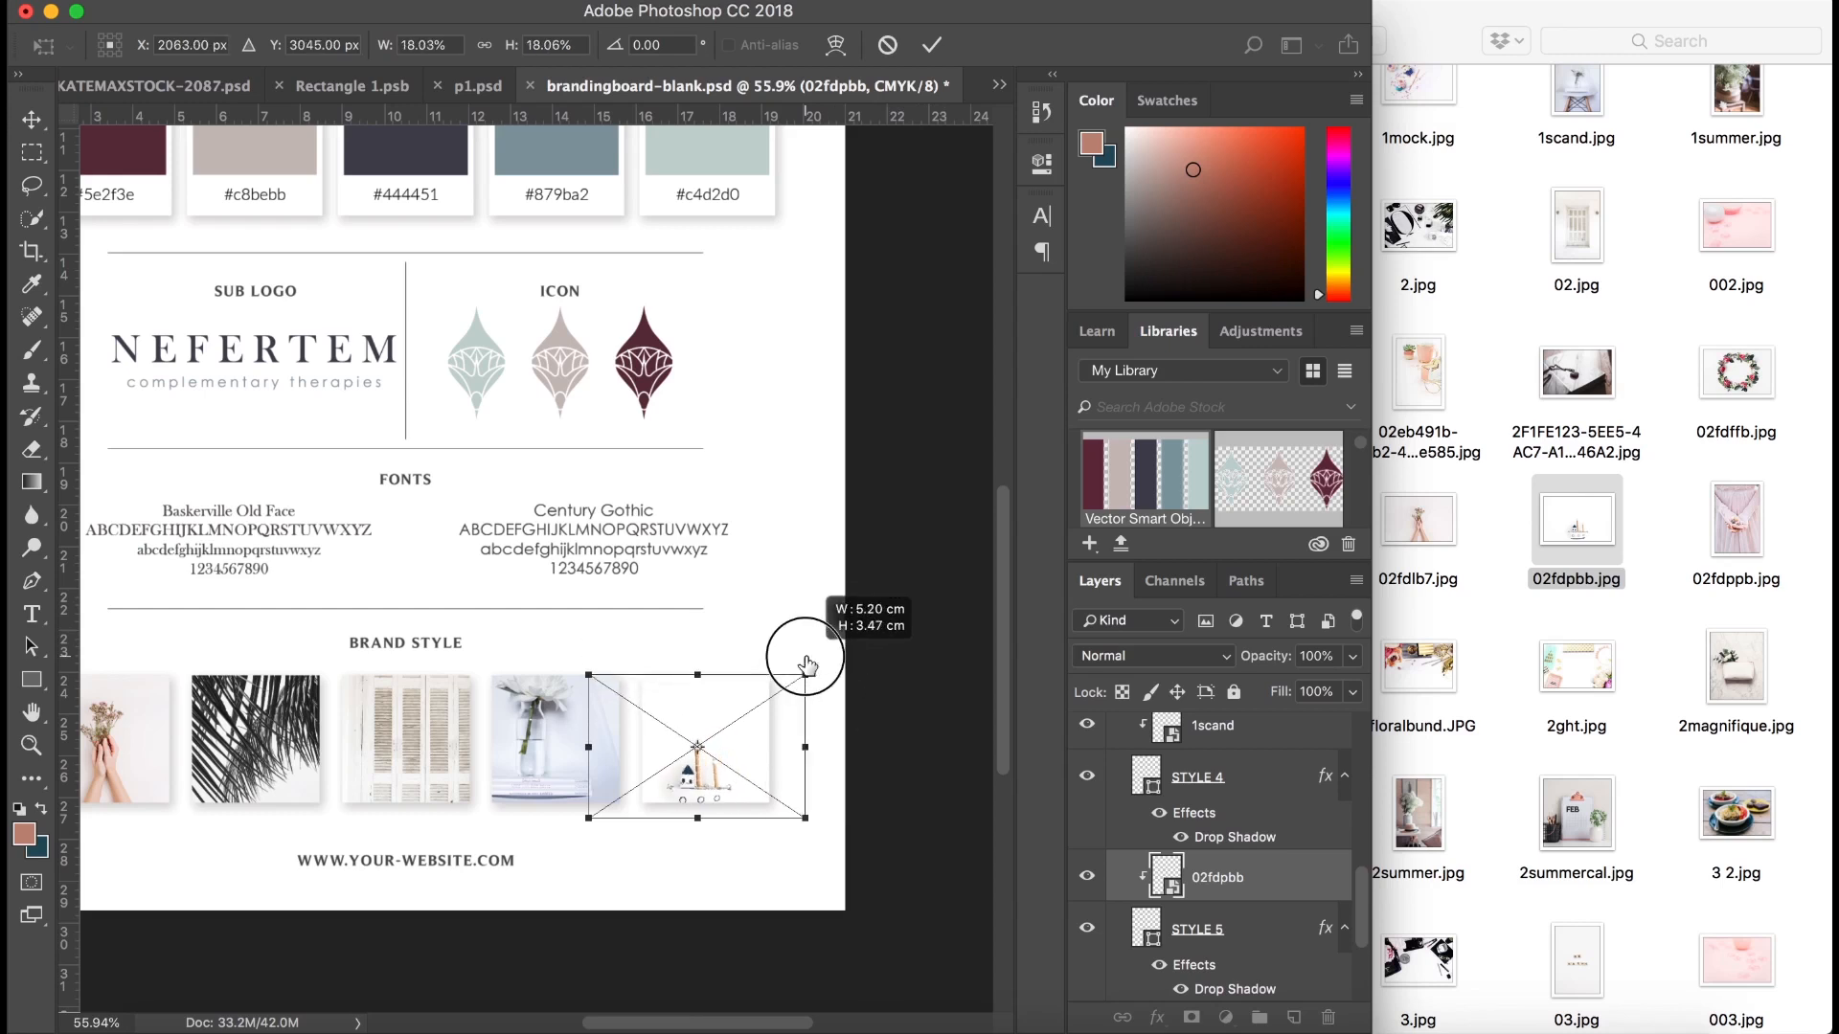
pyautogui.moveTo(806, 674); pyautogui.dragTo(598, 815)
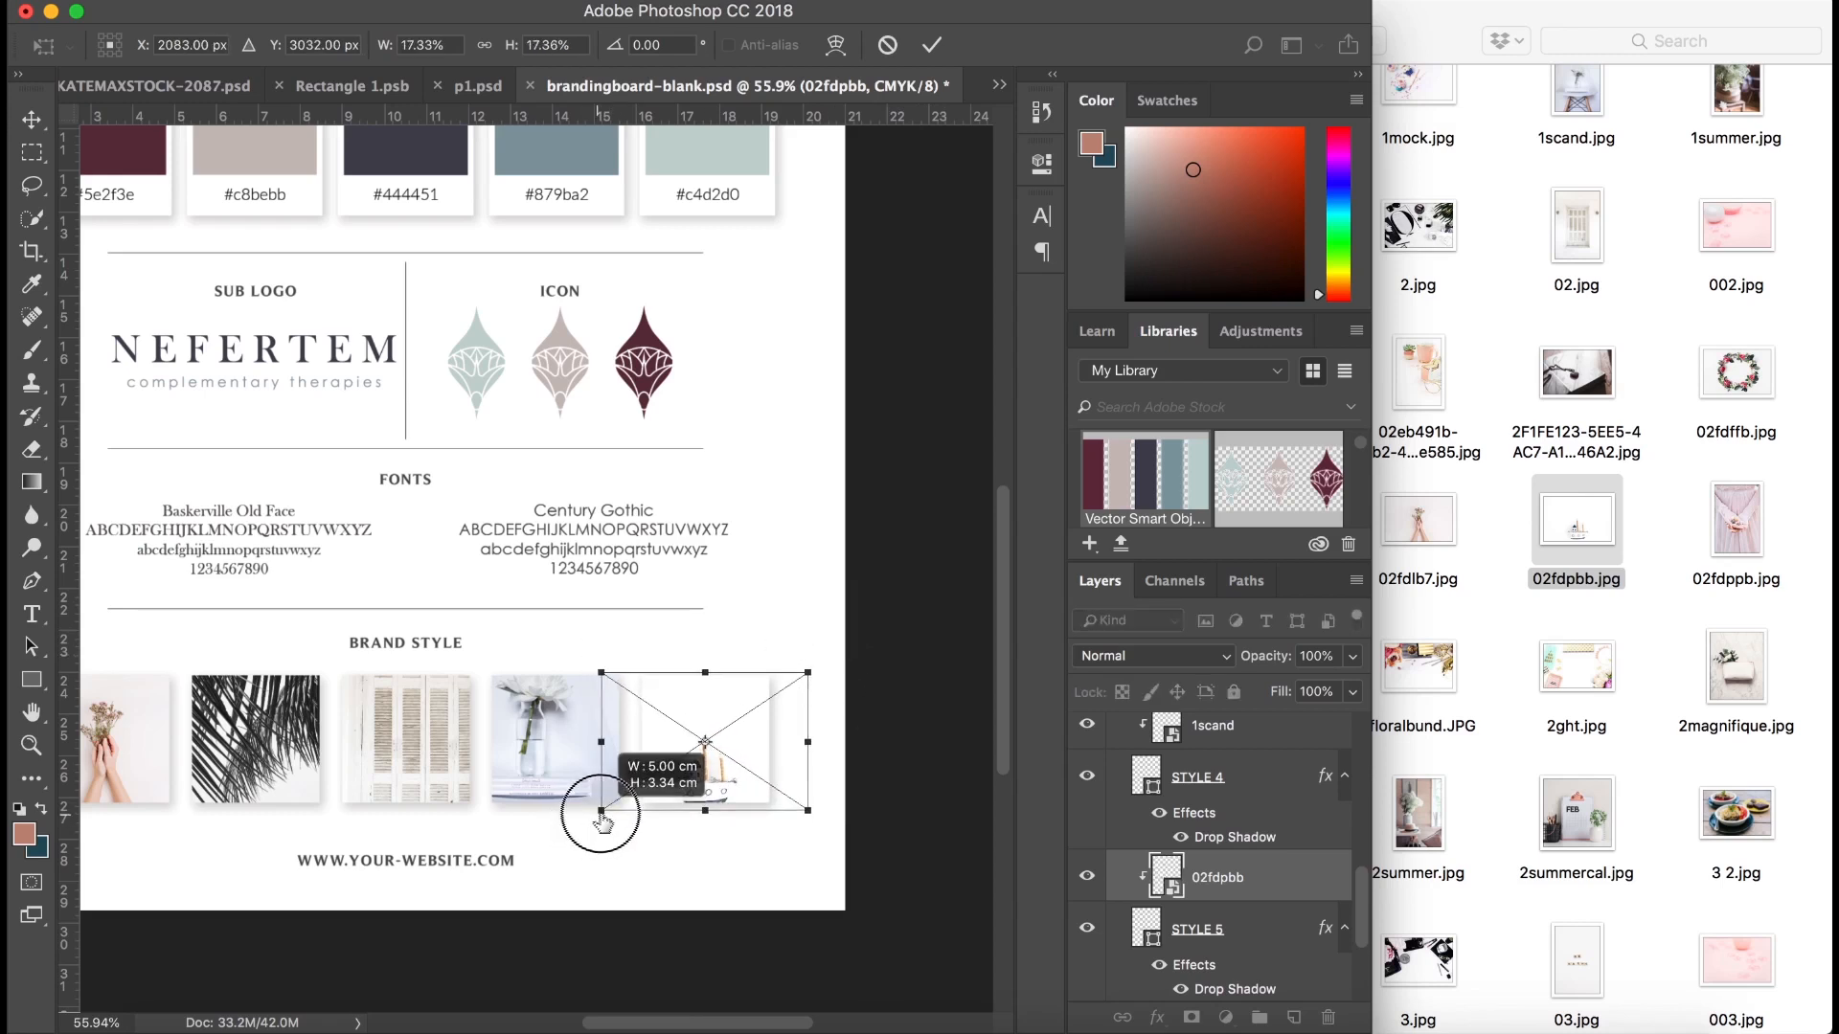
pyautogui.moveTo(600, 815); pyautogui.dragTo(757, 779)
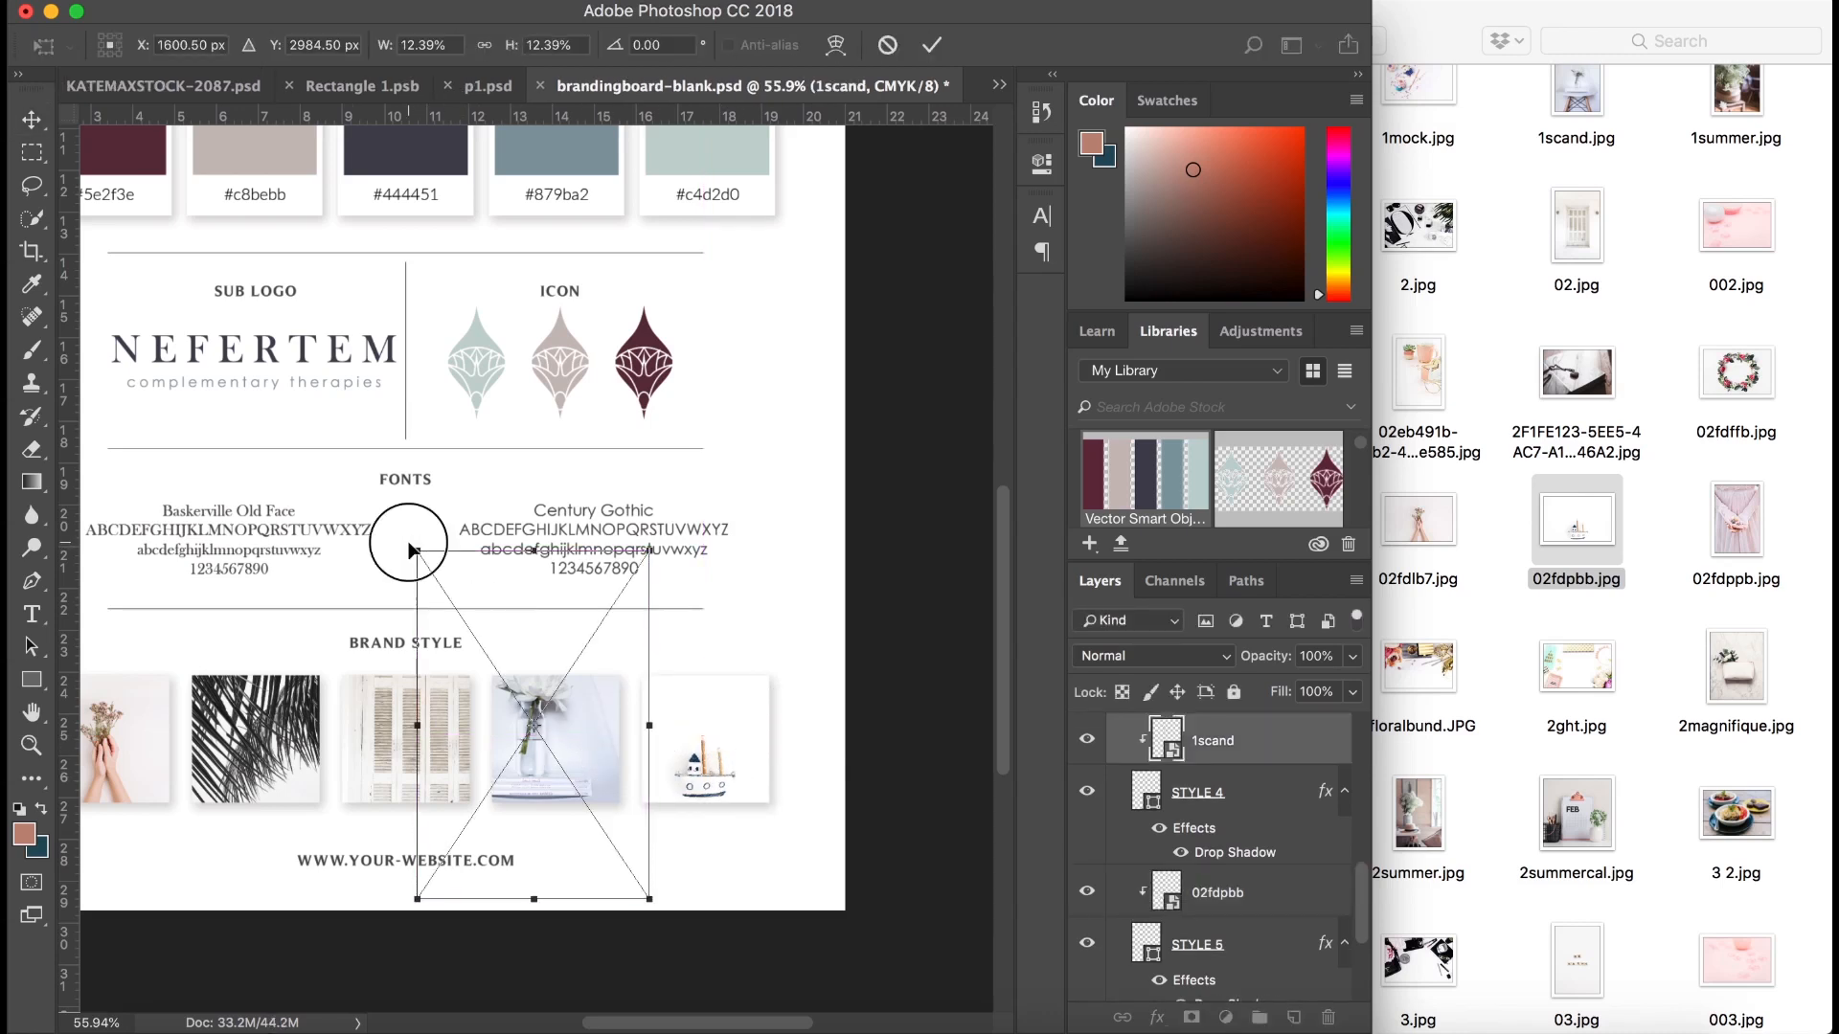
# Move and scale the chair photo into the fourth square, then adjust the palm leaf photo in the second.
pyautogui.moveTo(417, 538); pyautogui.dragTo(487, 643)
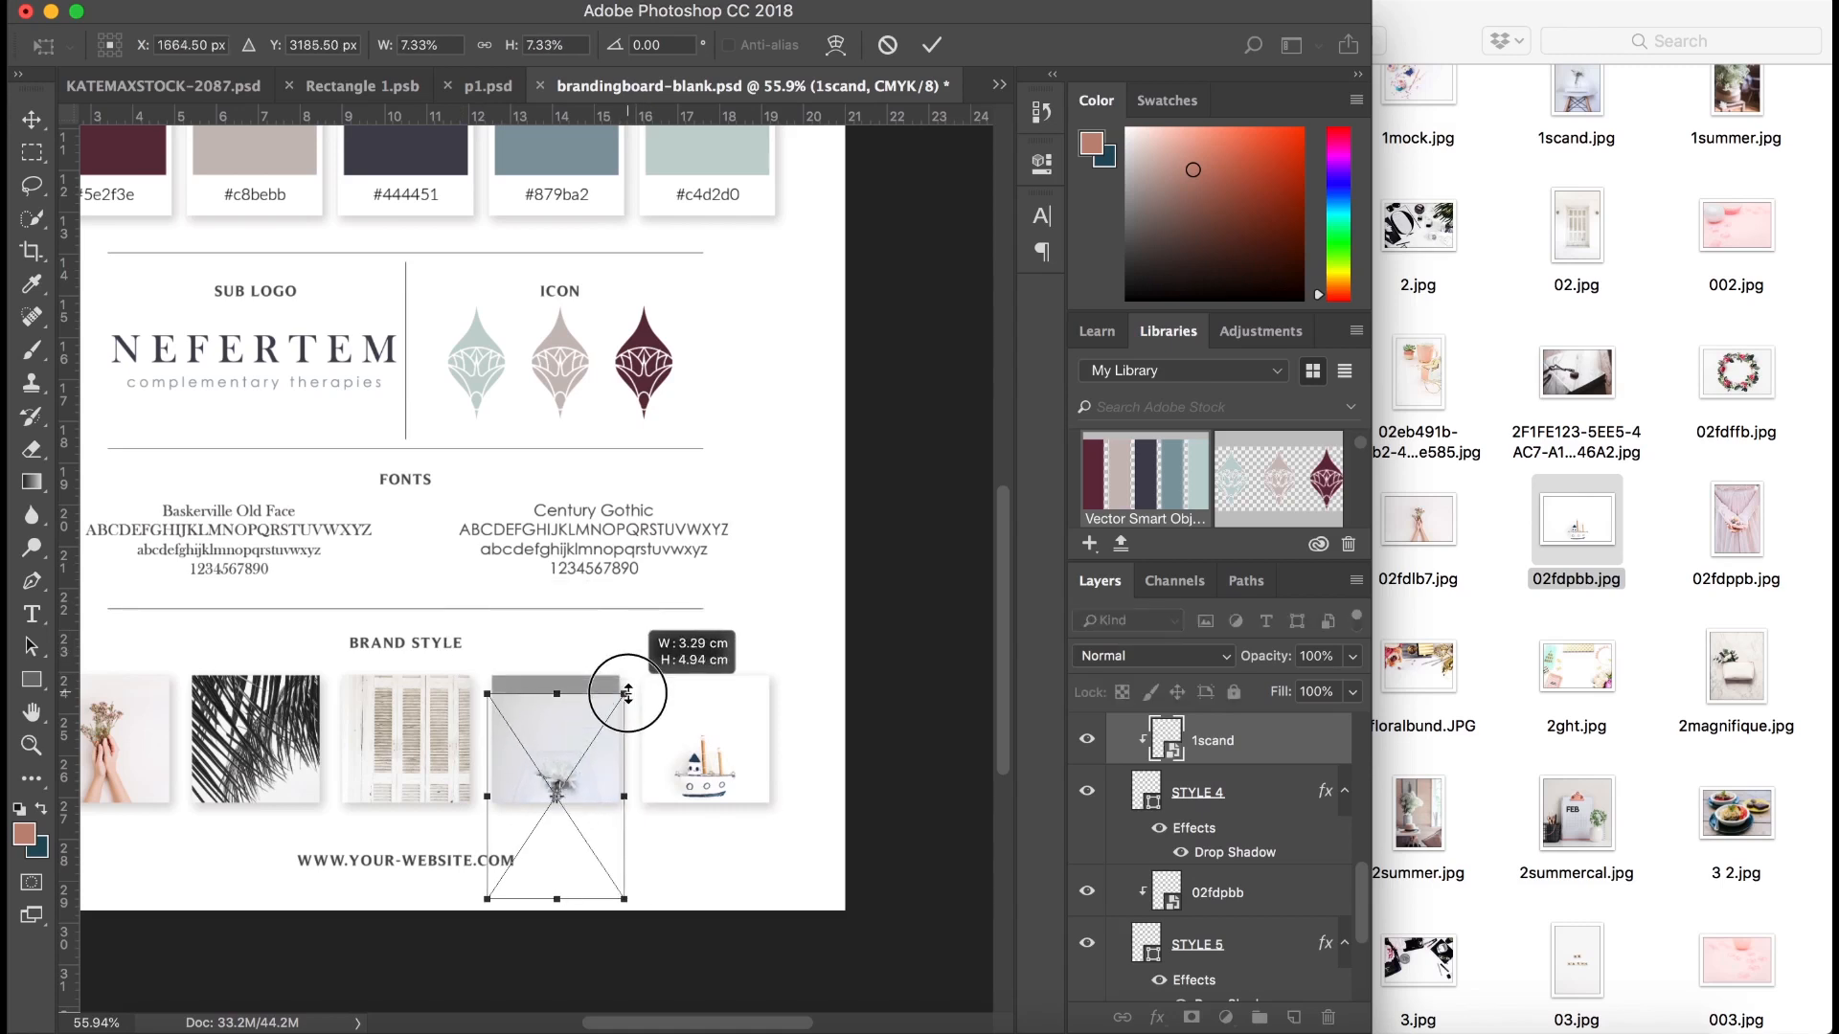
pyautogui.moveTo(625, 694); pyautogui.dragTo(598, 657)
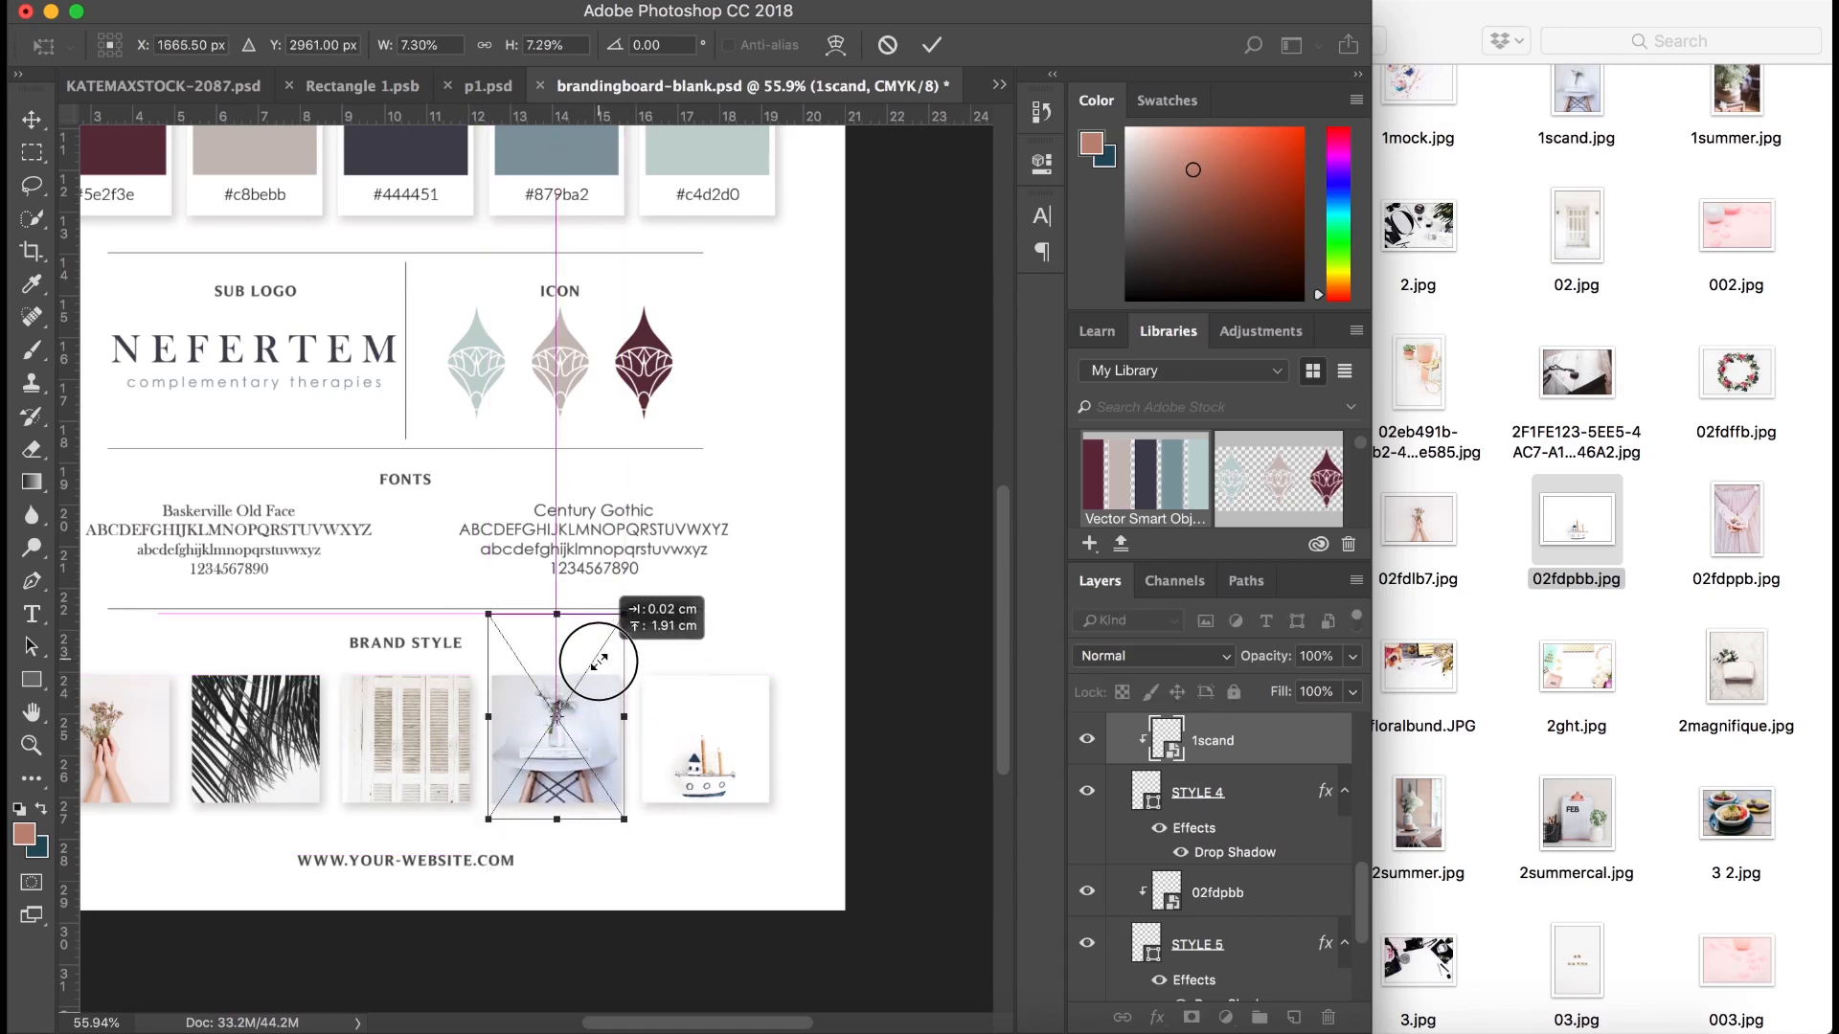
pyautogui.moveTo(597, 657); pyautogui.dragTo(557, 727)
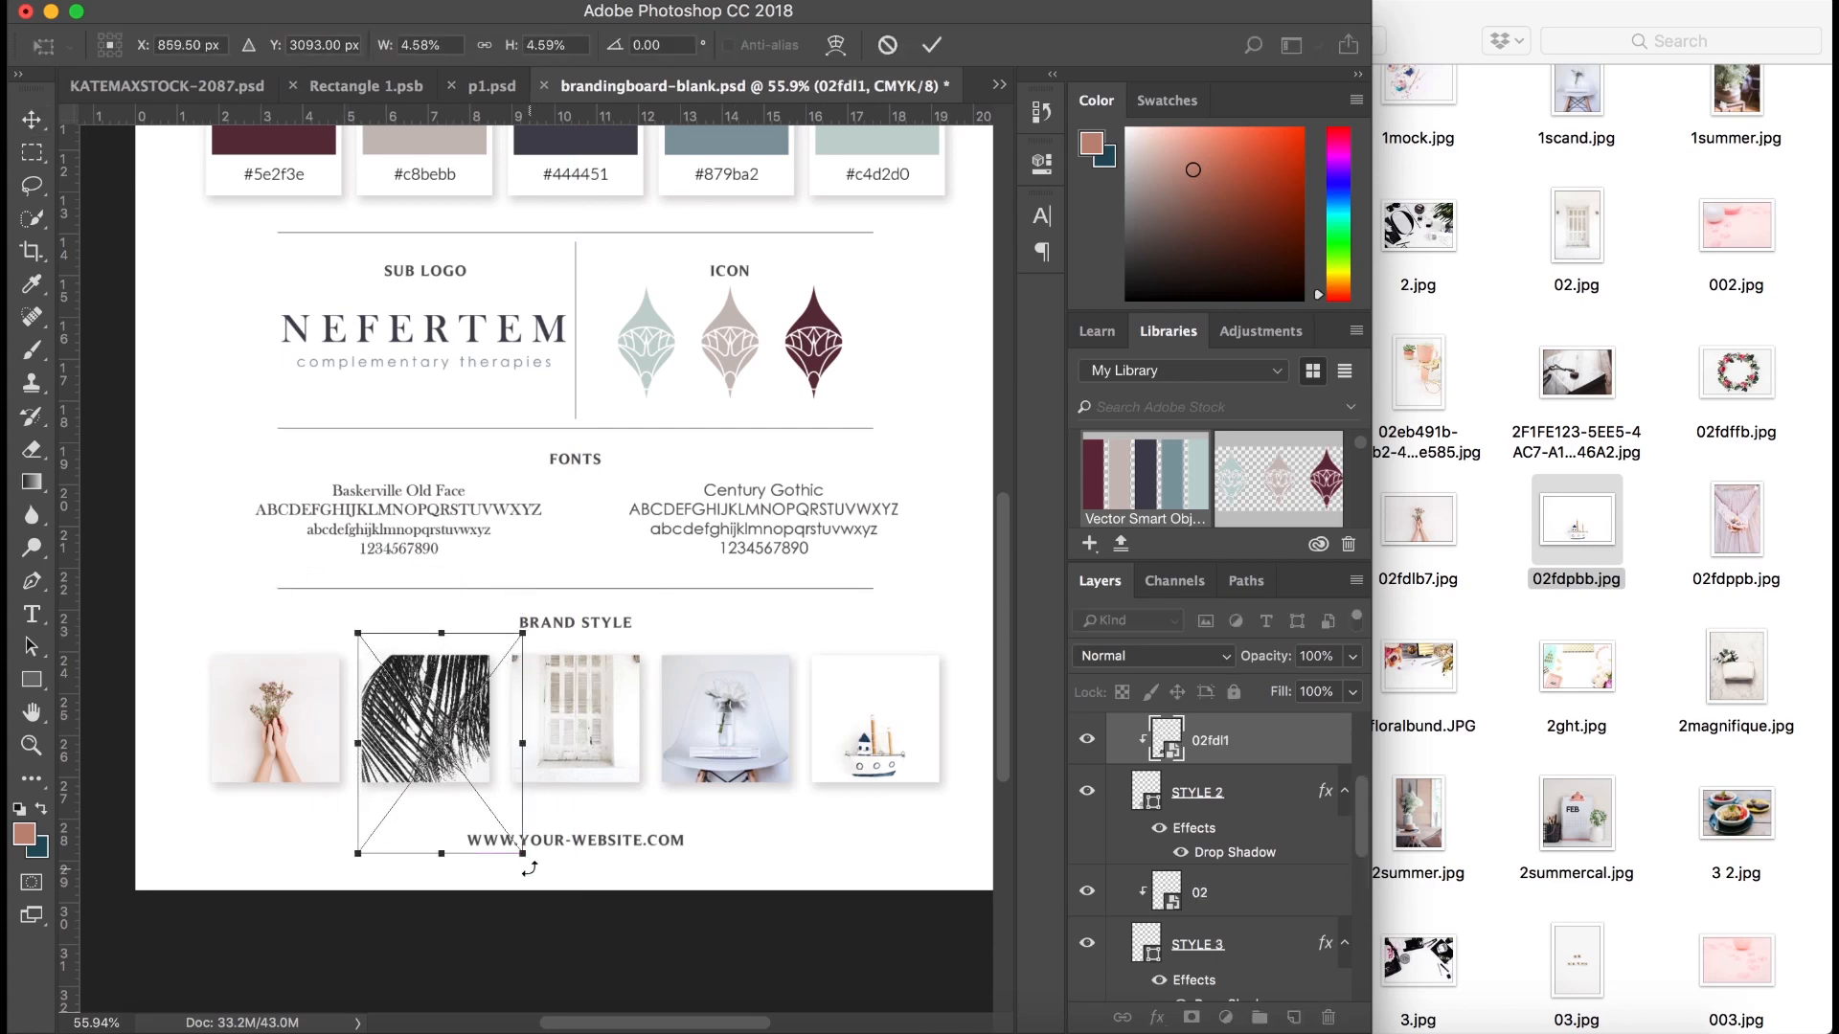
pyautogui.moveTo(526, 845); pyautogui.dragTo(502, 817)
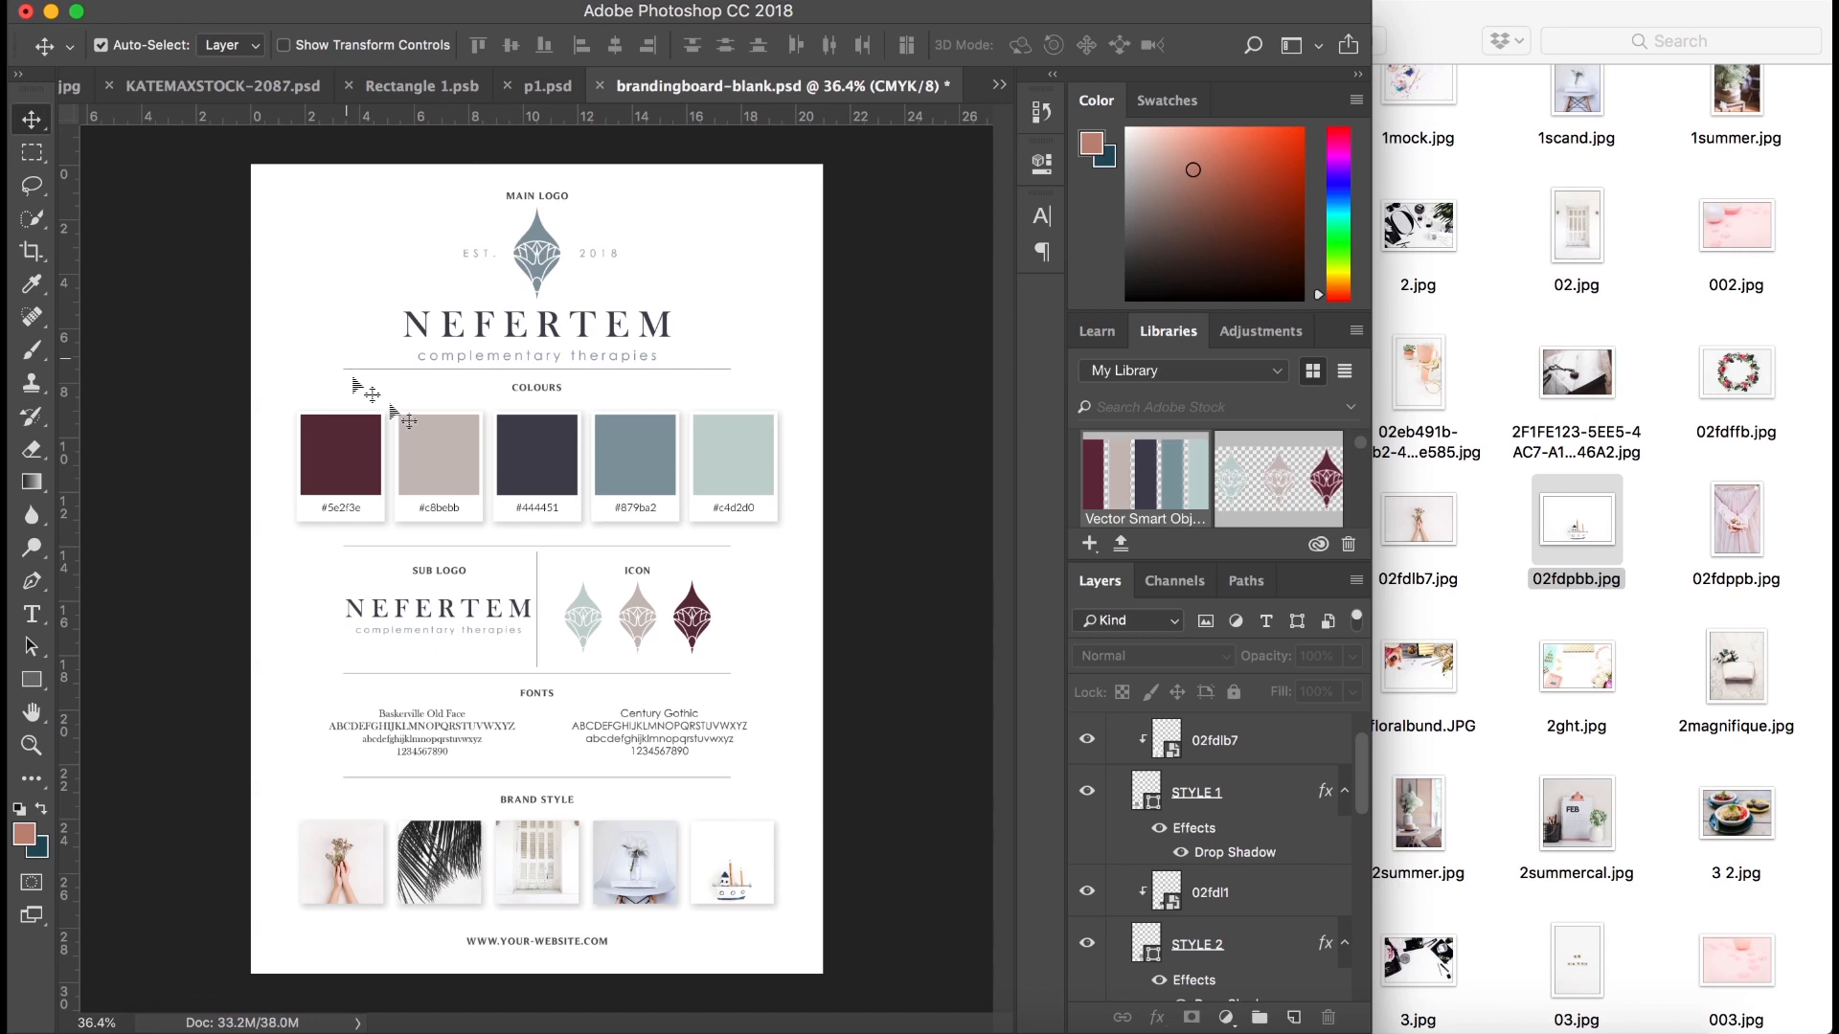
pyautogui.moveTo(597, 750)
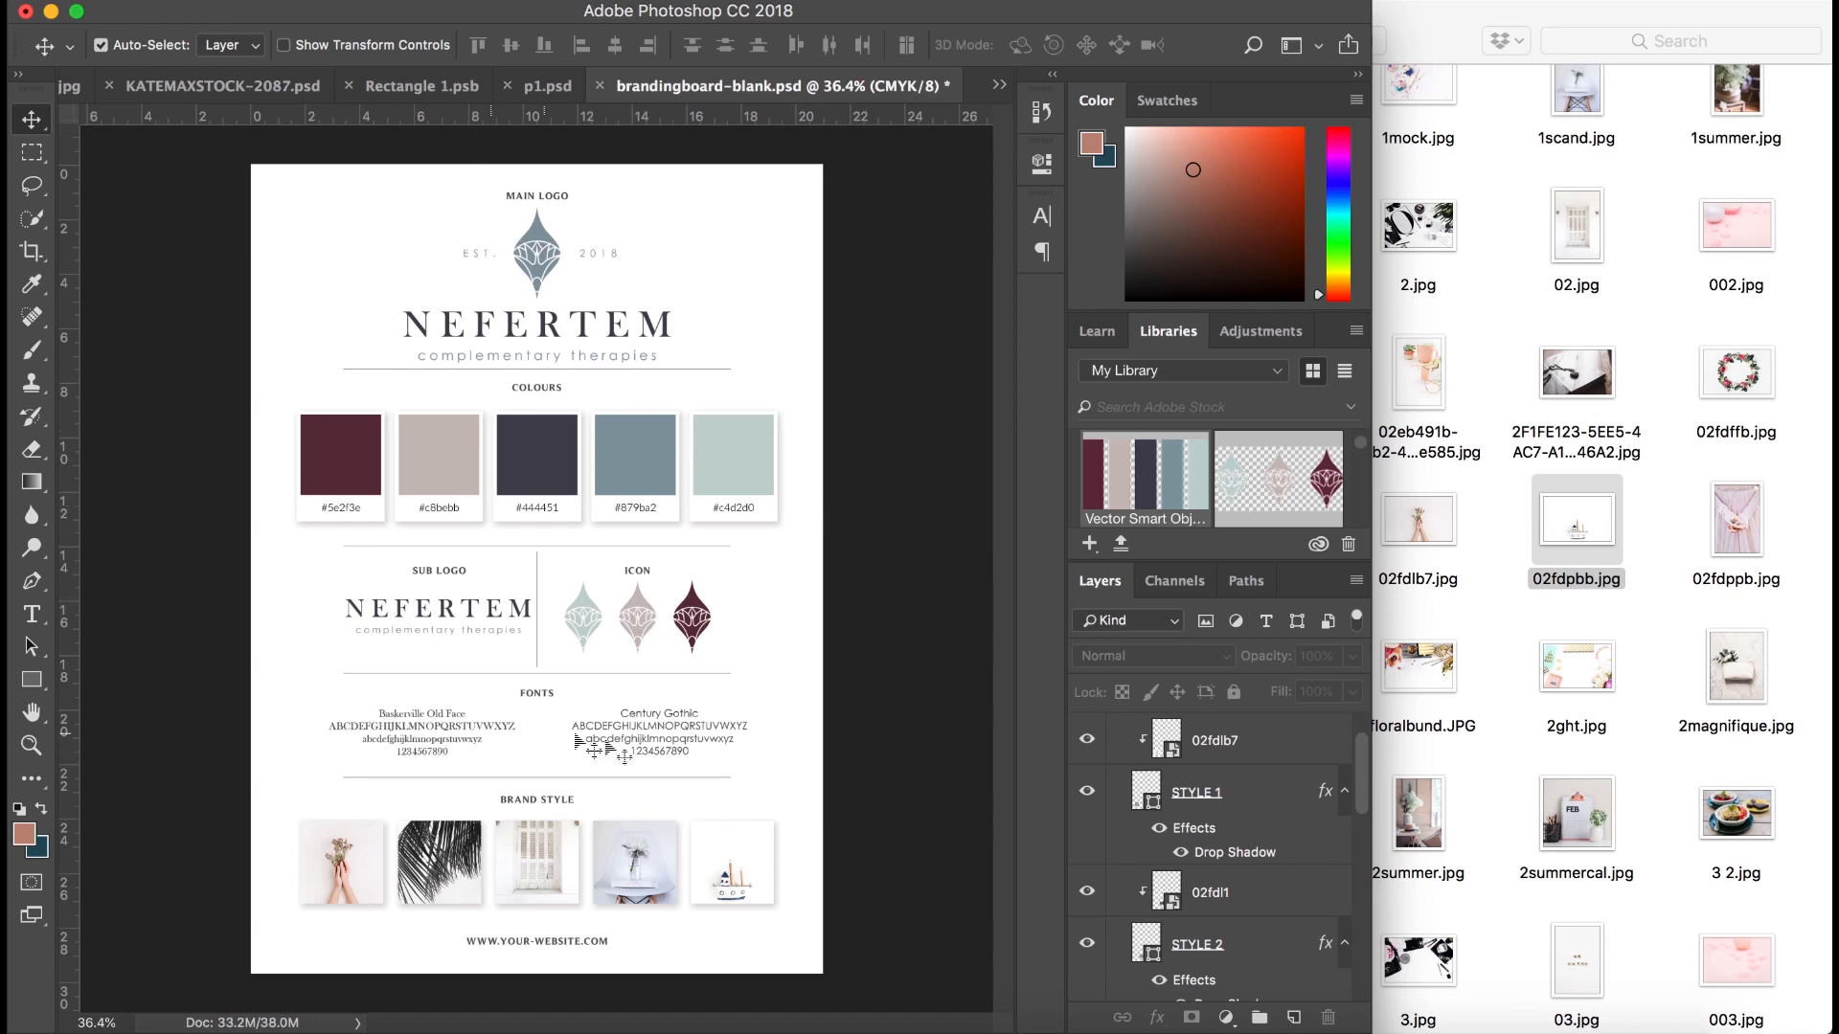
pyautogui.moveTo(663, 941)
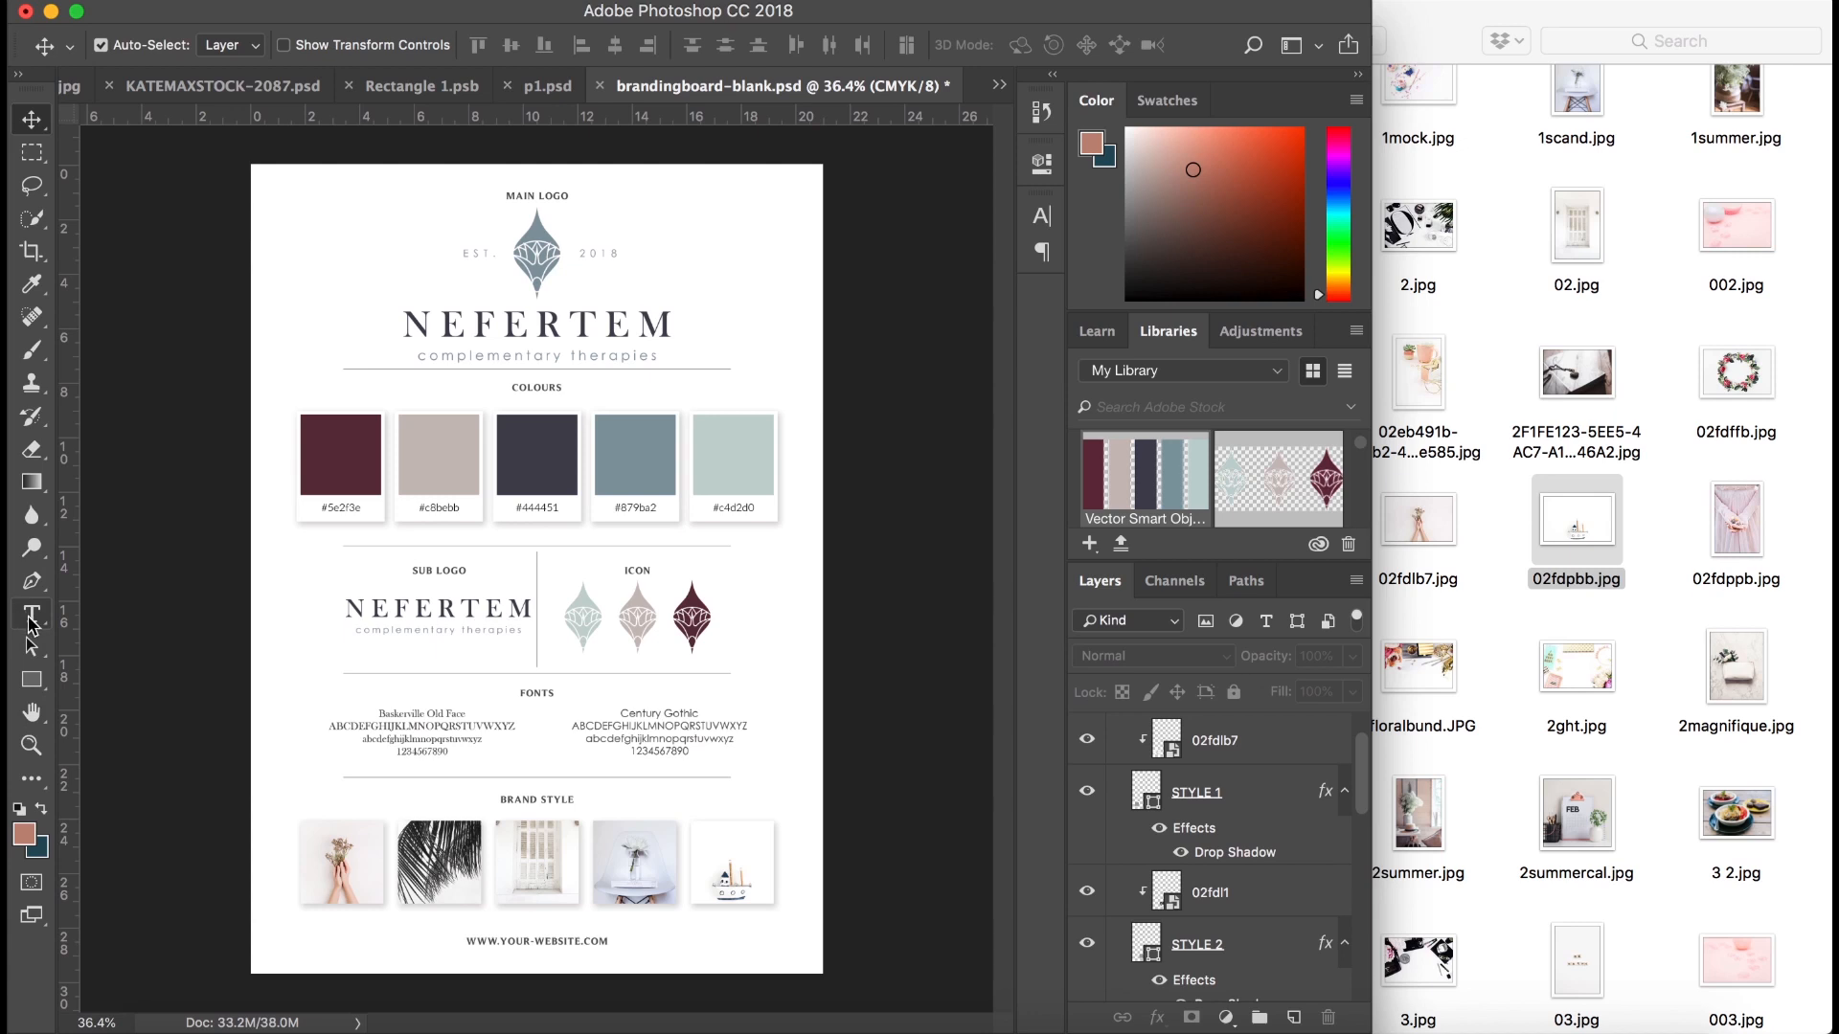
# Retype the footer website URL as the brand's address and set it to All Caps.
pyautogui.click(31, 612)
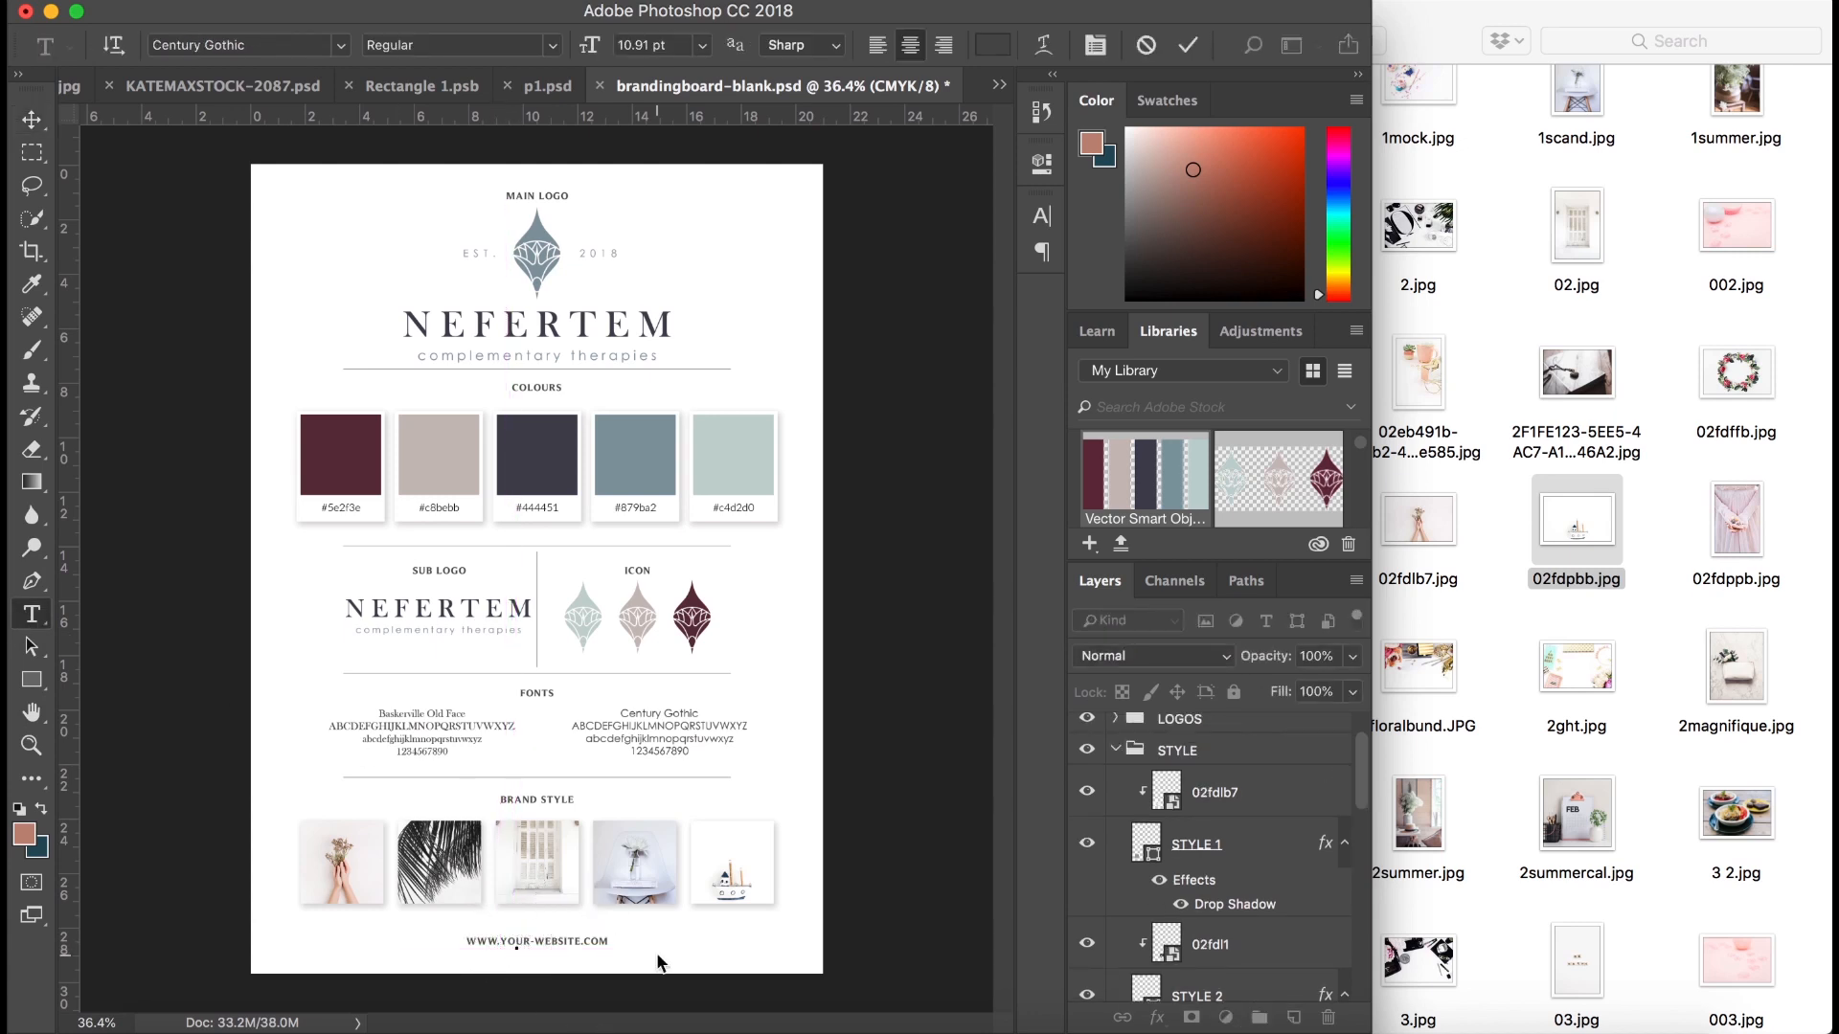
pyautogui.moveTo(543, 952)
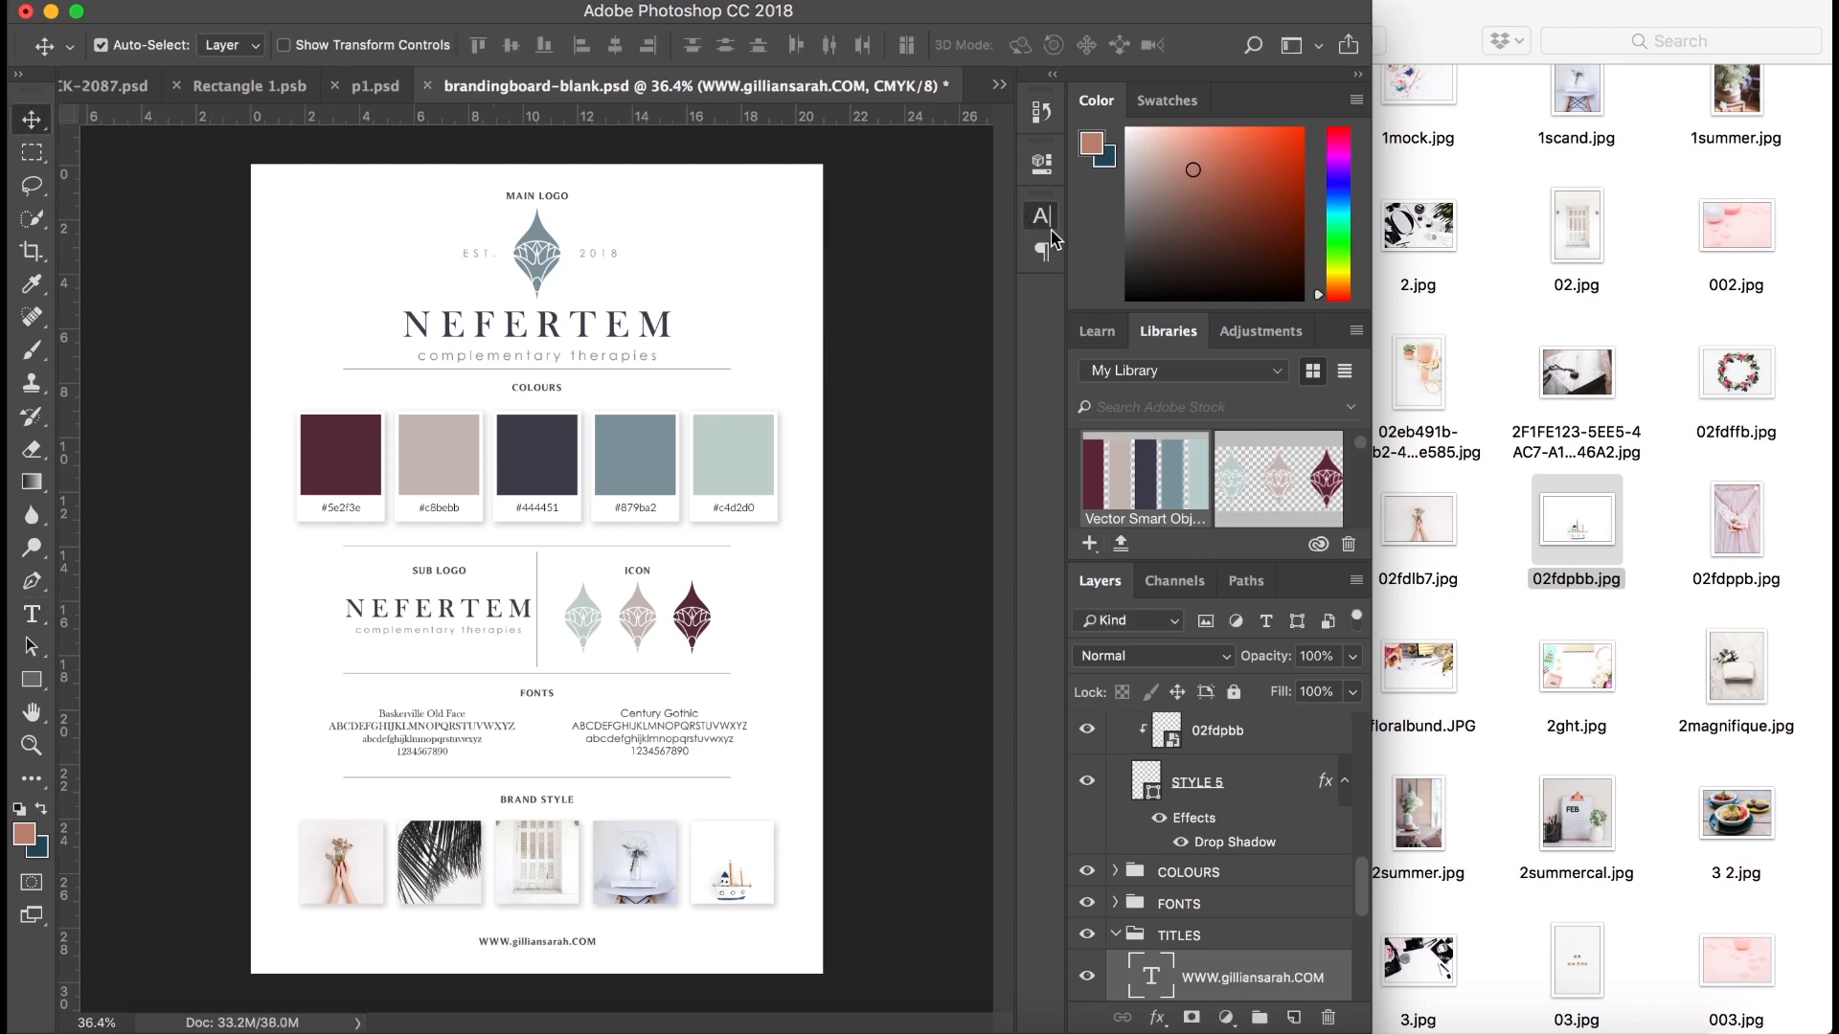
pyautogui.click(1040, 216)
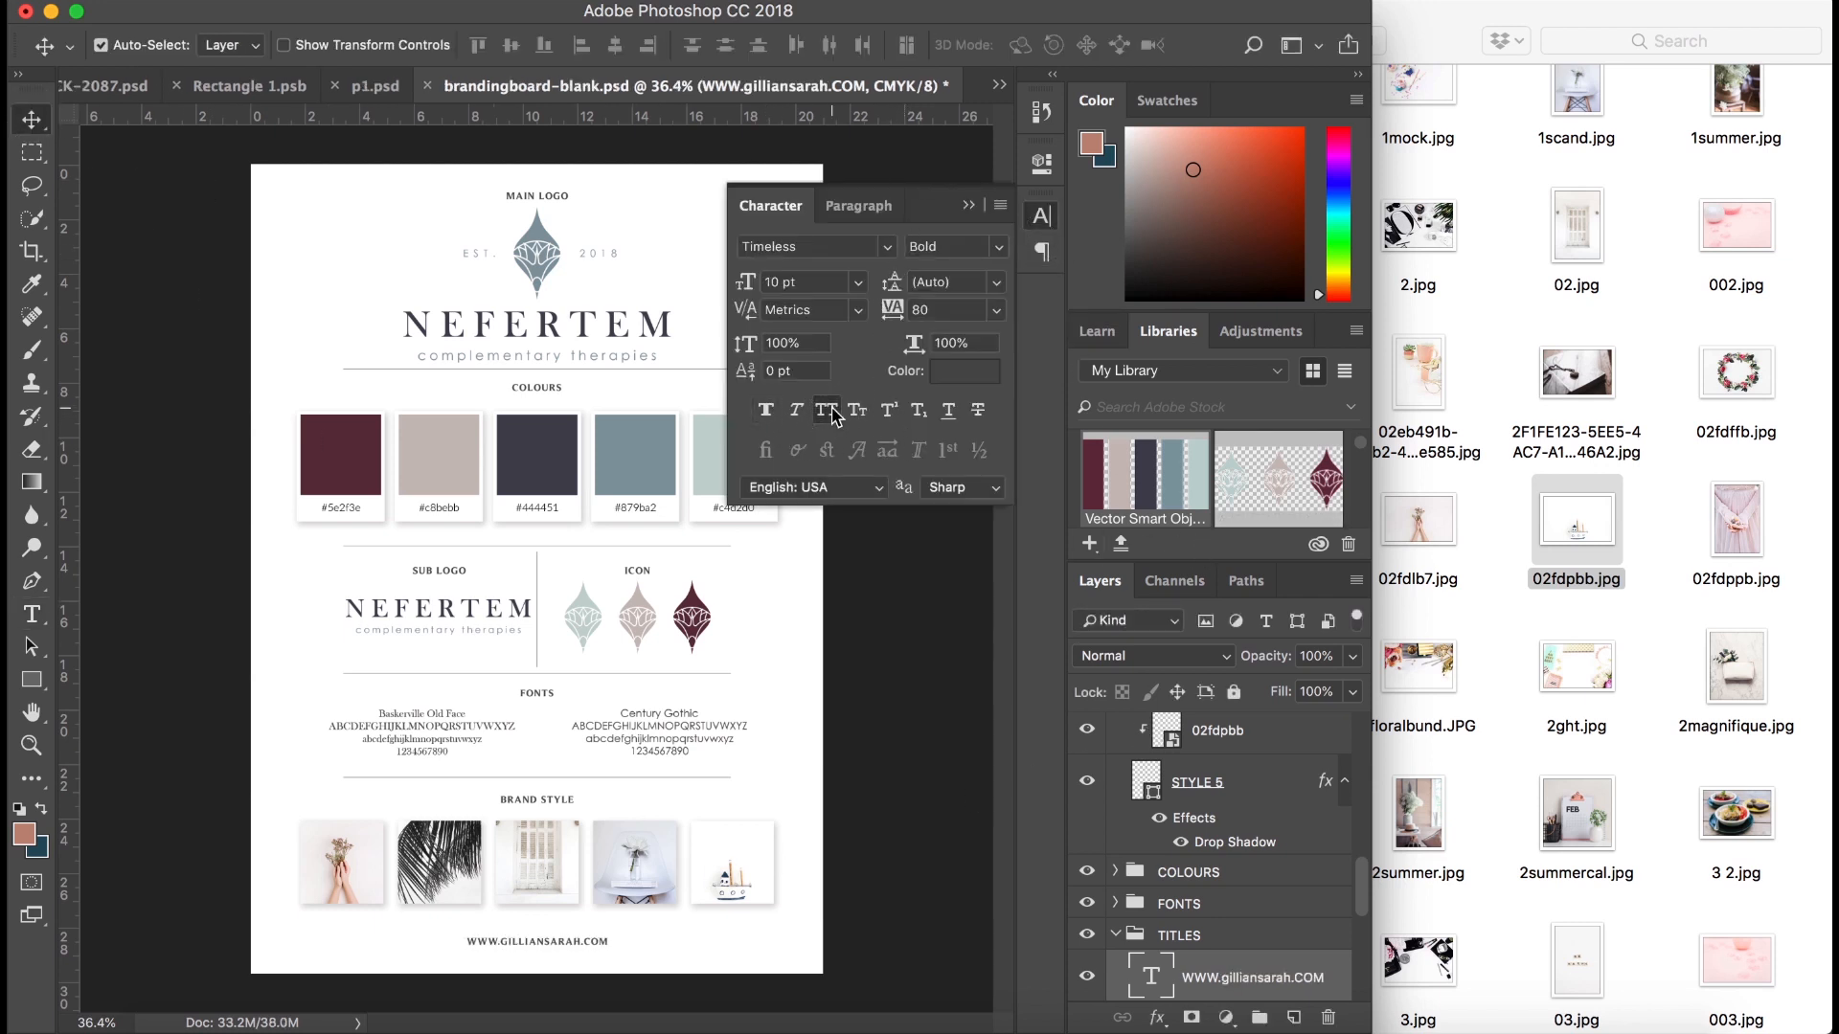
pyautogui.click(31, 117)
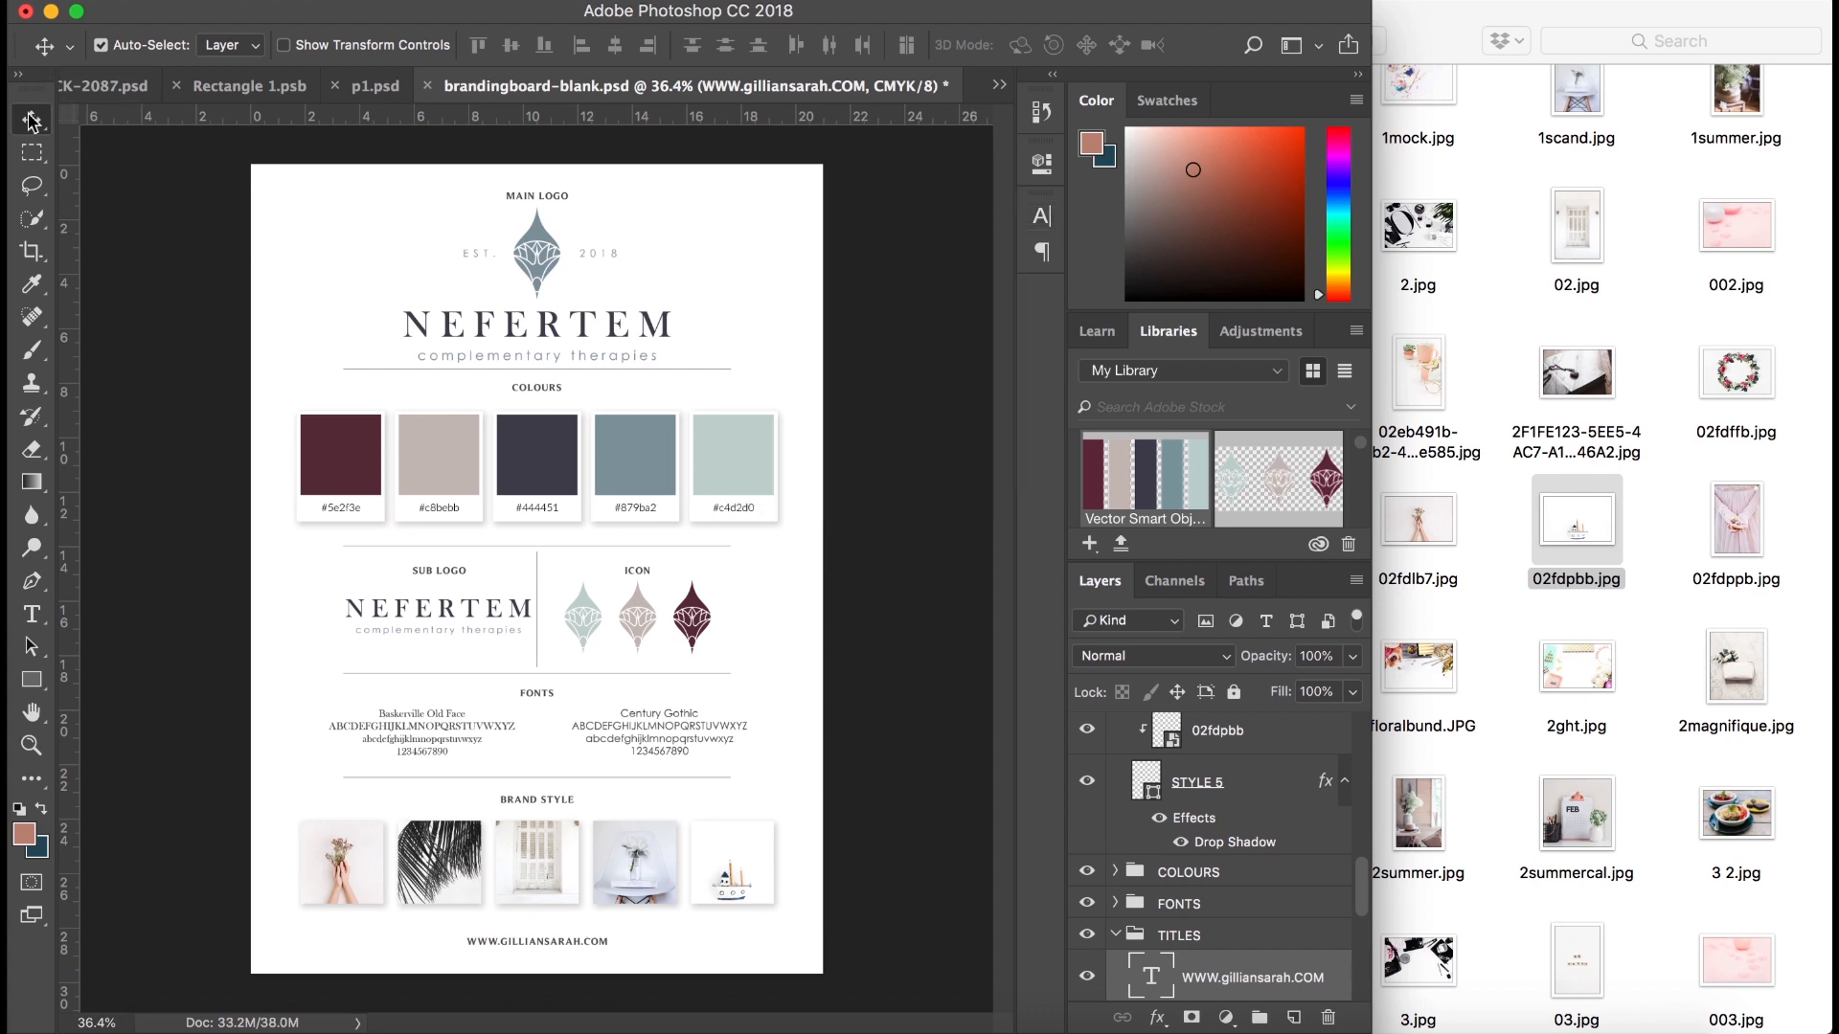